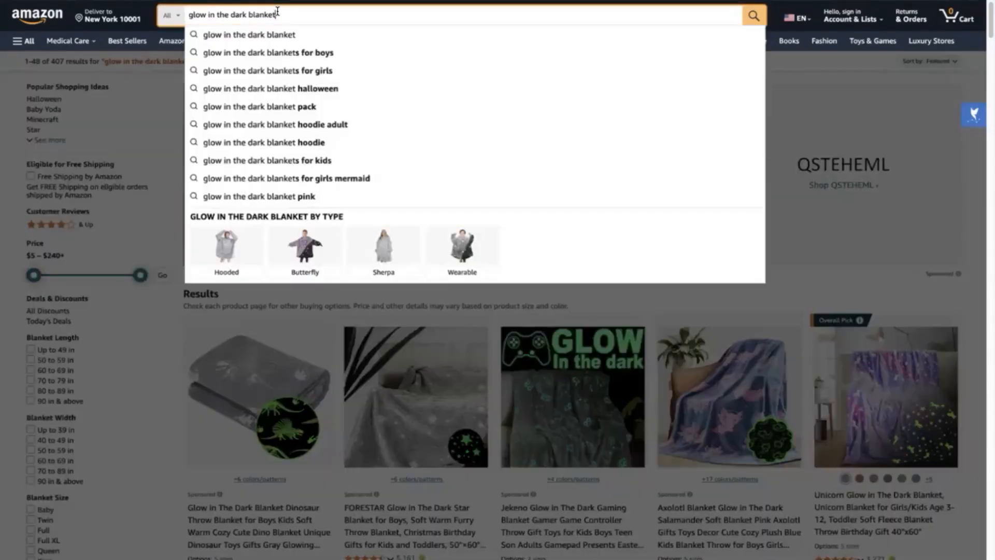
mouse_move(861, 113)
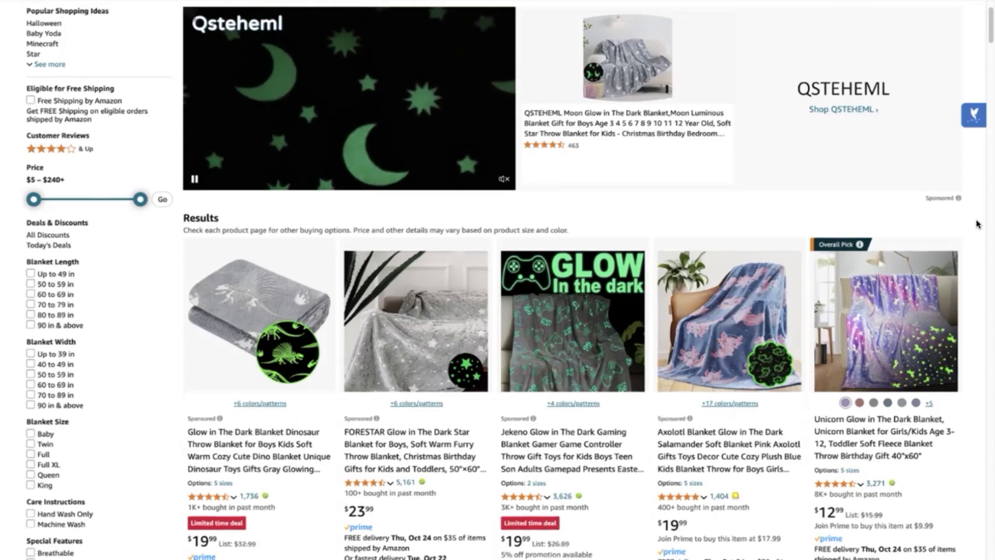
Step: Add the Jekeno gaming blanket and galaxy space blanket listings to the Data Dive tray
scroll("down", 3)
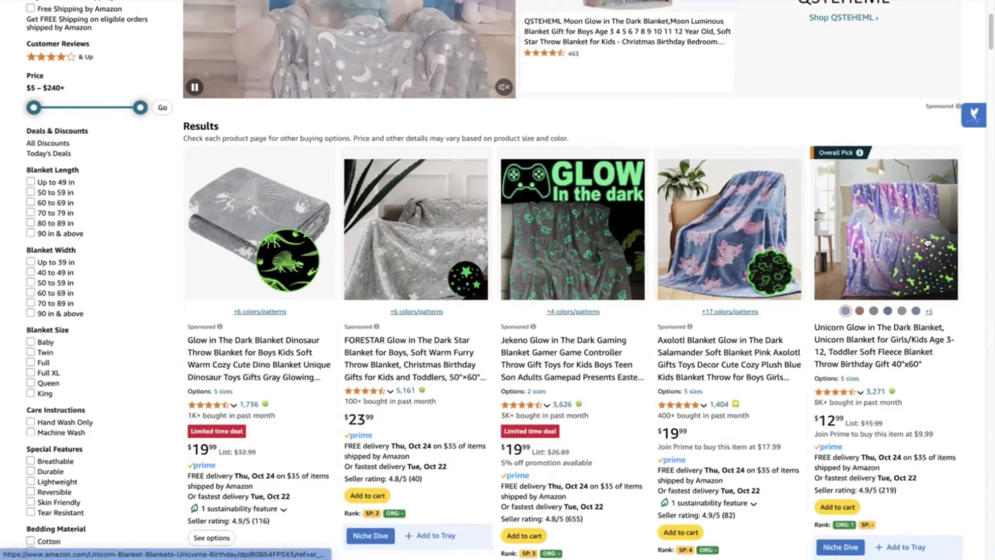
scroll("down", 3)
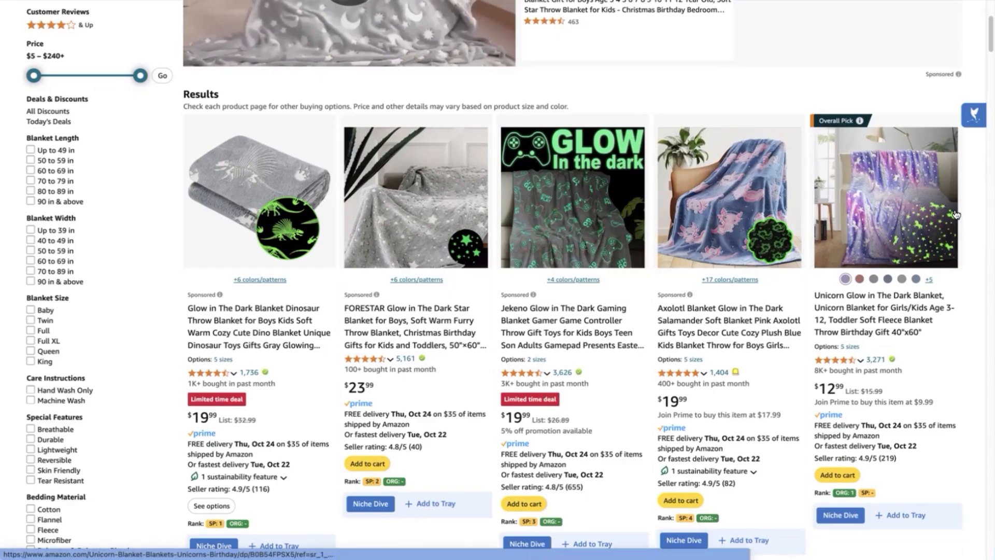
scroll("up", 3)
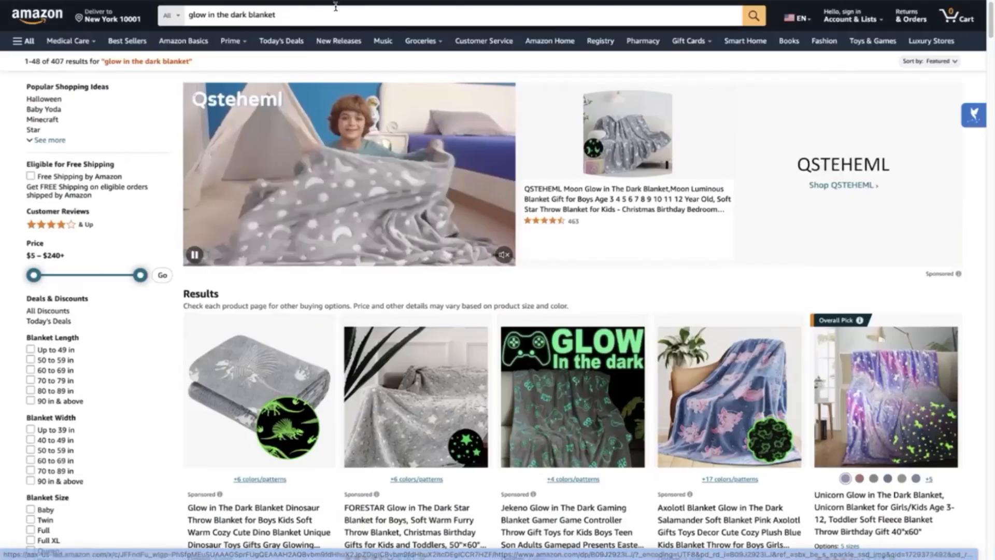
scroll("down", 3)
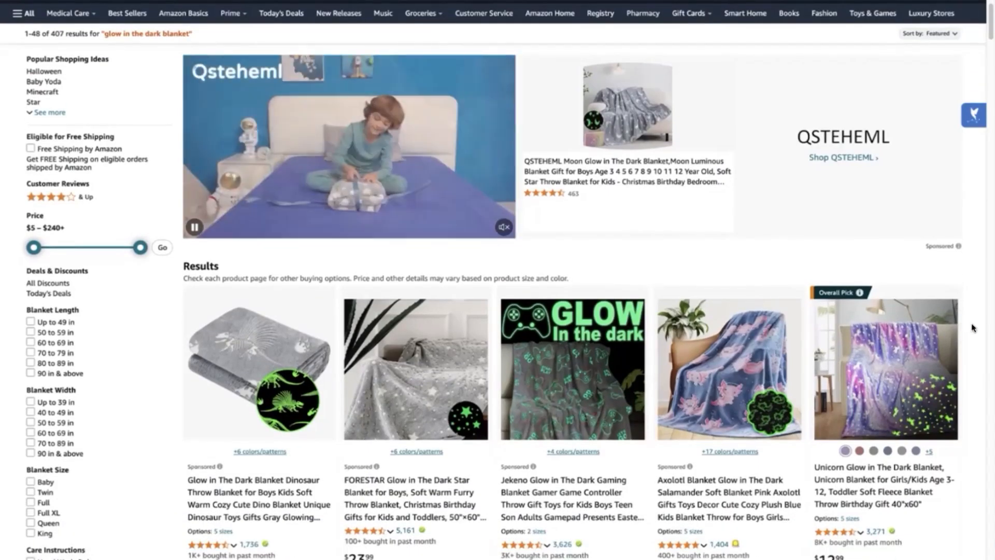
scroll("down", 3)
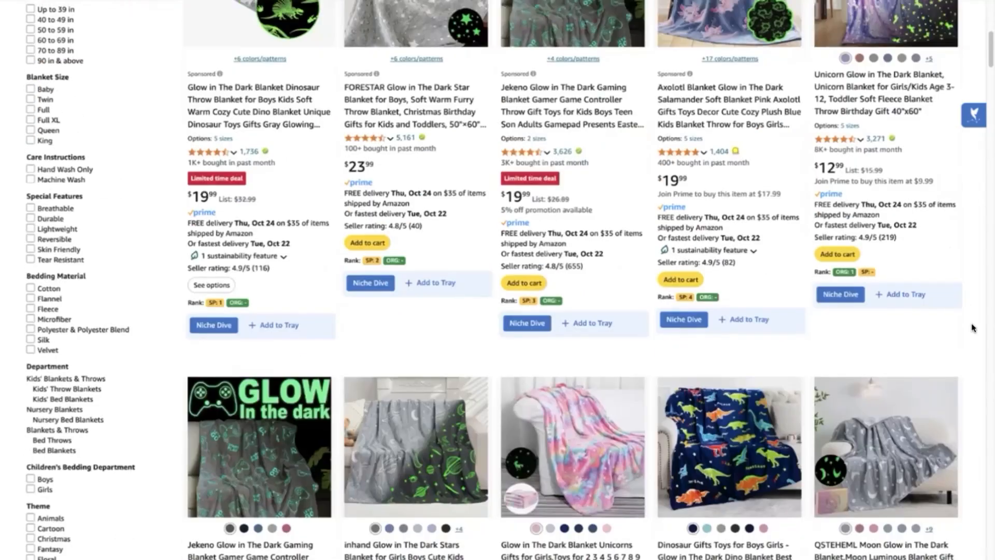
scroll("down", 3)
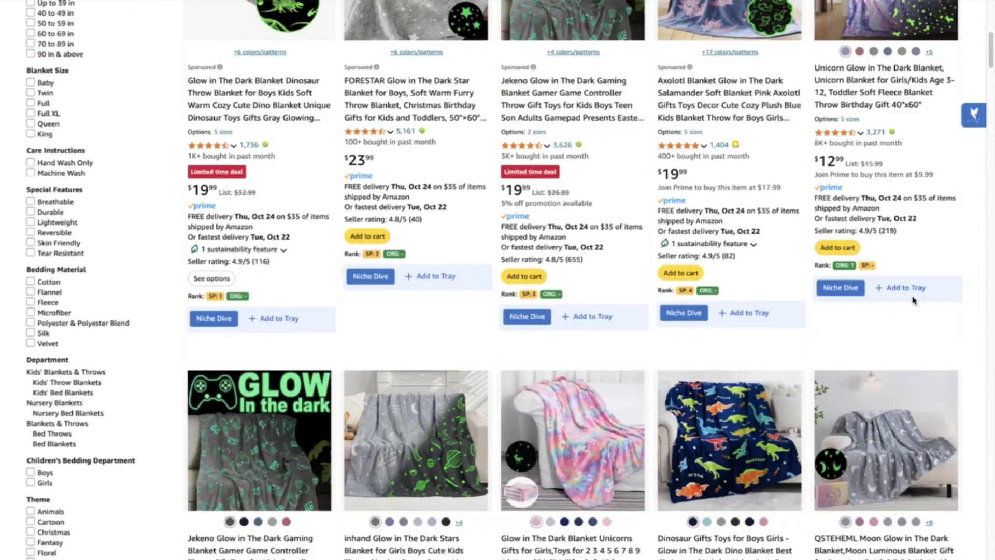
scroll("down", 3)
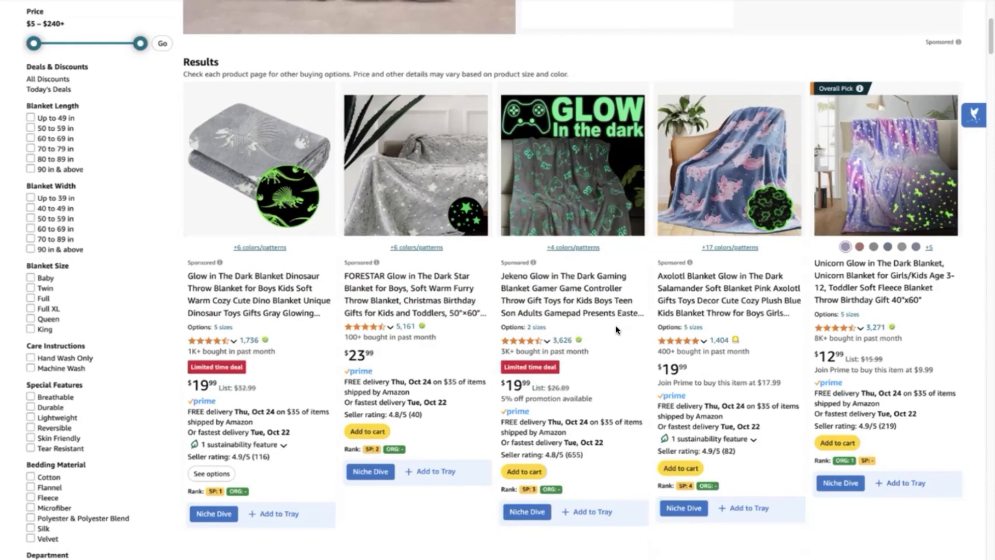
mouse_move(867, 121)
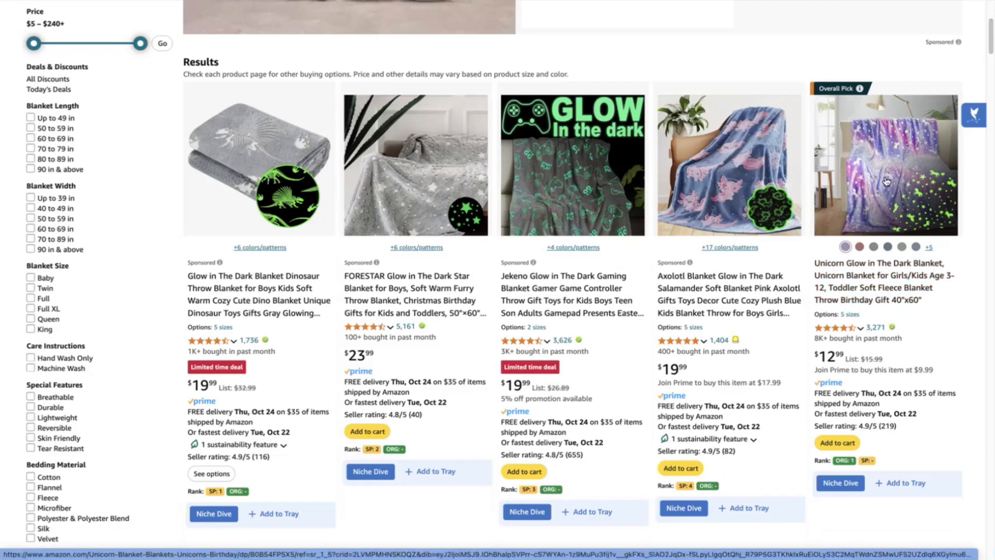
scroll("down", 3)
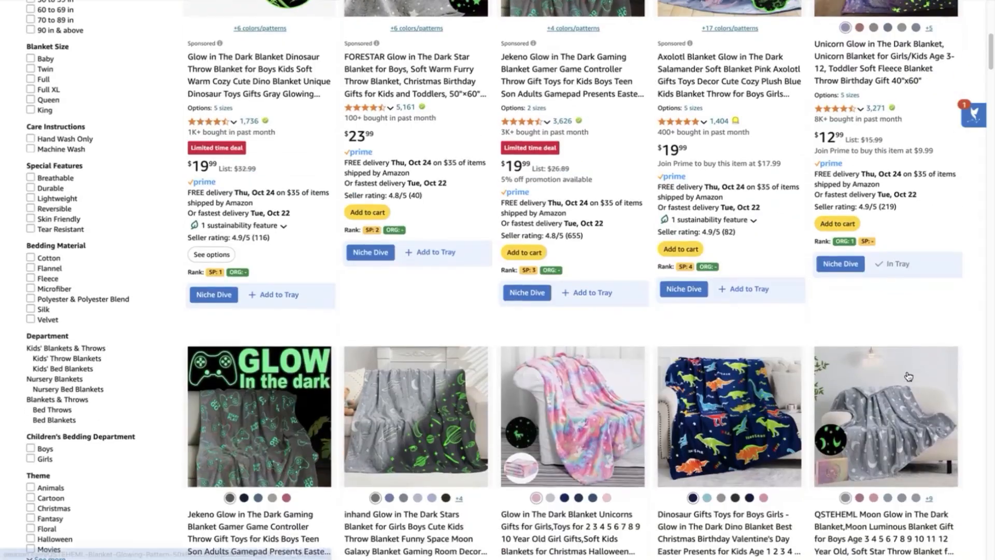
scroll("down", 3)
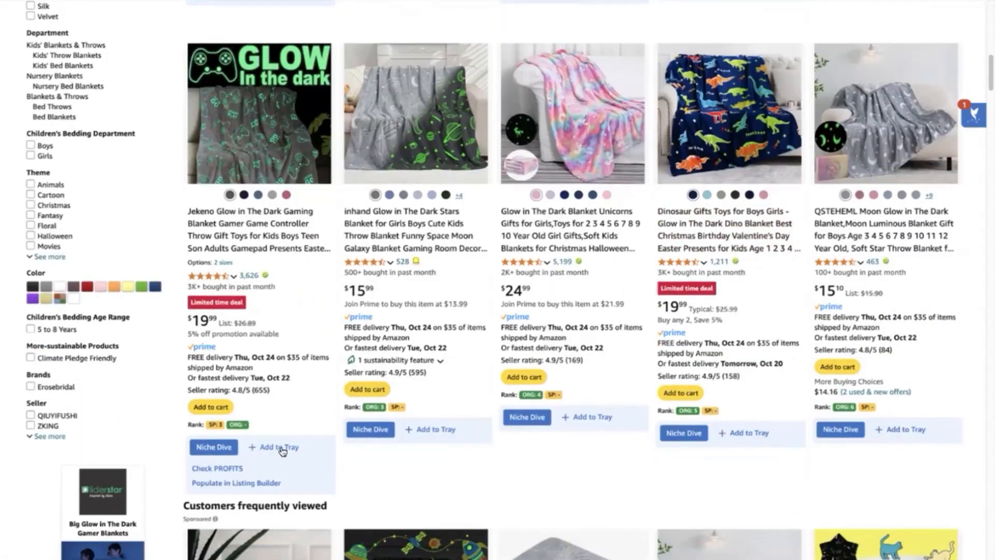
left_click(276, 447)
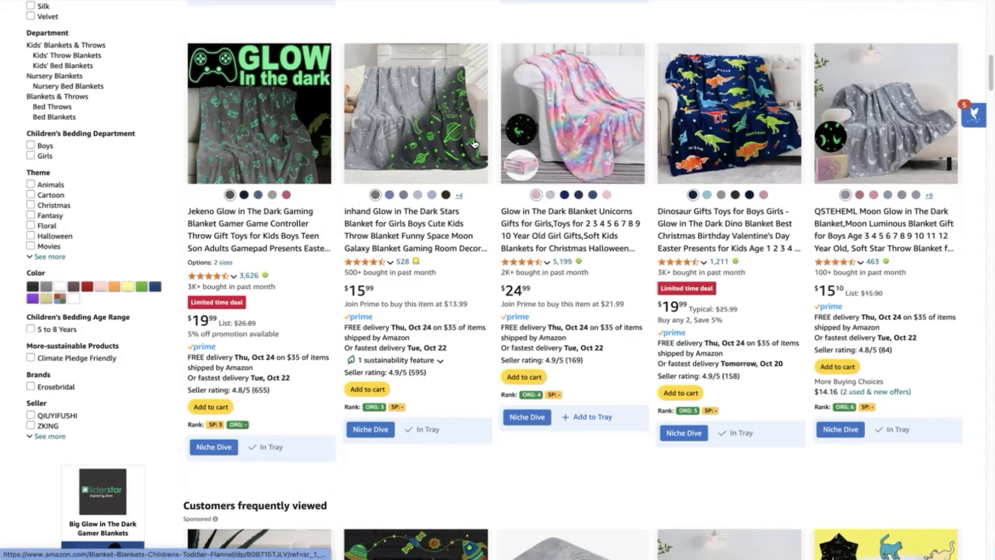
mouse_move(316, 172)
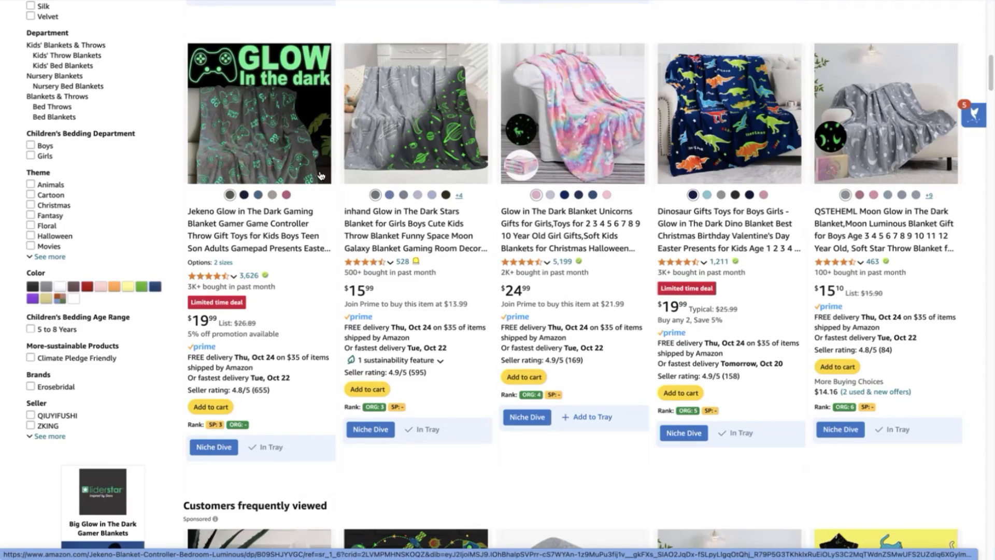
scroll("down", 3)
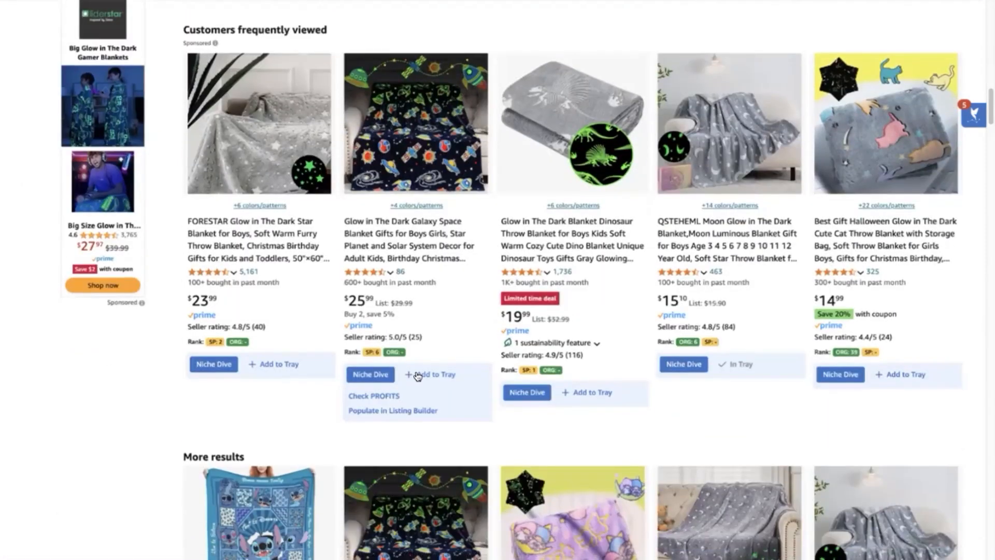
left_click(431, 373)
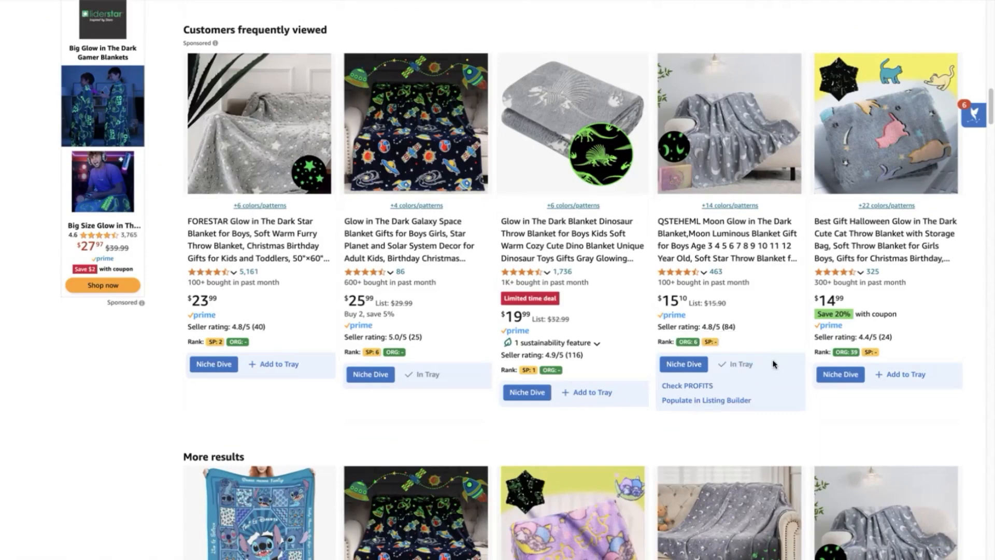
mouse_move(903, 374)
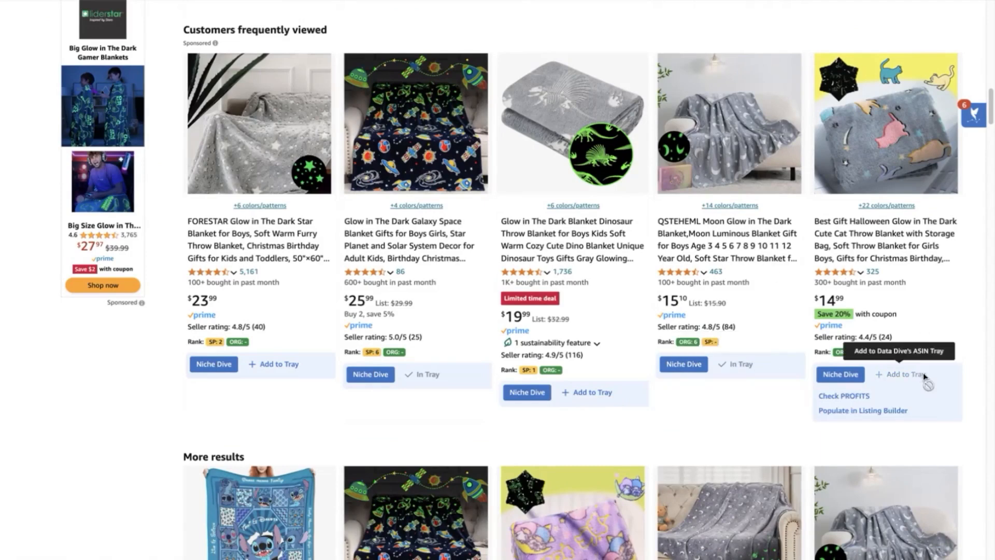
Step: Add the kids star blanket further down, bringing the tray to 19 listings
scroll("down", 3)
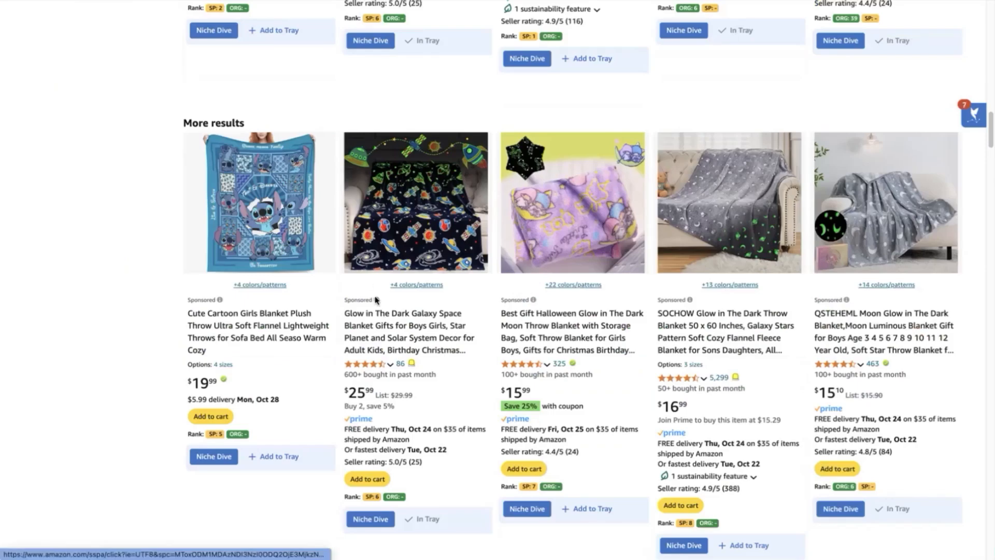
scroll("down", 3)
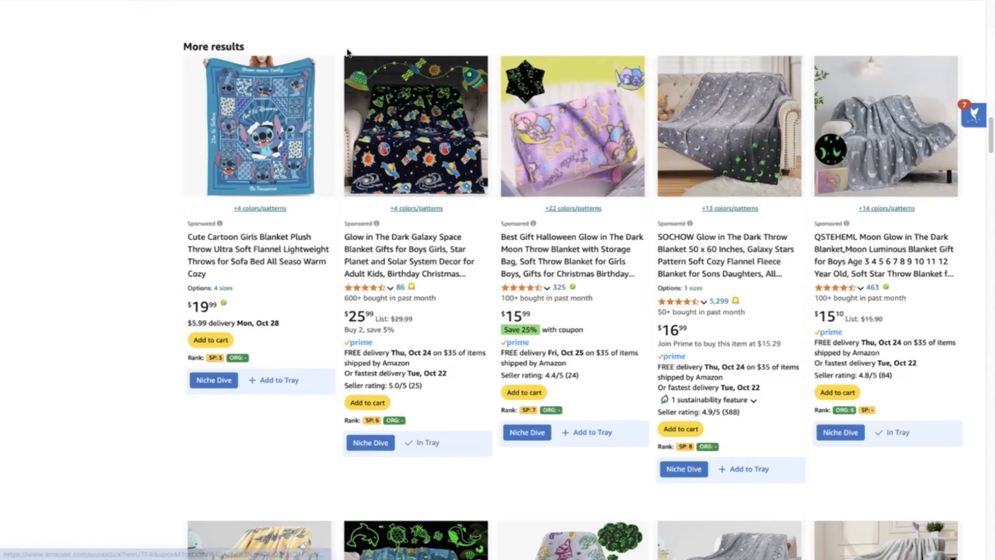
scroll("down", 3)
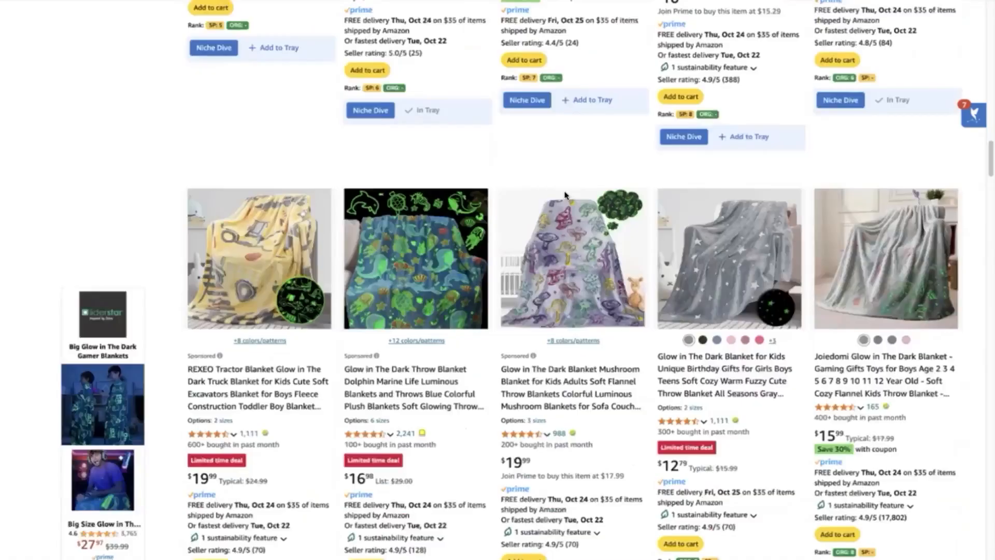
scroll("down", 3)
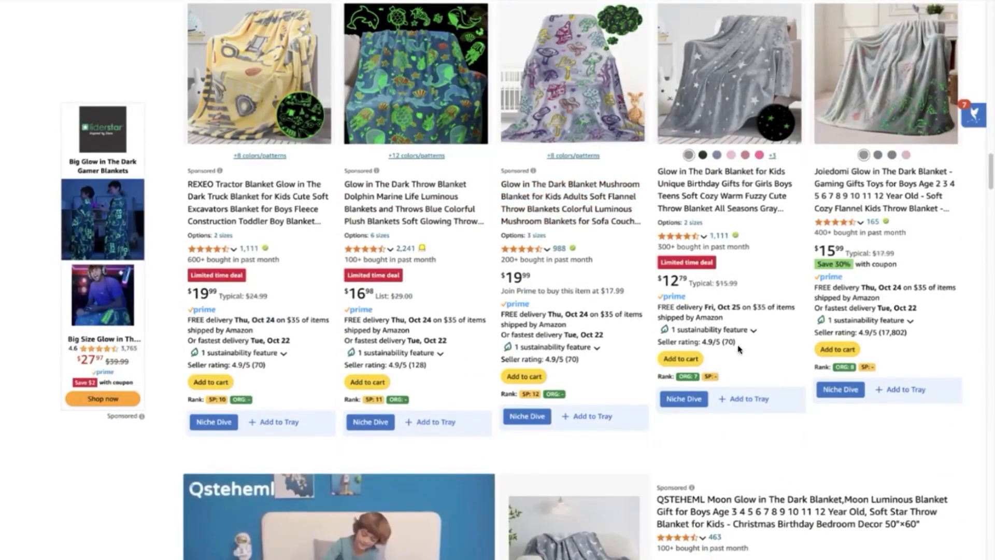
left_click(901, 389)
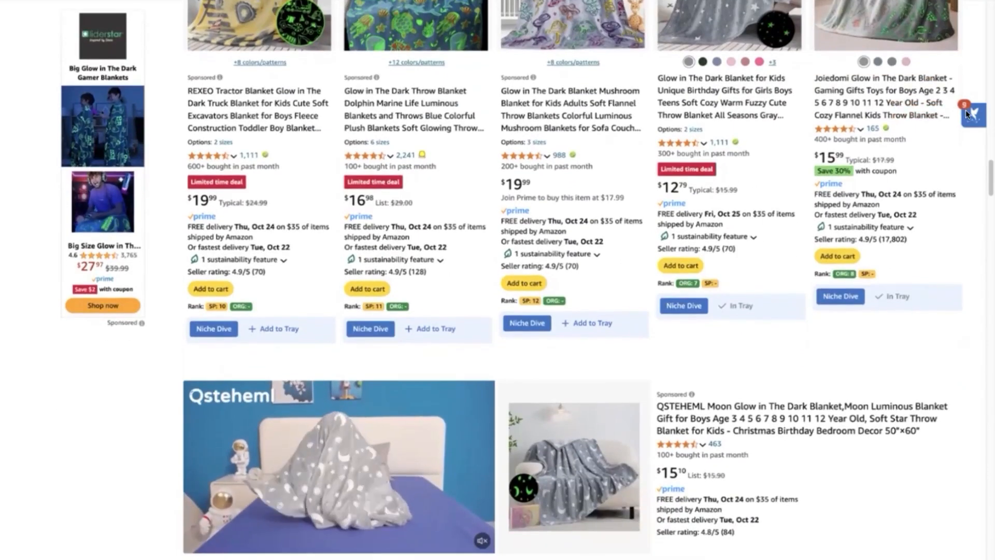
scroll("down", 3)
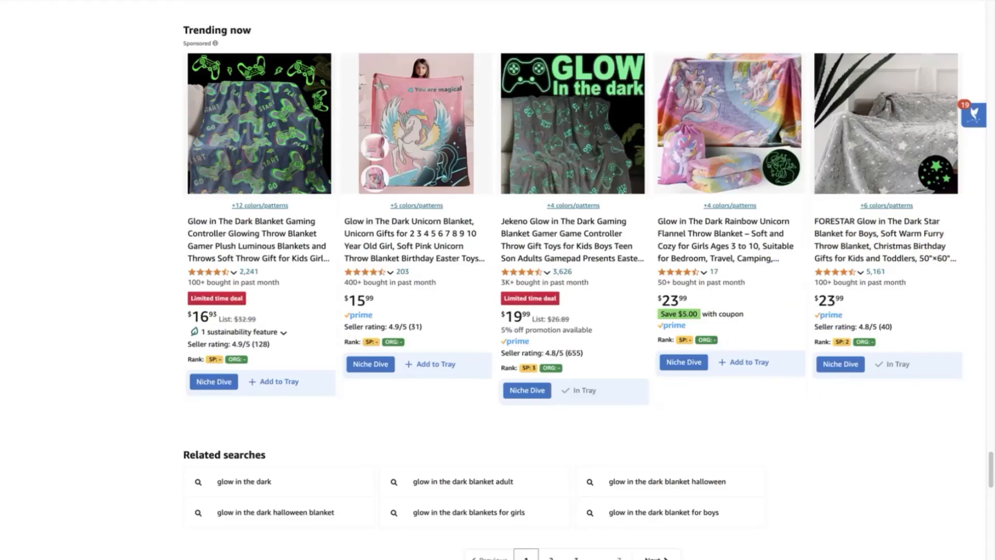
scroll("down", 3)
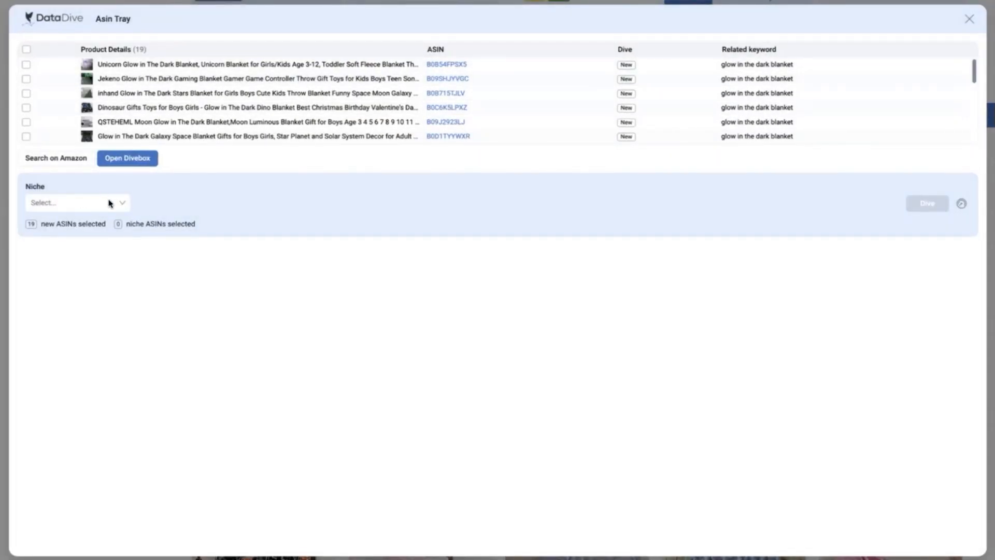
Step: Create a new niche for the 19 tray listings, naming it 'glow in the dark blanket ASIN'
left_click(75, 203)
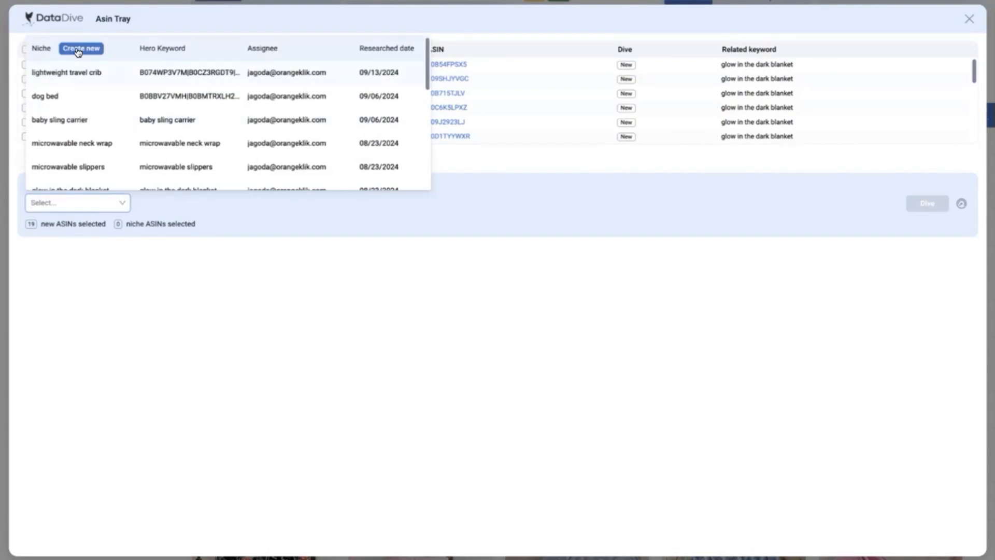
left_click(81, 48)
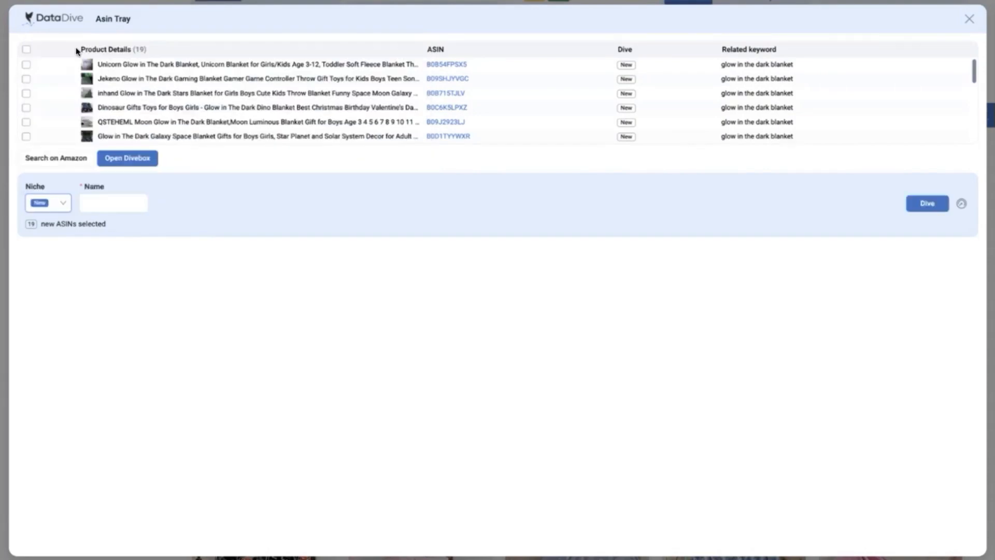
left_click(113, 202)
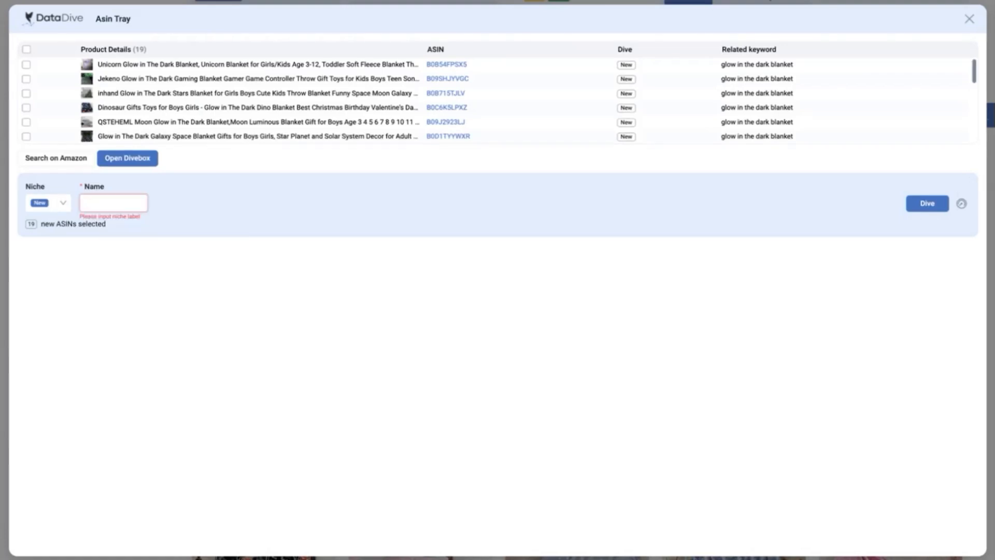
type("glow in the dark bl")
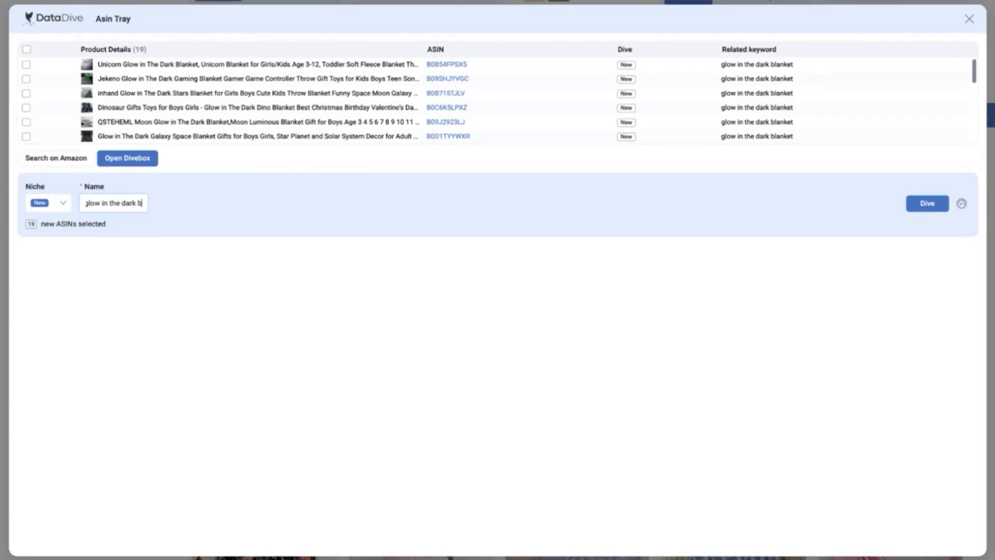
type("ark blanket ASIN")
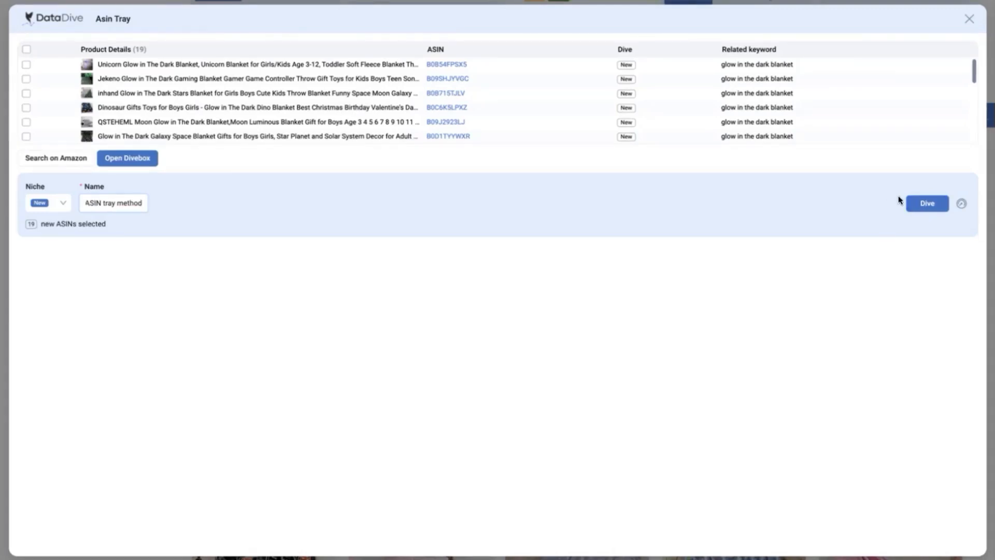
Step: Dive the tray products, showing 14,687 search volume, $1.58M revenue and 48 competitors
left_click(926, 203)
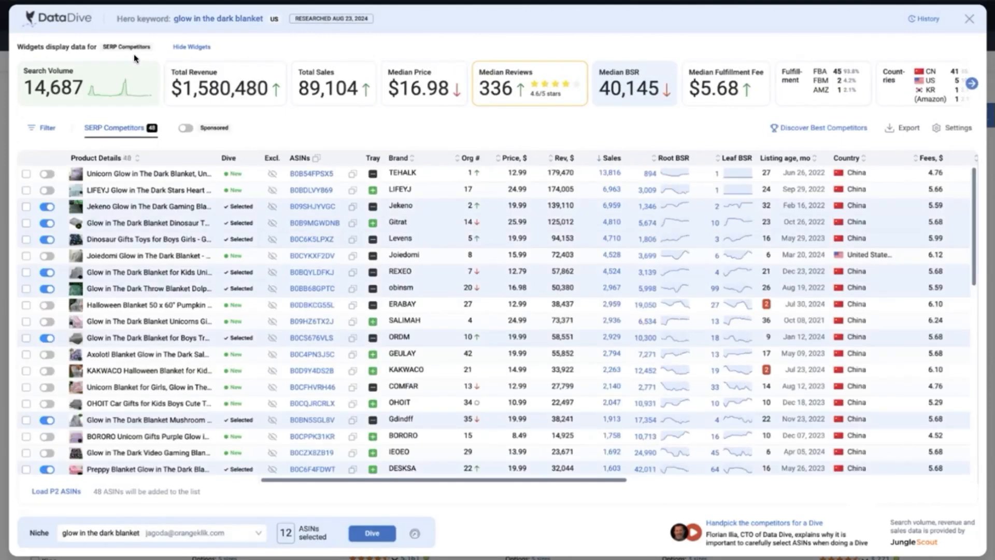
mouse_move(201, 121)
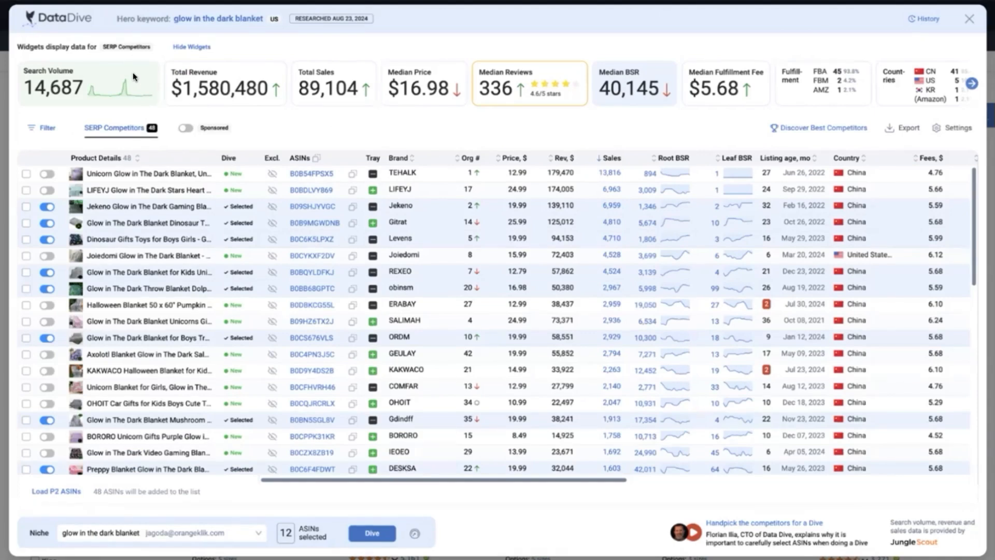
mouse_move(144, 97)
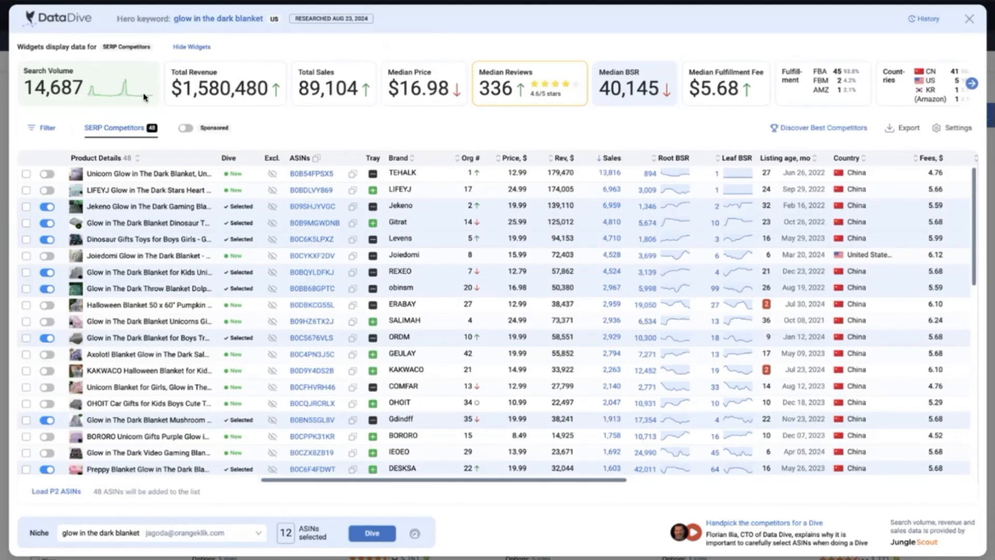
mouse_move(224, 83)
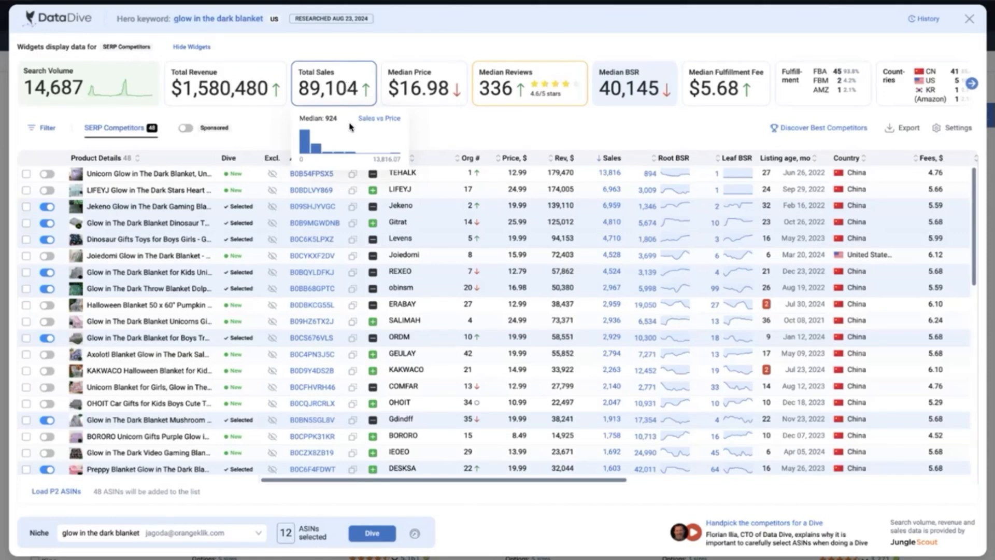
mouse_move(330, 141)
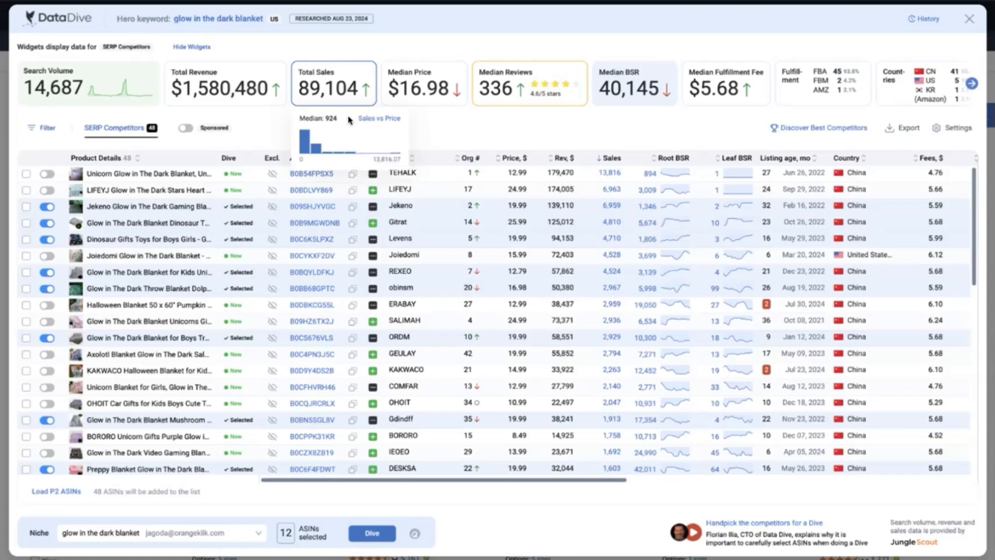
mouse_move(424, 83)
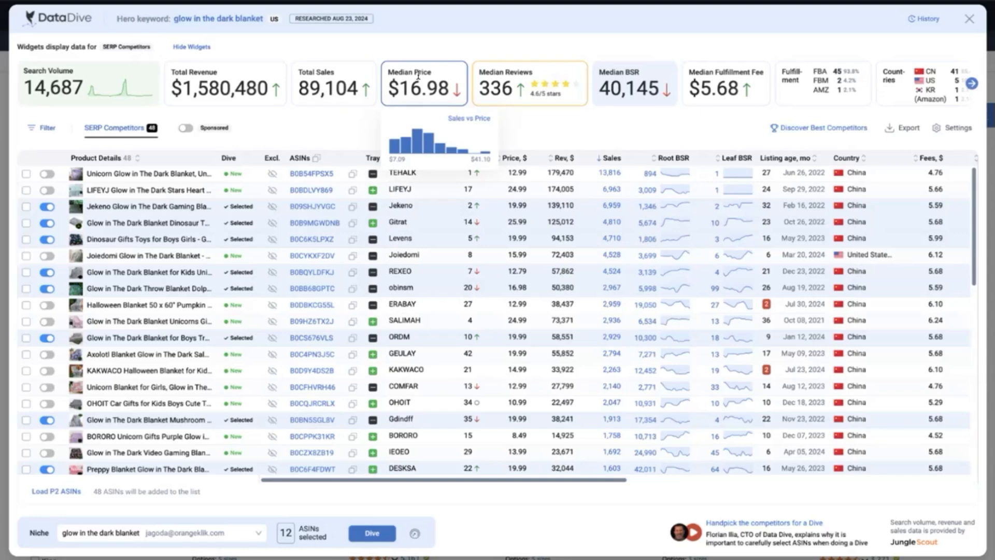
mouse_move(504, 70)
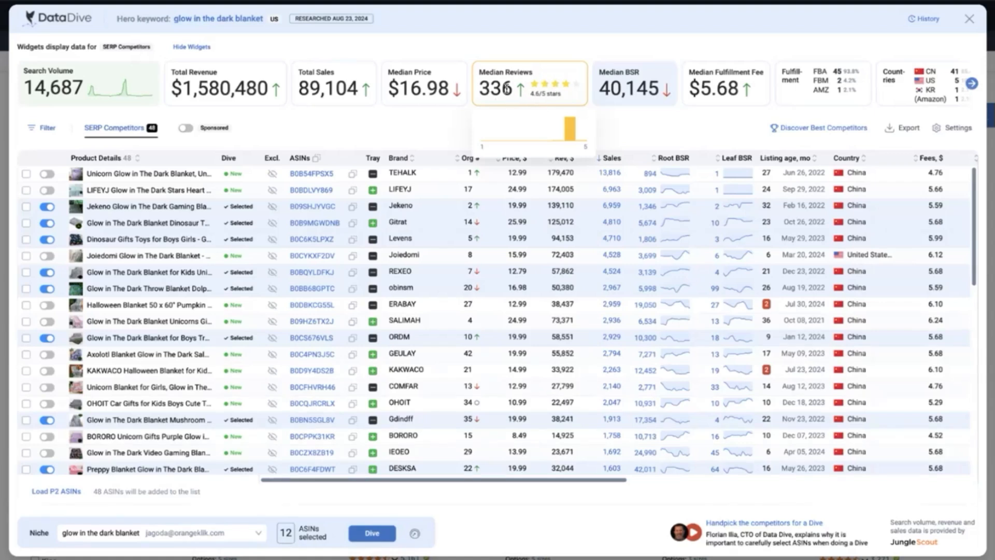
mouse_move(790, 88)
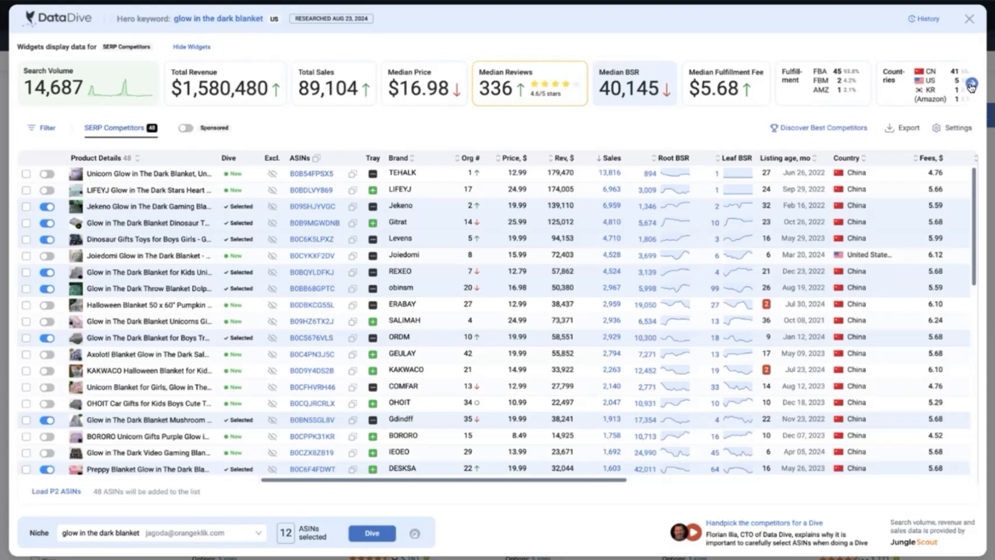
Step: Scroll the summary widgets to size tier and turn on Sponsored, raising competitors to 56
left_click(983, 84)
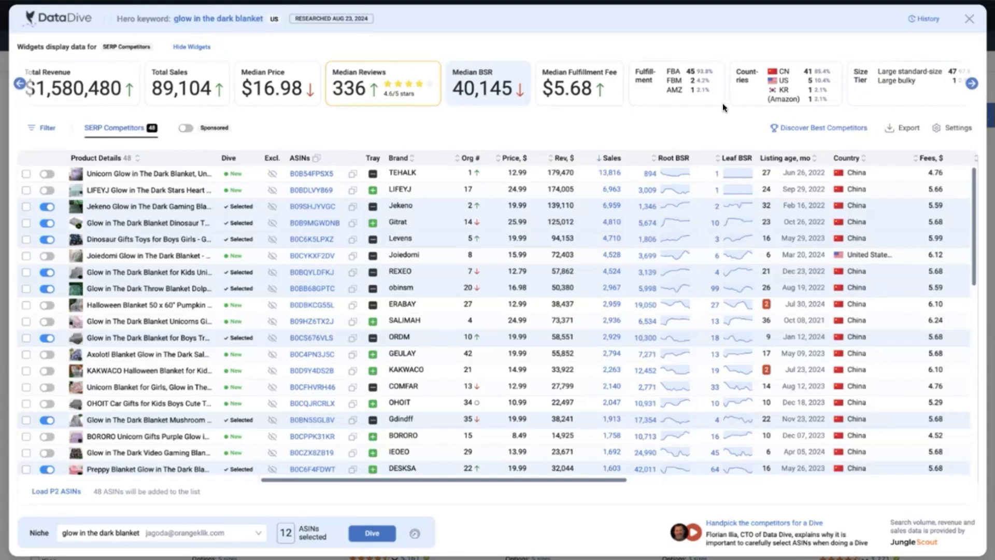
mouse_move(664, 70)
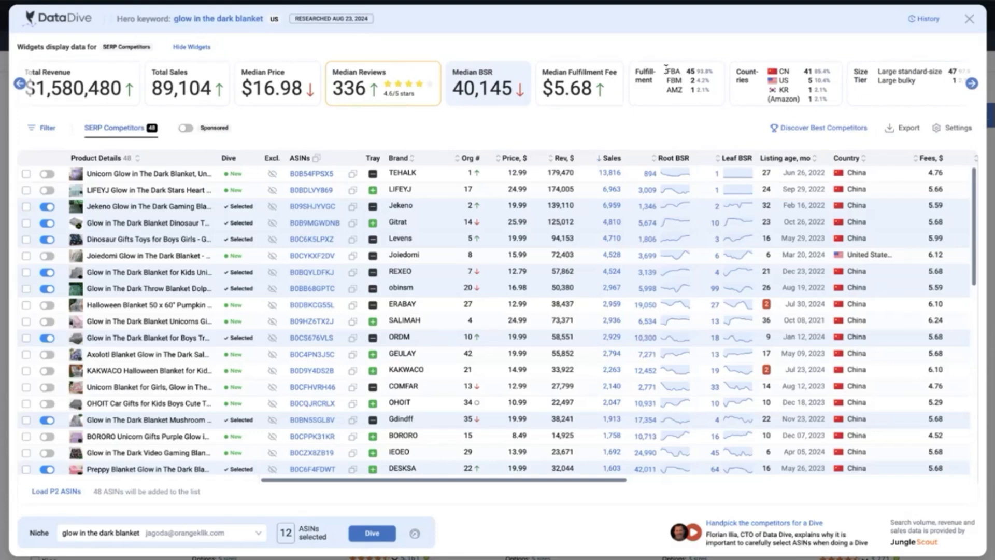
mouse_move(664, 70)
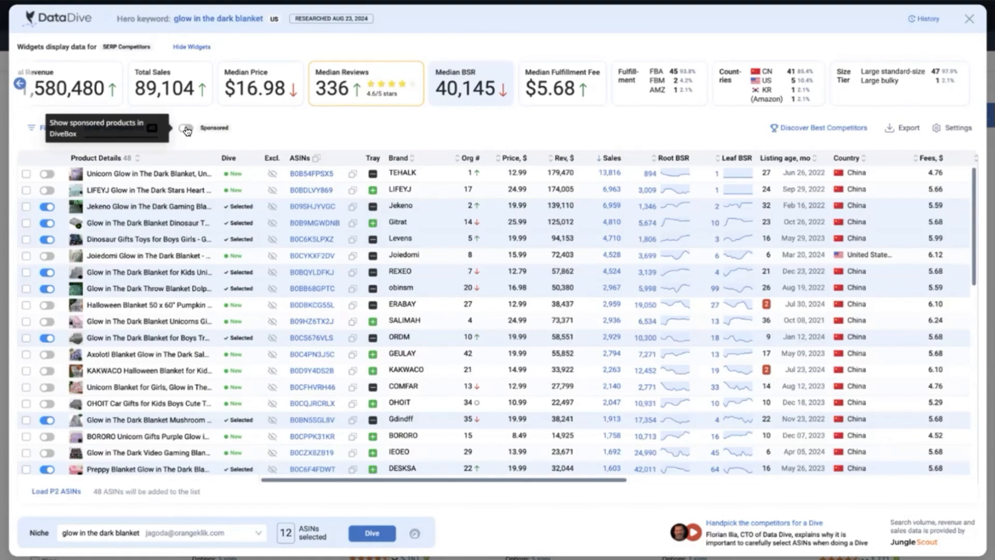
left_click(187, 131)
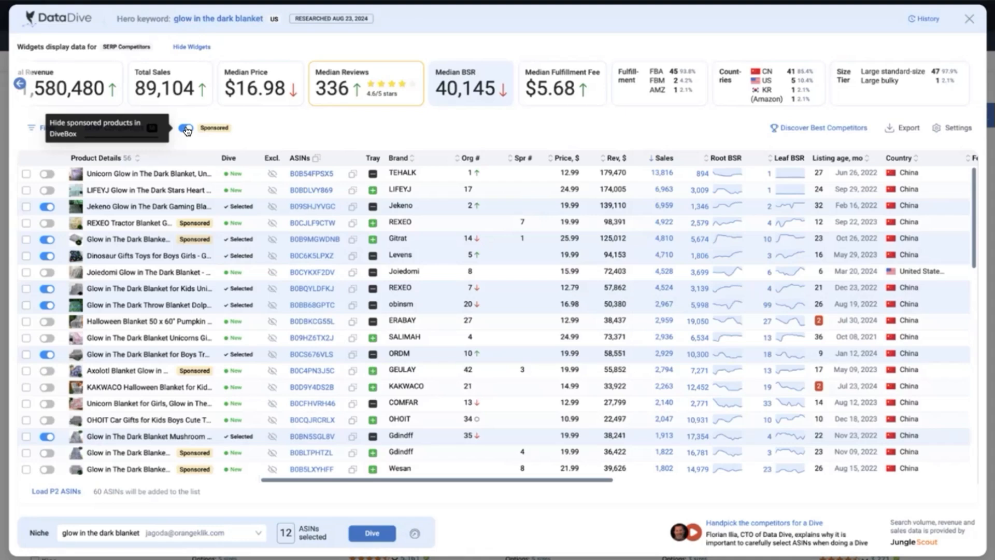
Step: Hide sponsored, select Jekeno, Gitrat, Dinosaur Gifts and Joiedomi, and open Joiedomi's listing
left_click(186, 127)
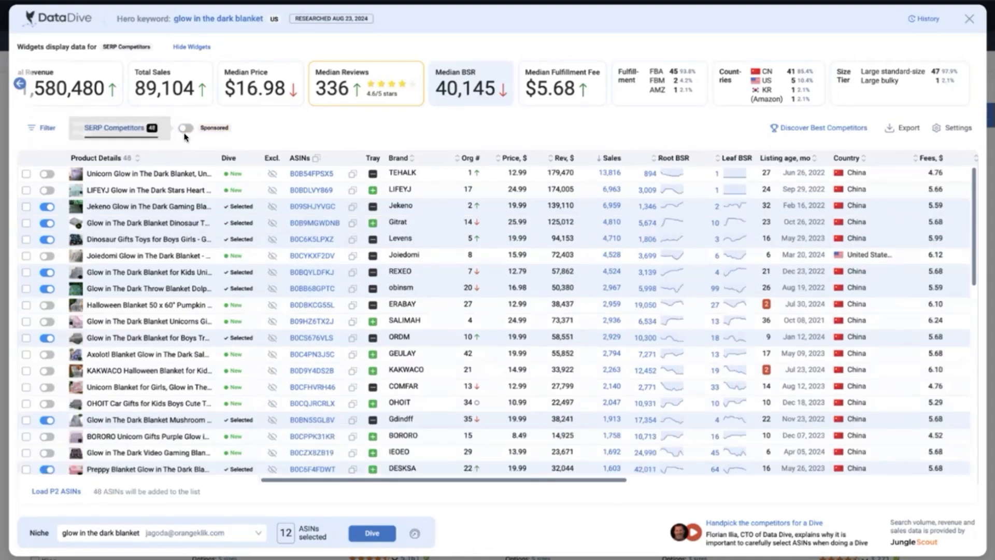
mouse_move(186, 128)
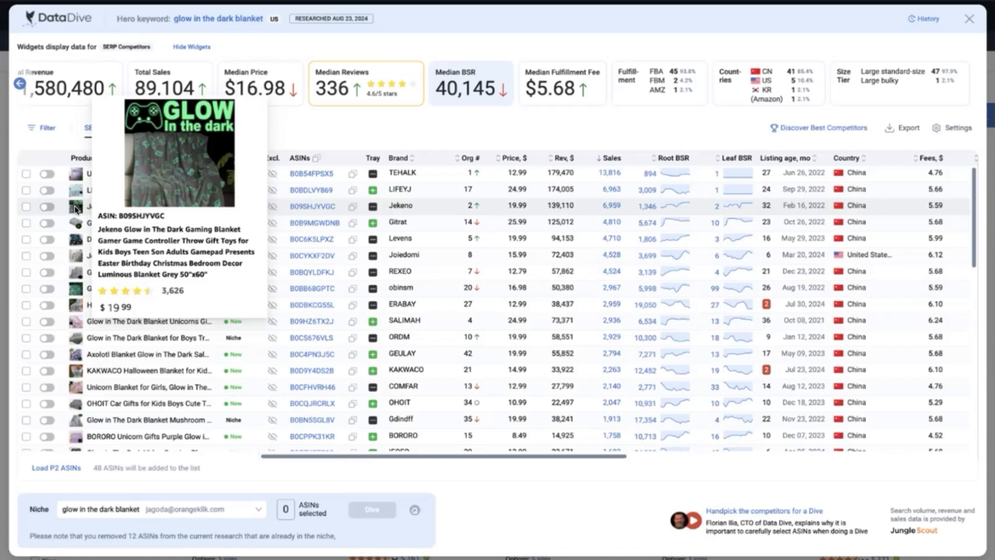
left_click(48, 208)
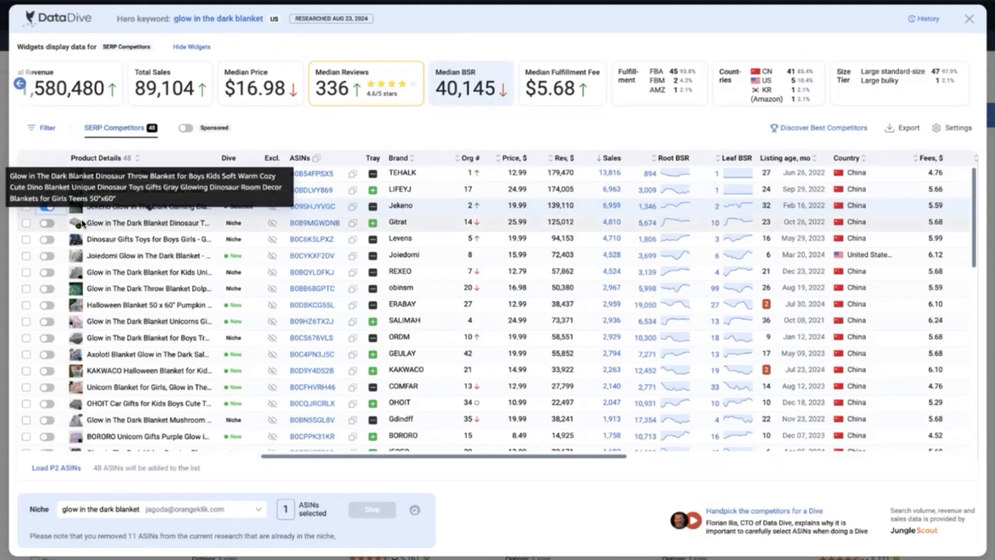
left_click(47, 223)
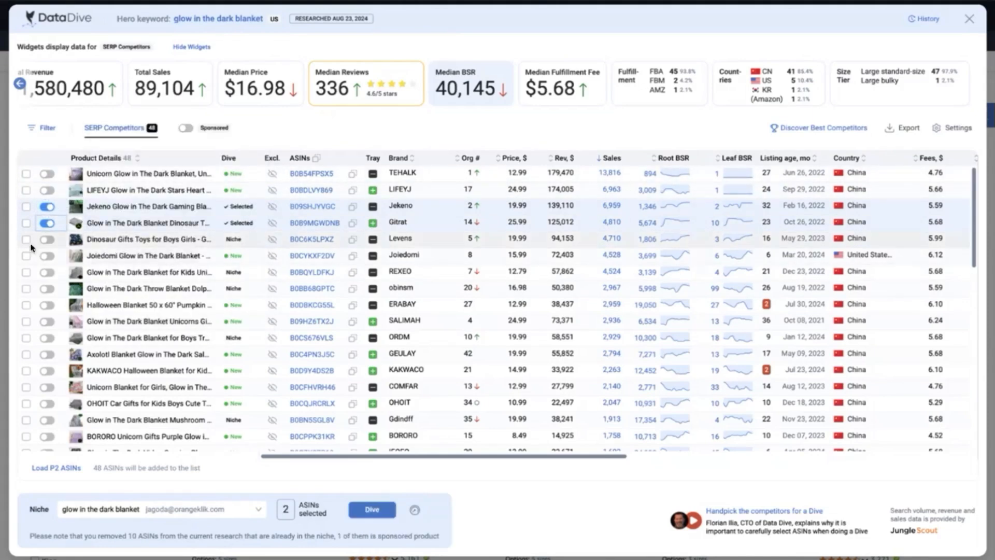
left_click(47, 238)
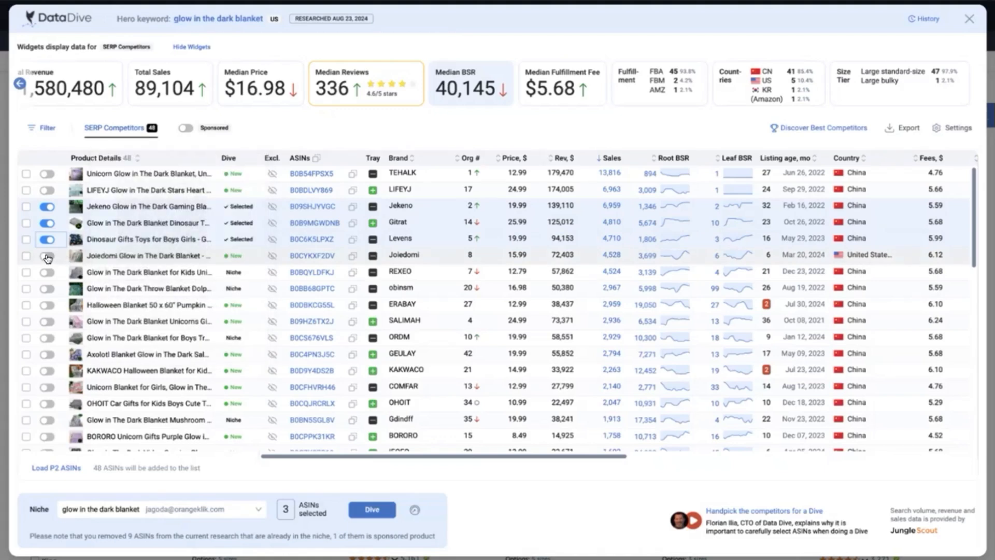
left_click(48, 257)
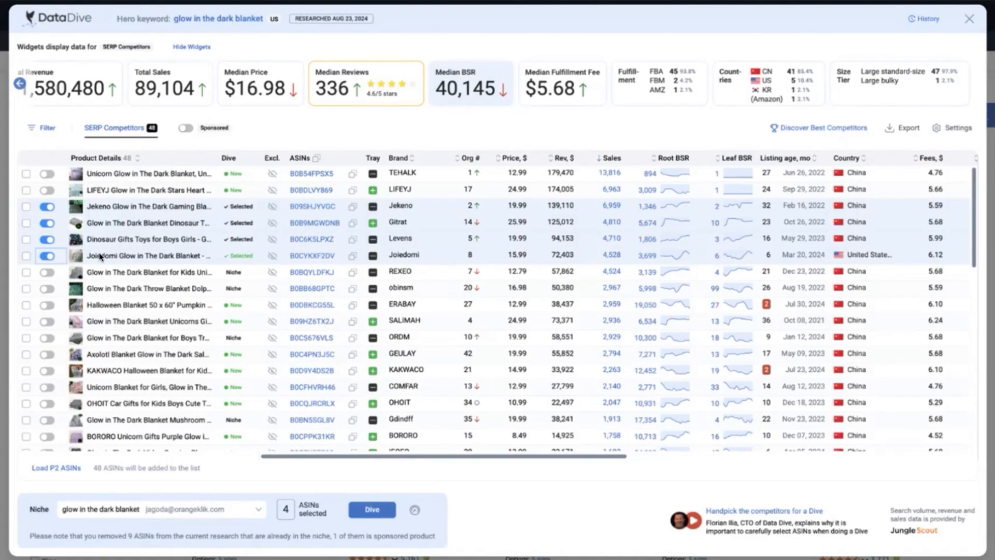
mouse_move(312, 255)
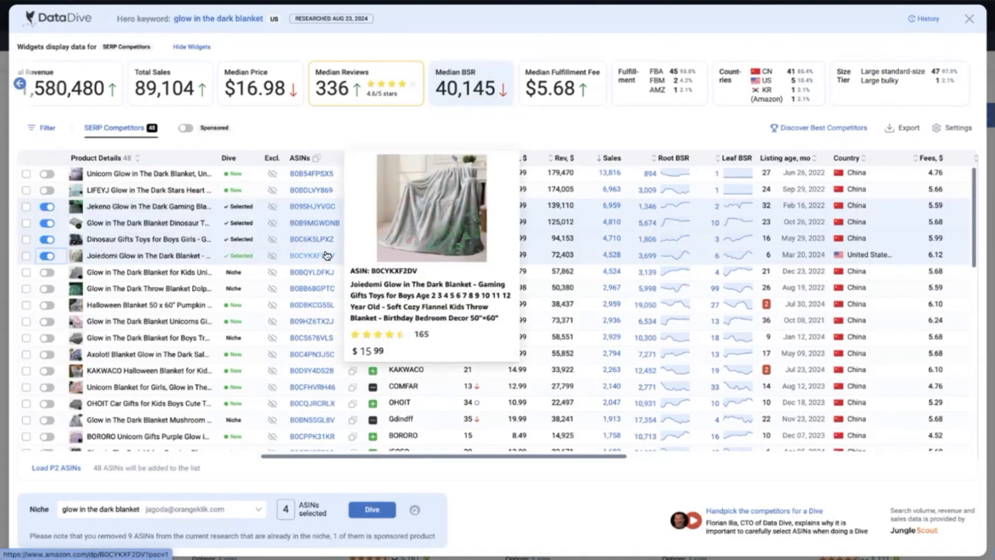
left_click(311, 255)
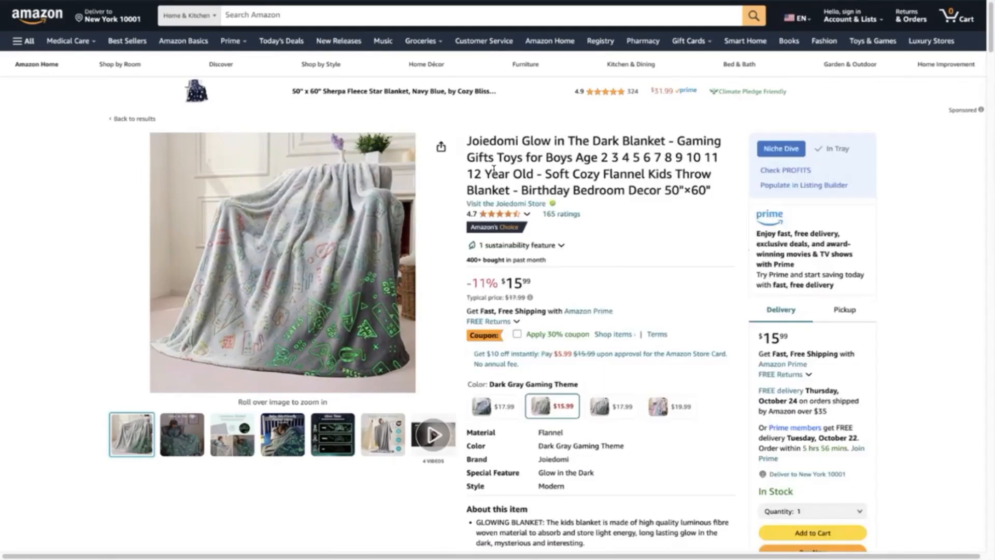
mouse_move(310, 248)
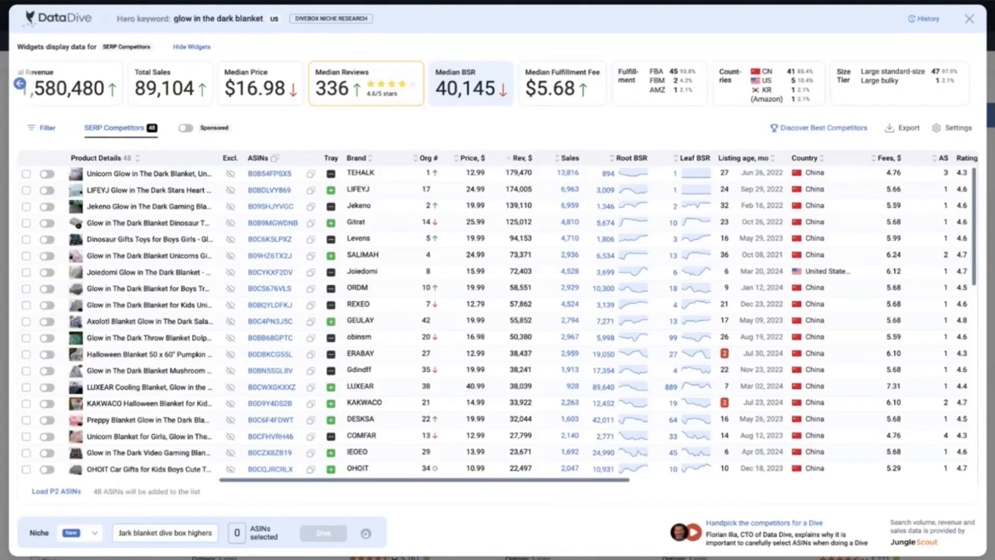
Step: Complete the niche name as 'glow in the dark blanket dive box highest revenue'
type("highest revenue")
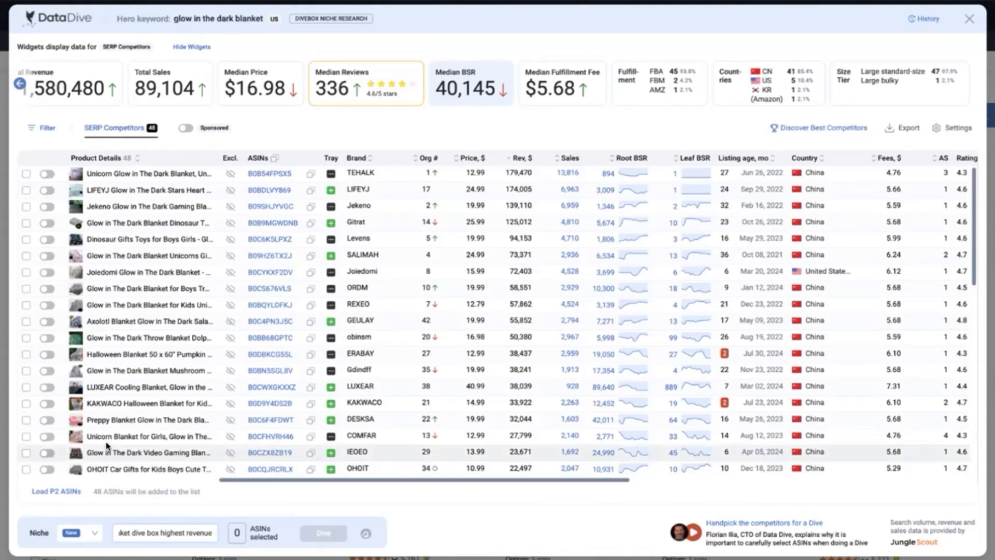
mouse_move(328, 338)
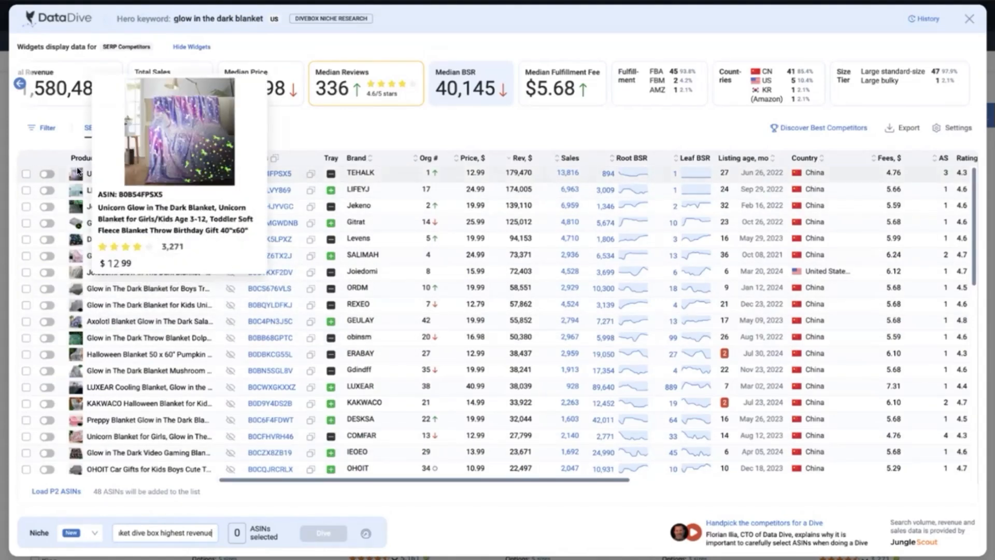
mouse_move(646, 134)
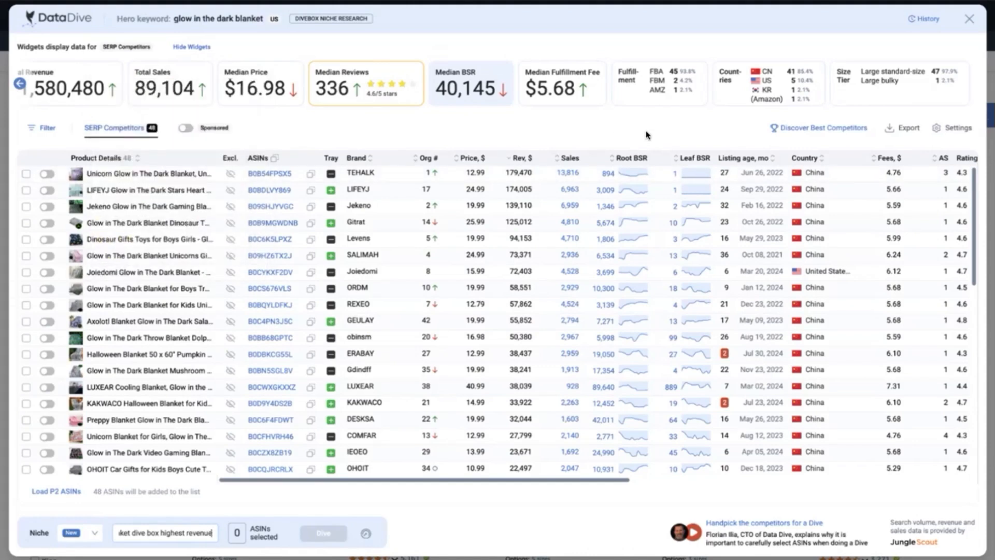
mouse_move(200, 506)
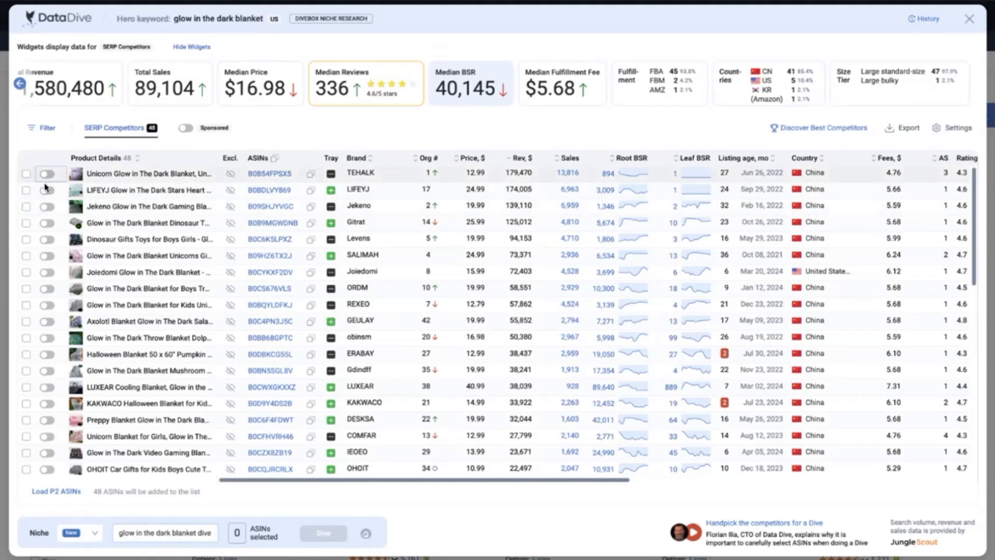
Step: Toggle on fifteen top-revenue competitors, including TEHALK, Jekeno, Gitrat, Joiedomi and FORESTAR
left_click(47, 189)
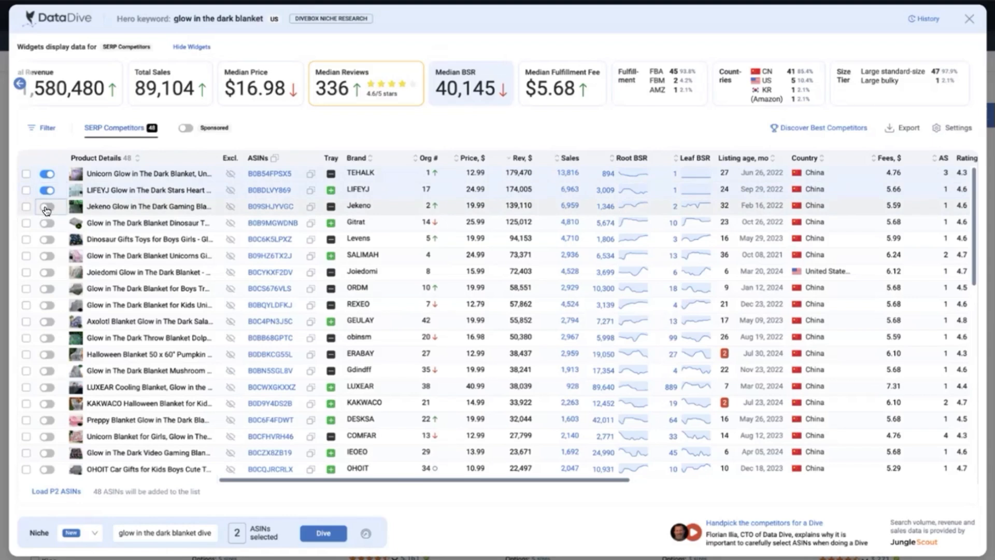
left_click(47, 206)
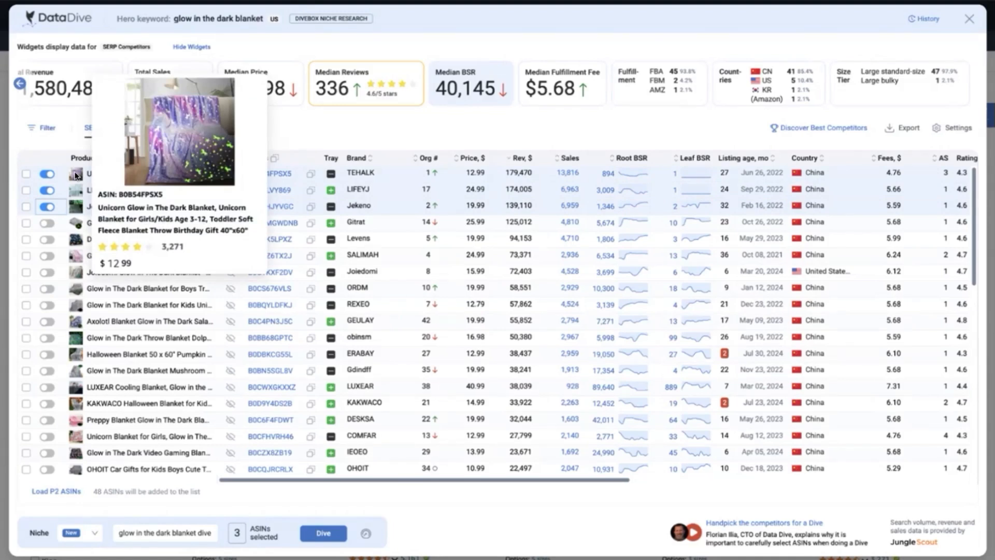
left_click(46, 223)
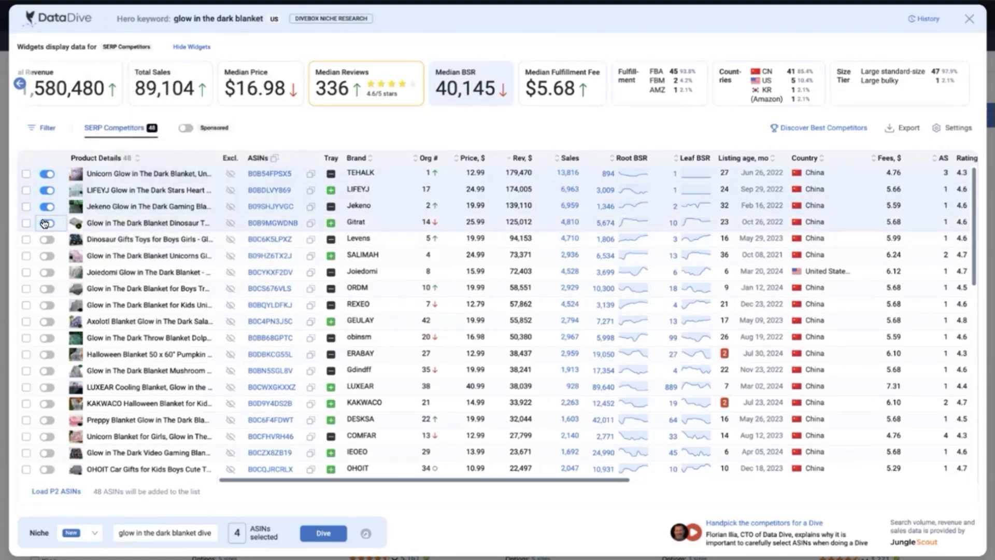
left_click(47, 223)
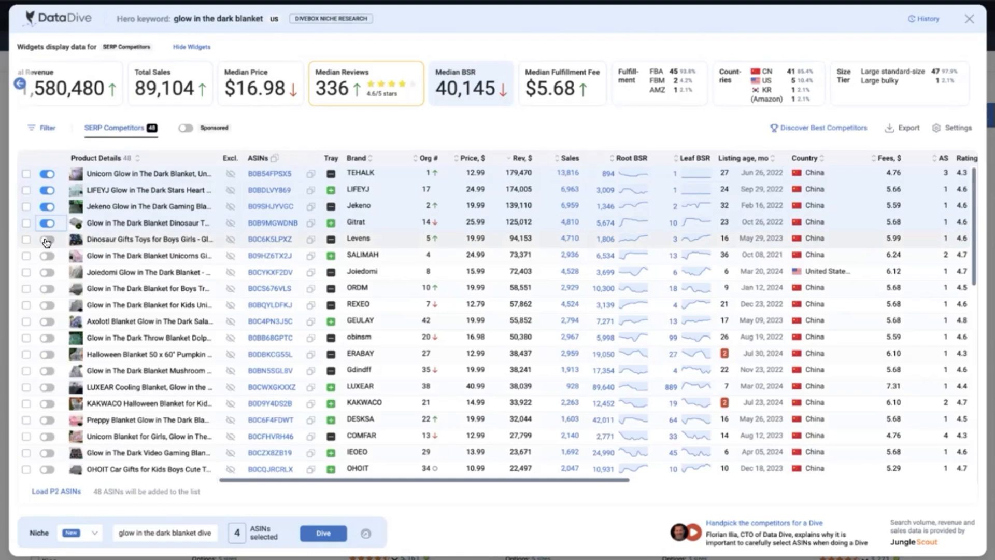
left_click(48, 222)
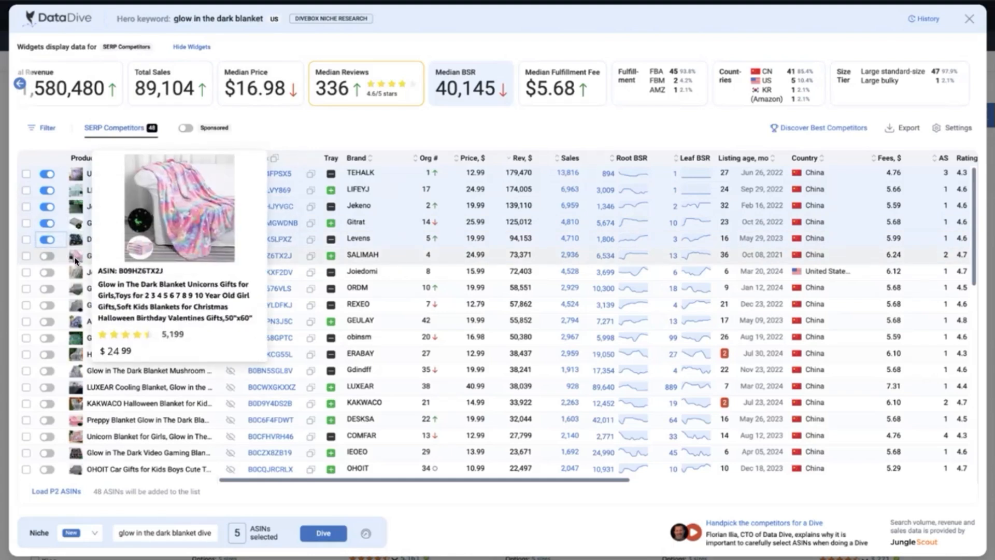
mouse_move(40, 273)
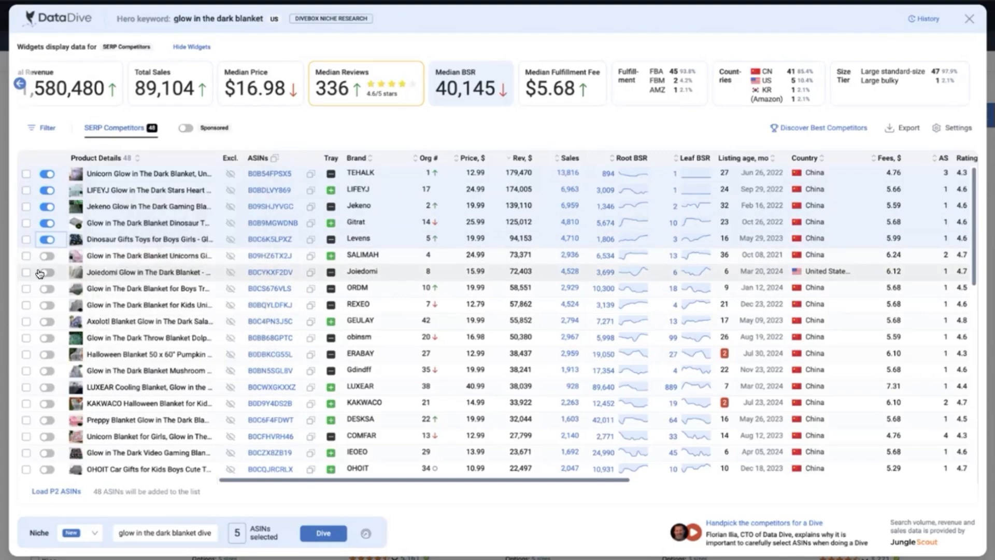
left_click(46, 271)
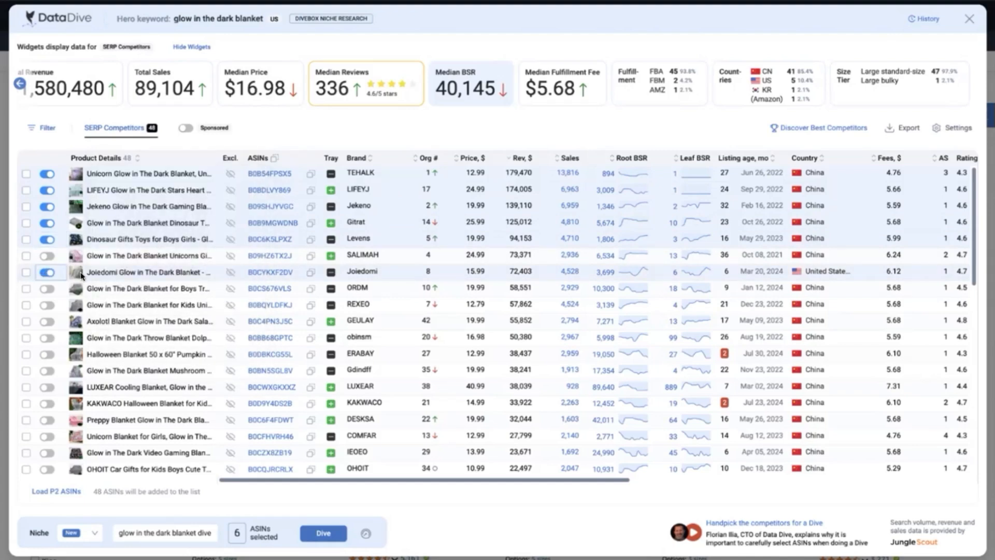
left_click(47, 305)
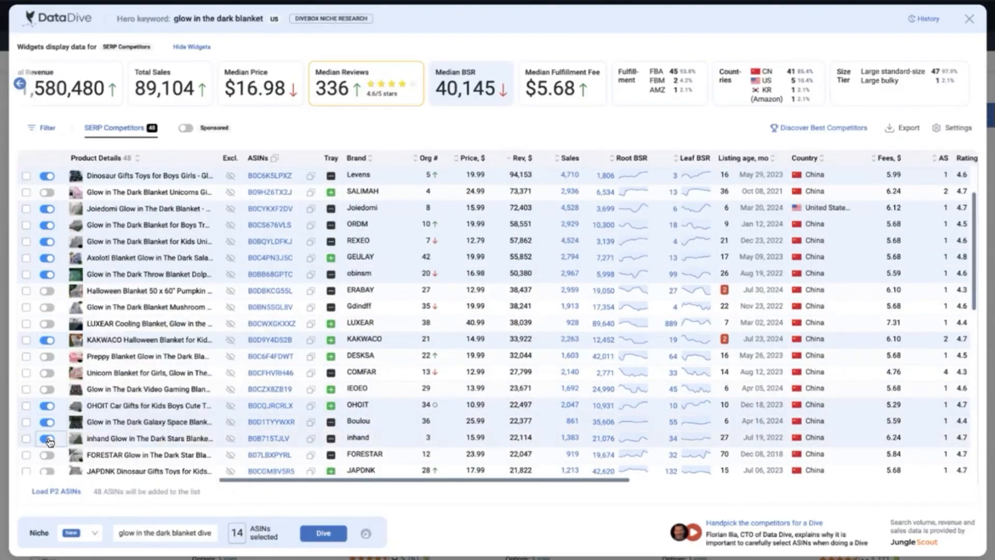
left_click(48, 441)
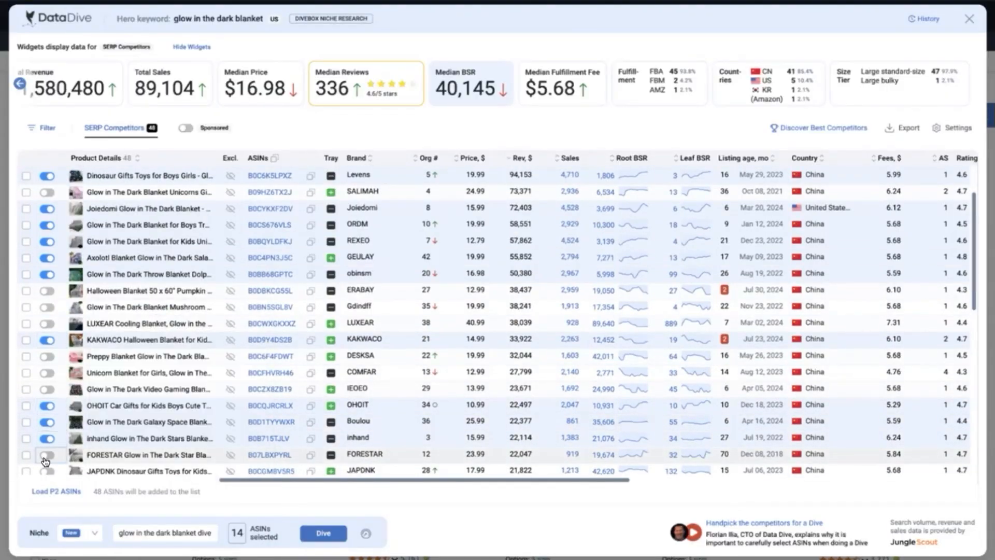
left_click(47, 454)
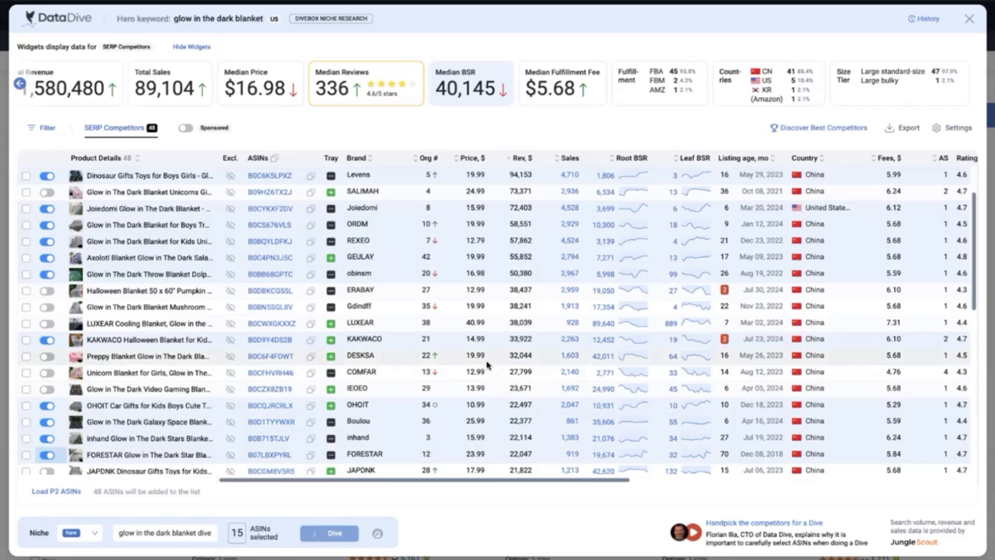
left_click(329, 532)
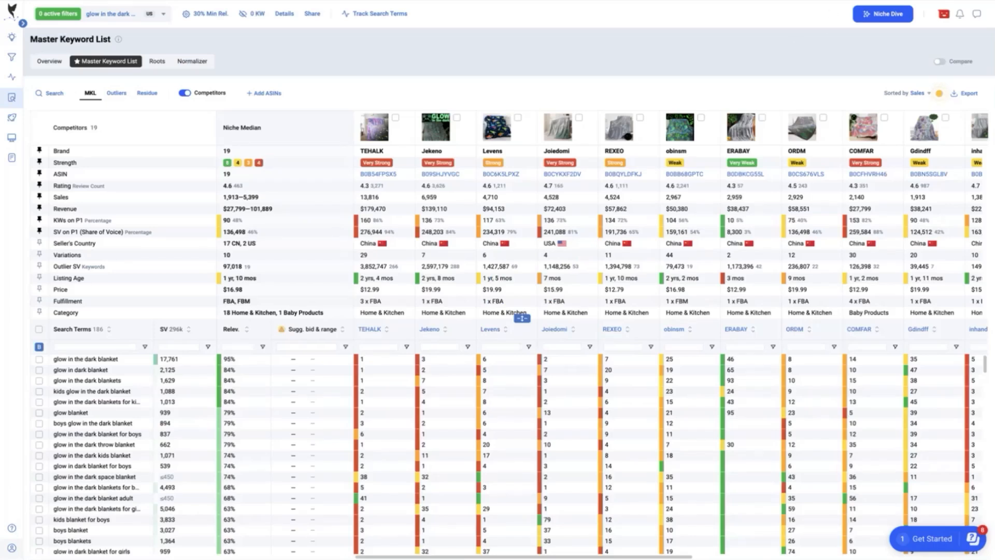
mouse_move(220, 27)
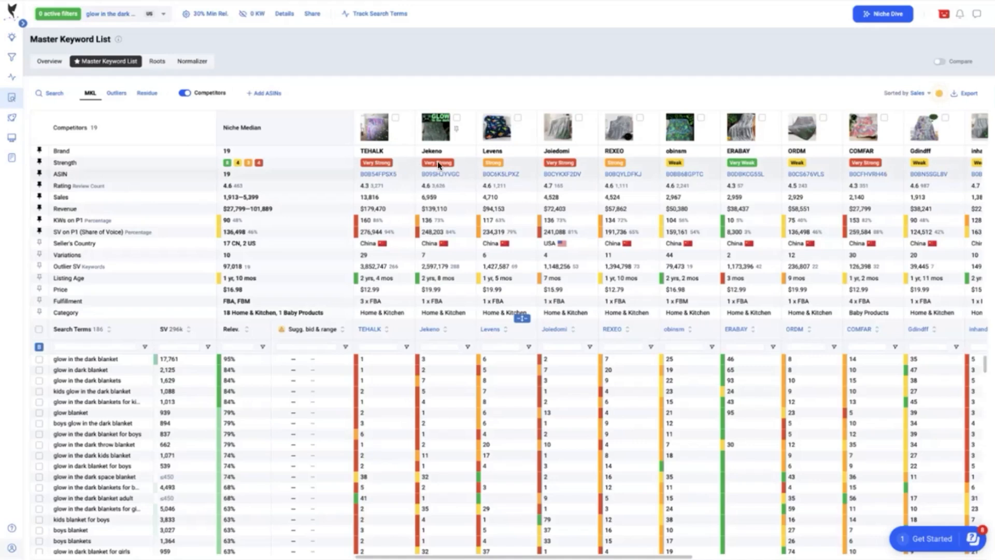
mouse_move(622, 167)
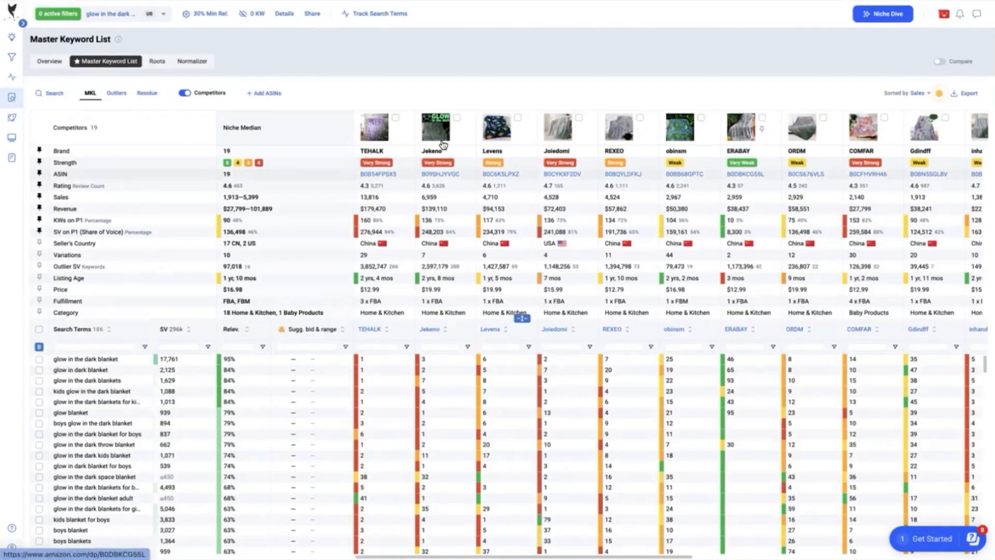
mouse_move(259, 162)
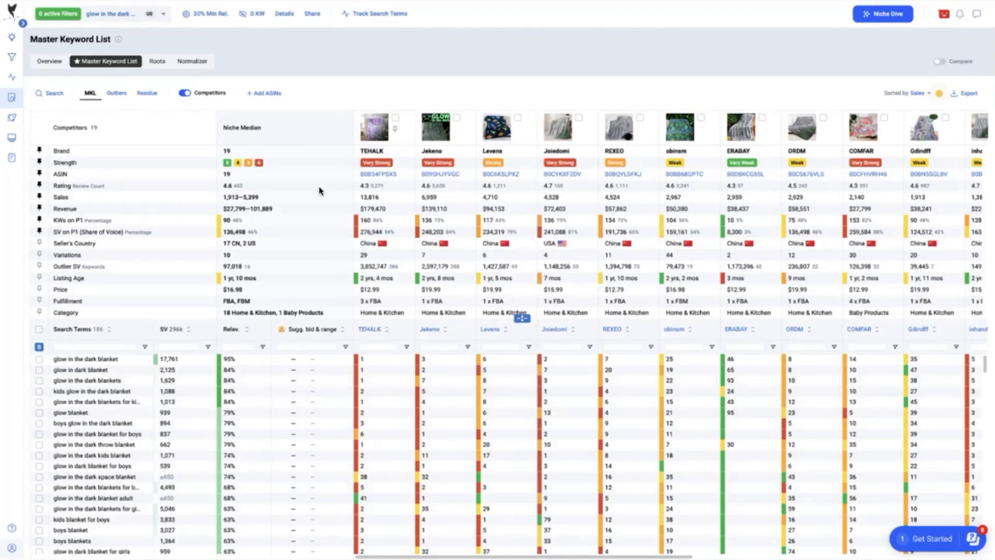
mouse_move(294, 193)
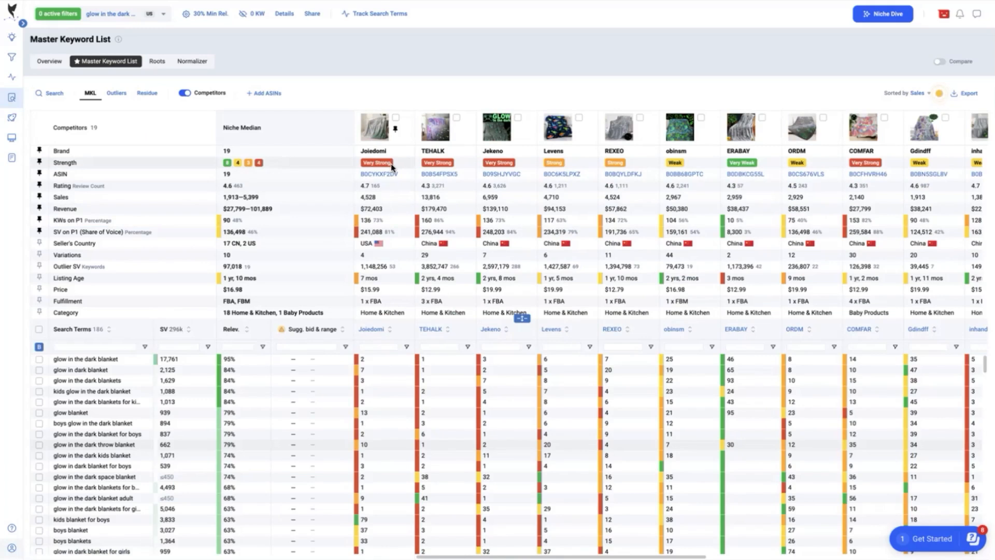
mouse_move(385, 222)
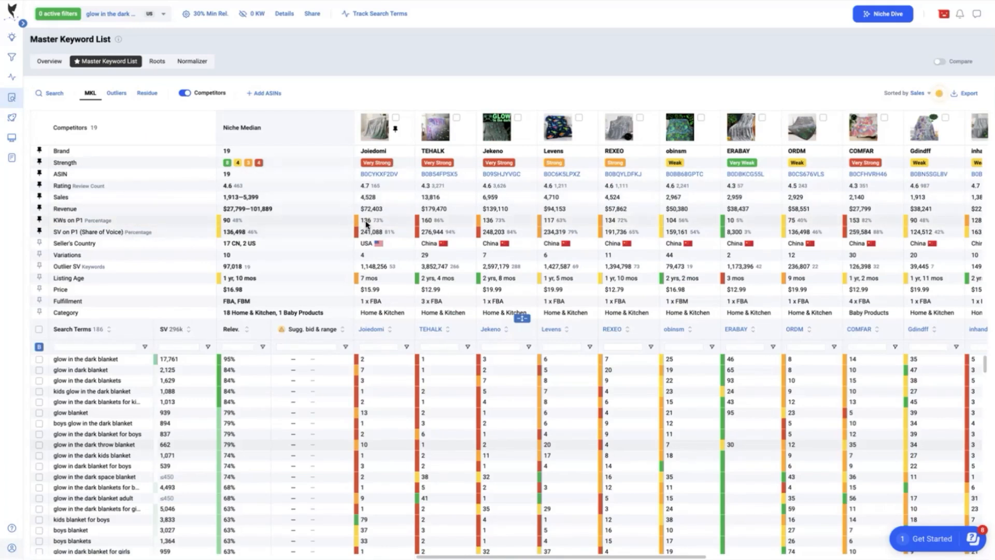
mouse_move(398, 232)
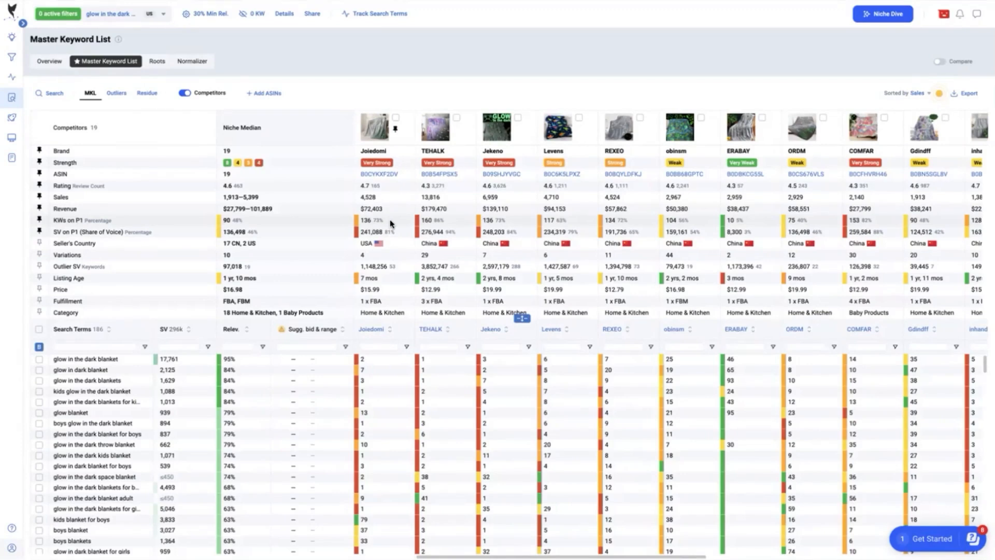
mouse_move(390, 224)
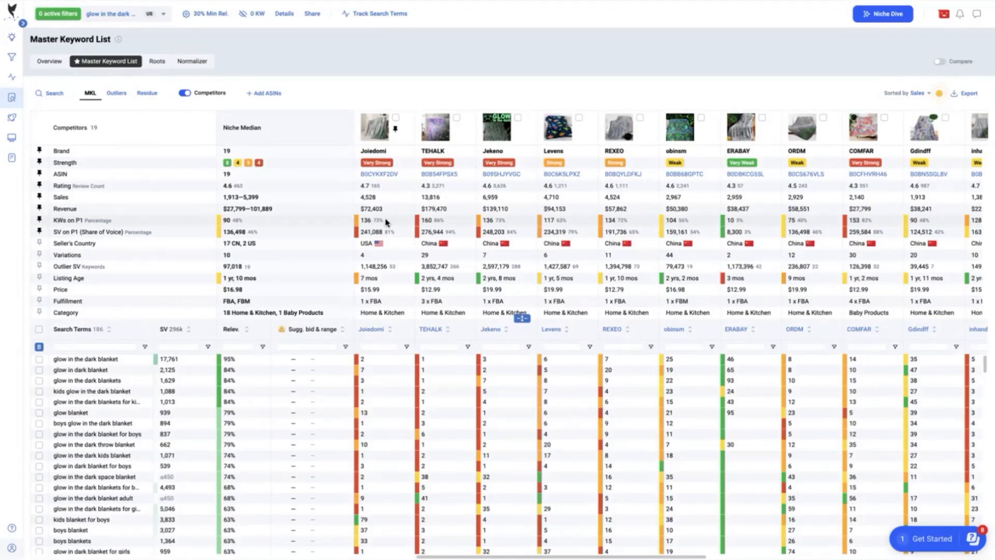
mouse_move(384, 222)
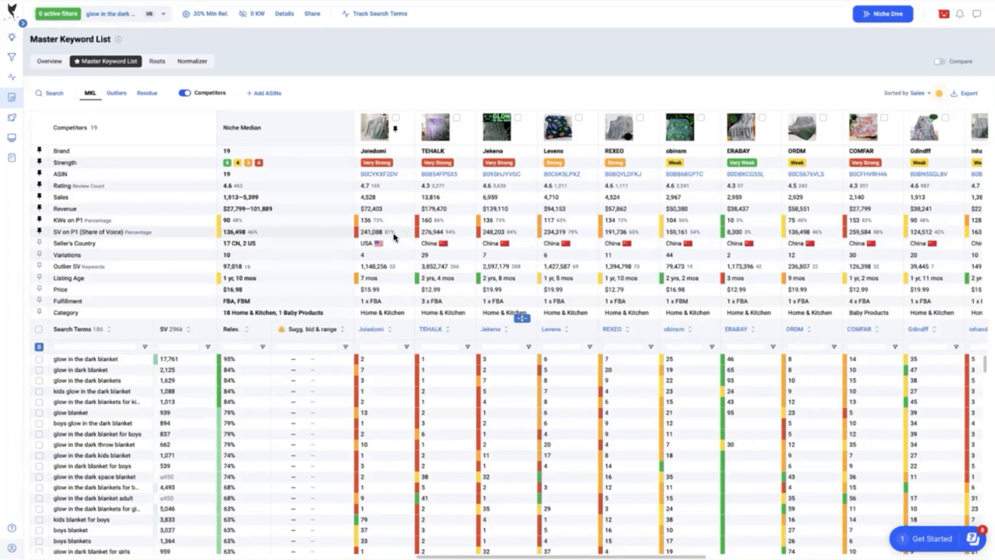
mouse_move(447, 193)
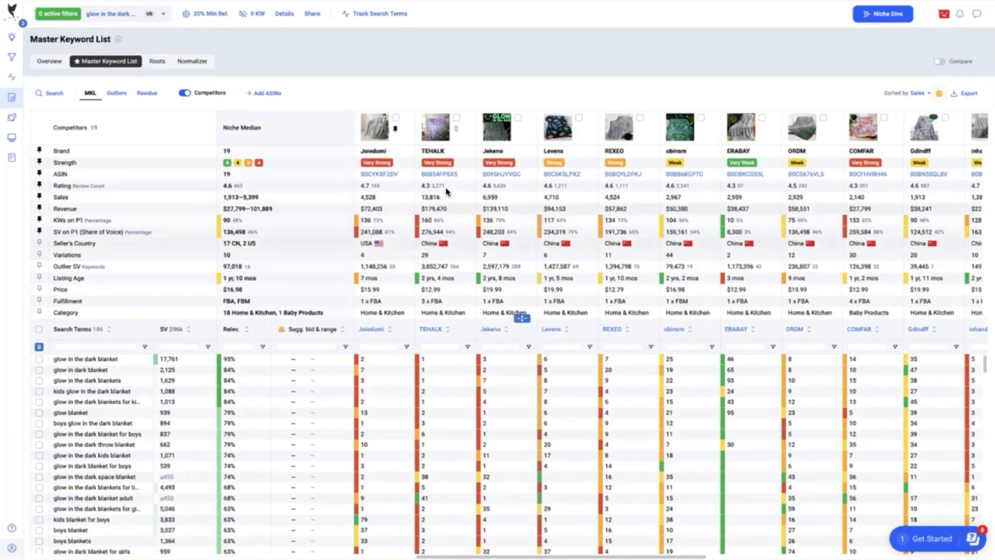
mouse_move(867, 217)
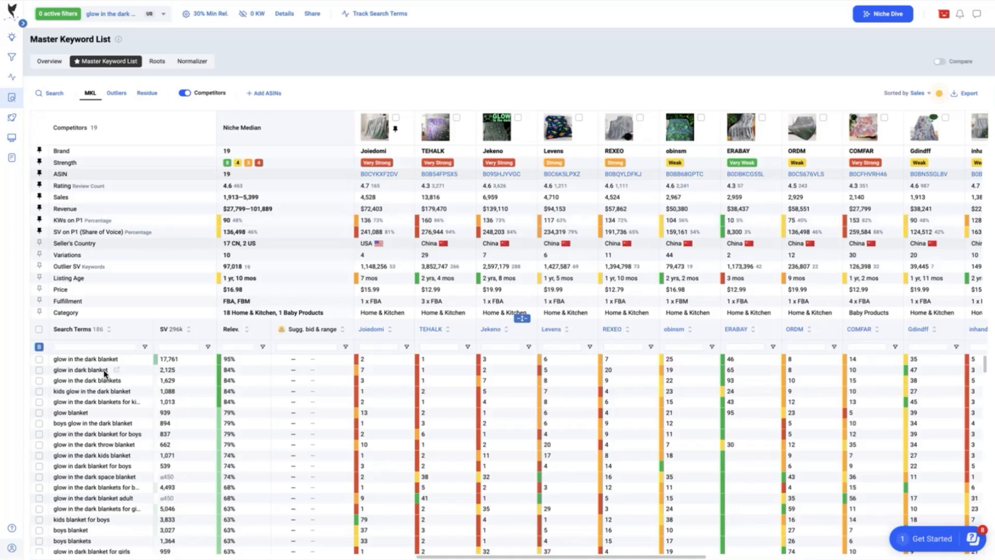
Step: Scroll the Master Keyword List and tick one search term's checkbox
scroll("down", 3)
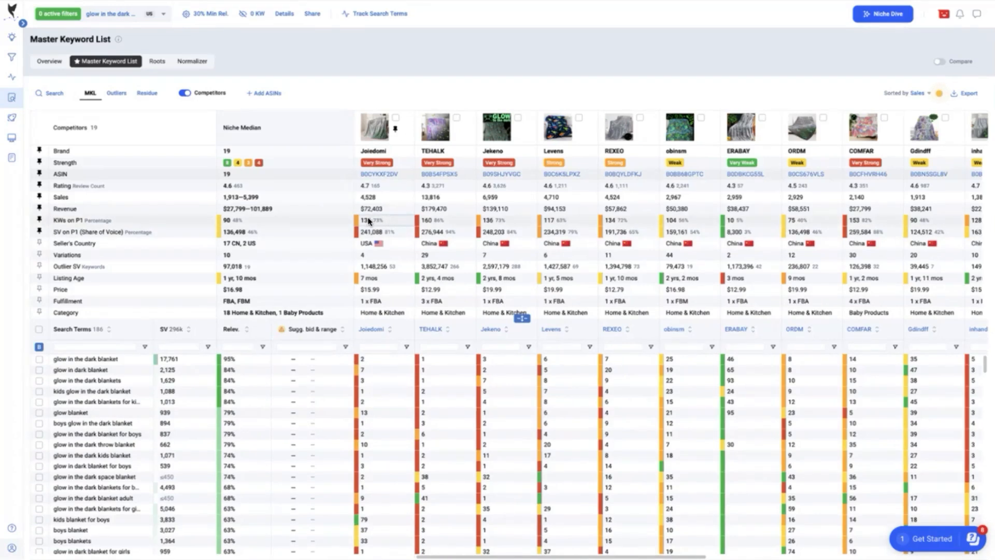
scroll("down", 3)
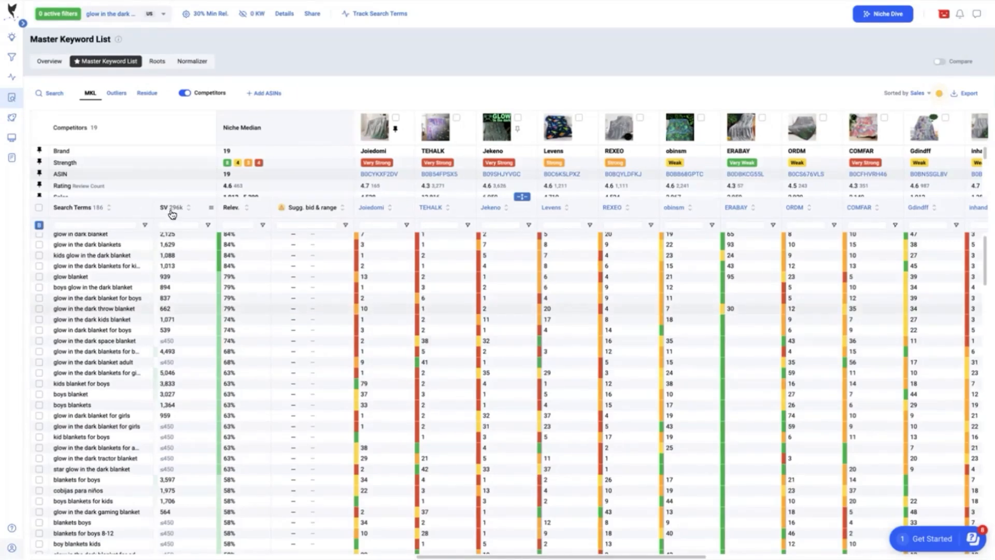
mouse_move(269, 214)
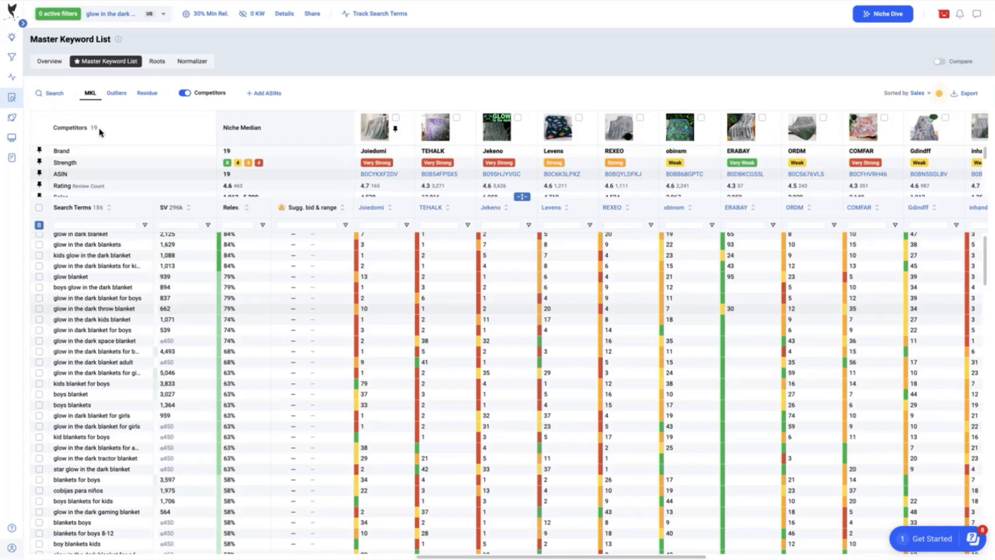
mouse_move(381, 189)
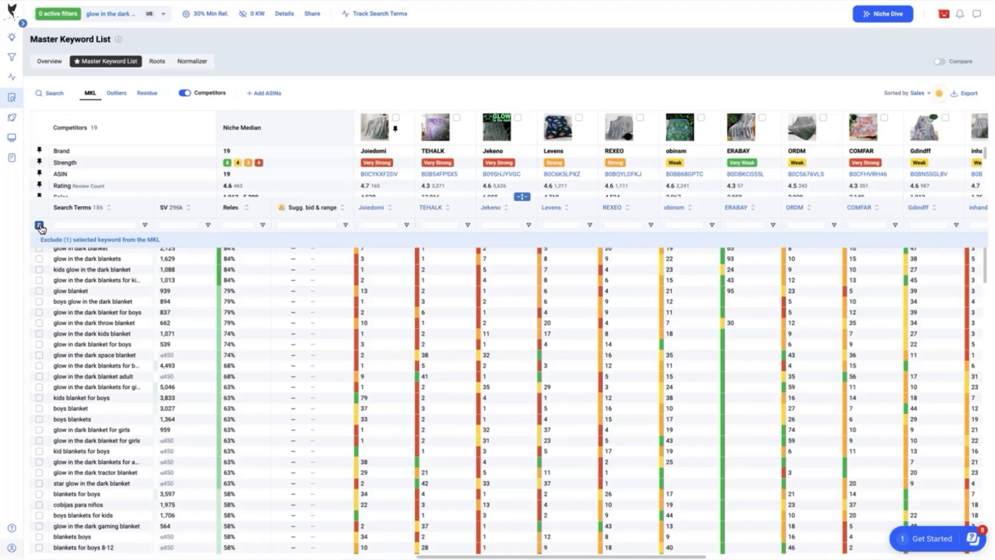
left_click(37, 206)
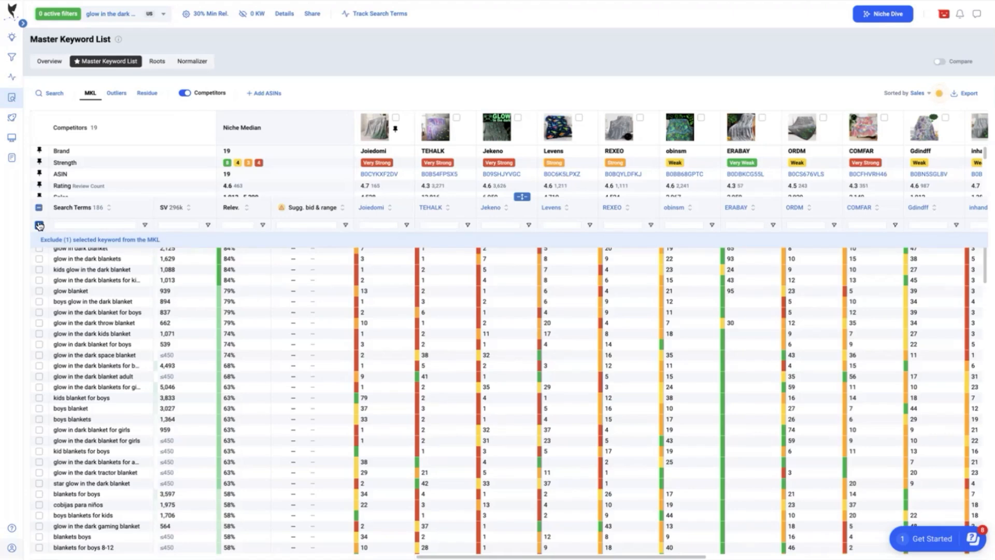
mouse_move(38, 225)
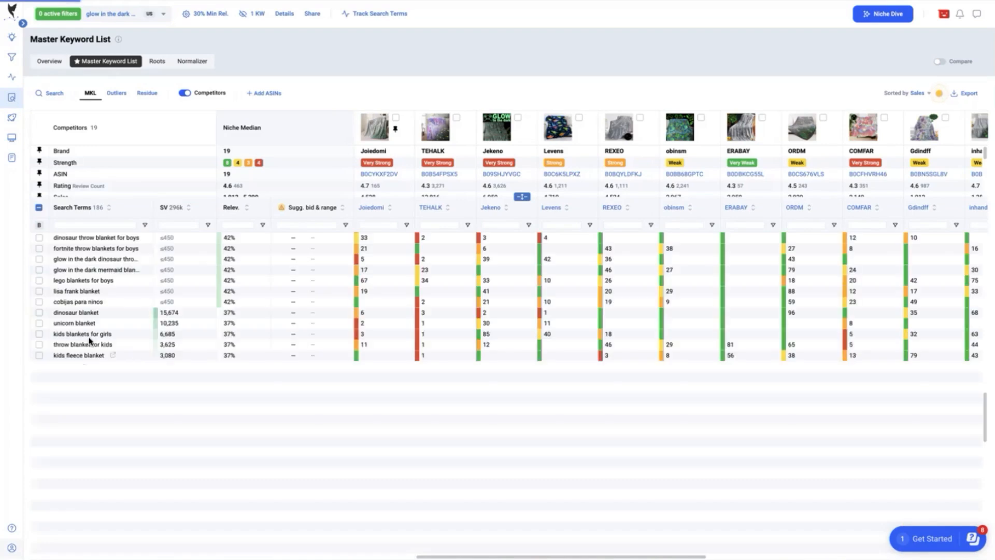
Step: Exclude the marked keyword and filter relevancy to 40, leaving 98 of 185 terms
scroll("down", 3)
type("40")
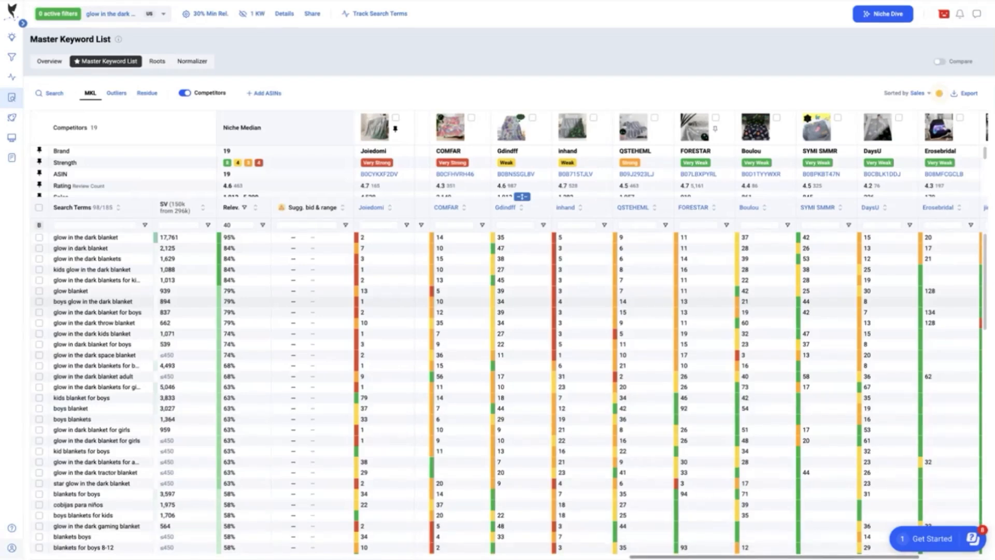
scroll("right", 3)
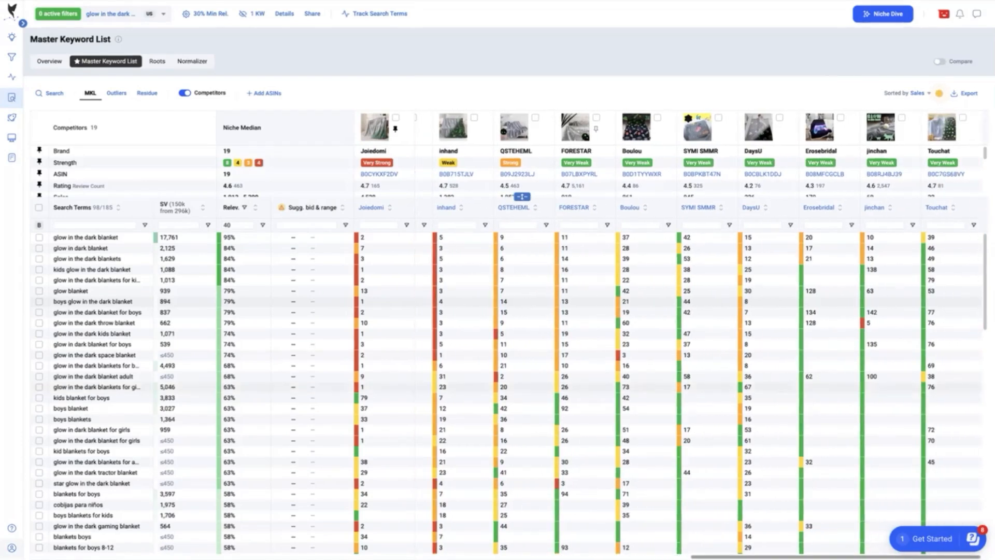
scroll("right", 3)
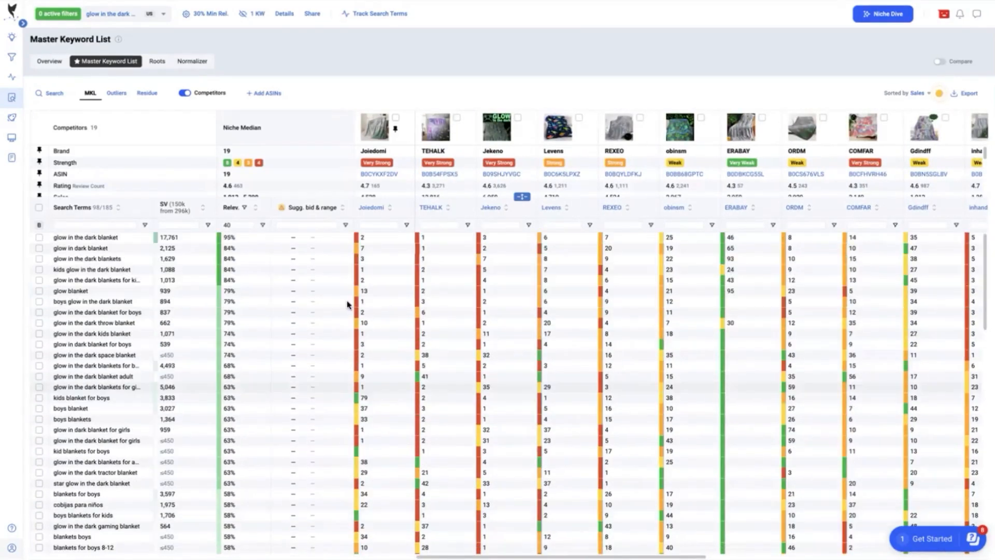
mouse_move(395, 322)
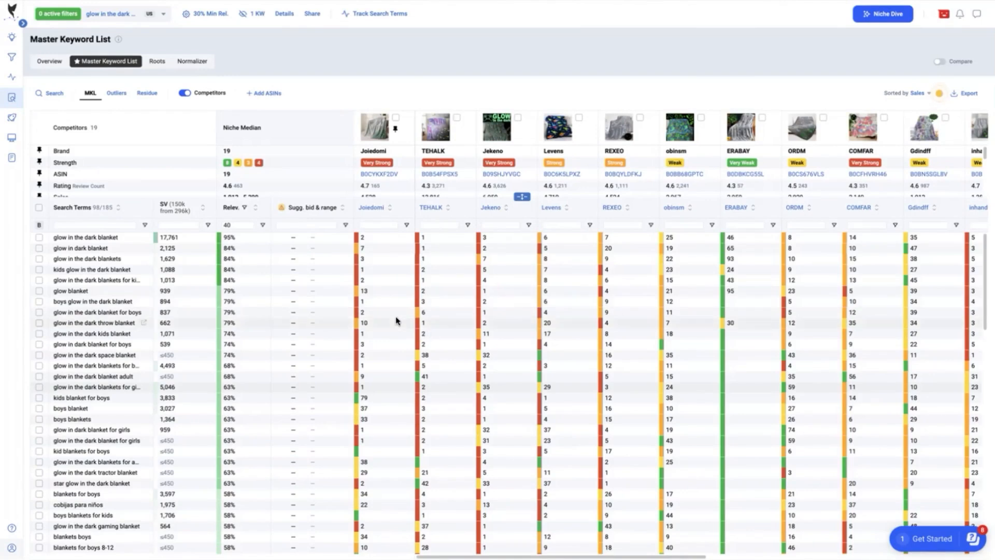
scroll("down", 3)
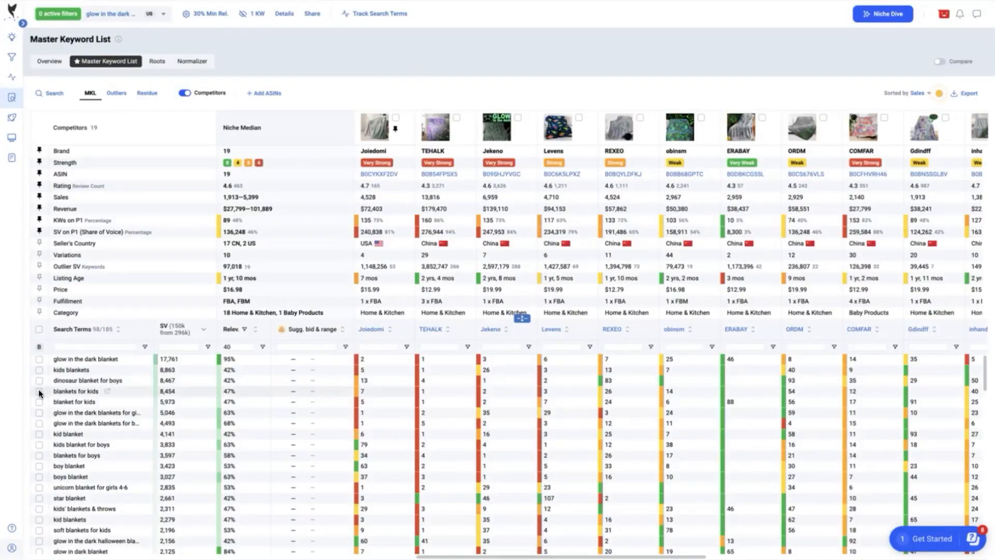
Step: Tick 'blankets for kids', 'kids blanket for boys' and 'blankets for boys' in the keyword table
left_click(38, 390)
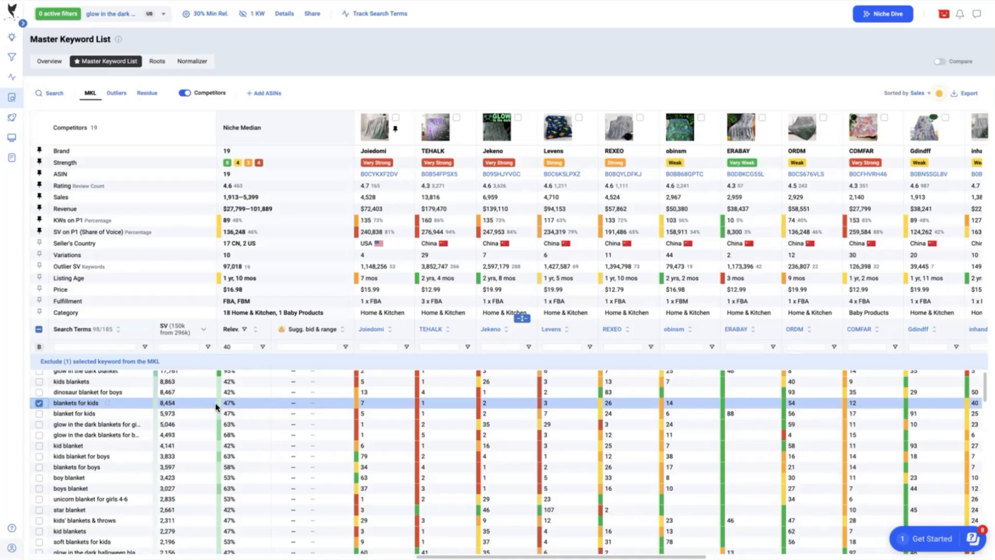
mouse_move(224, 410)
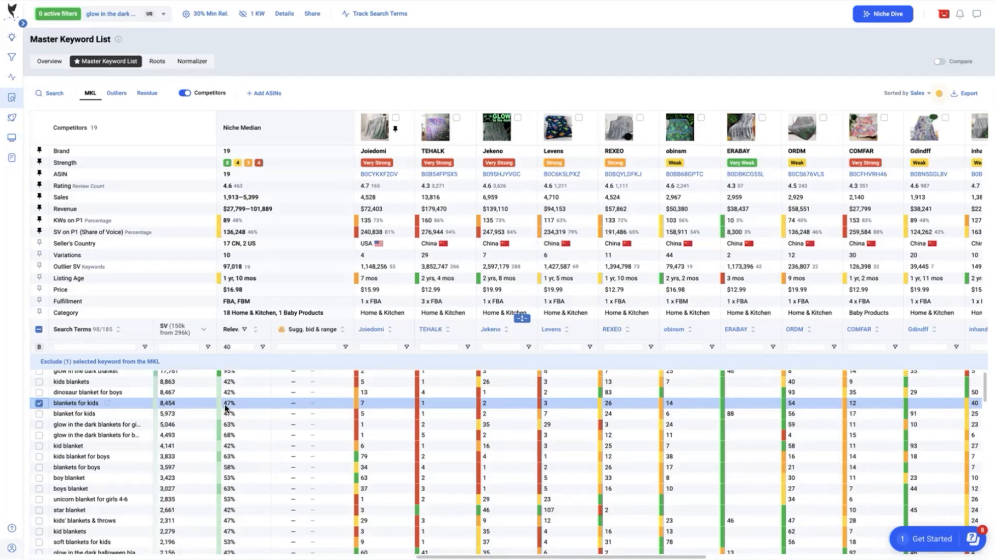
mouse_move(240, 406)
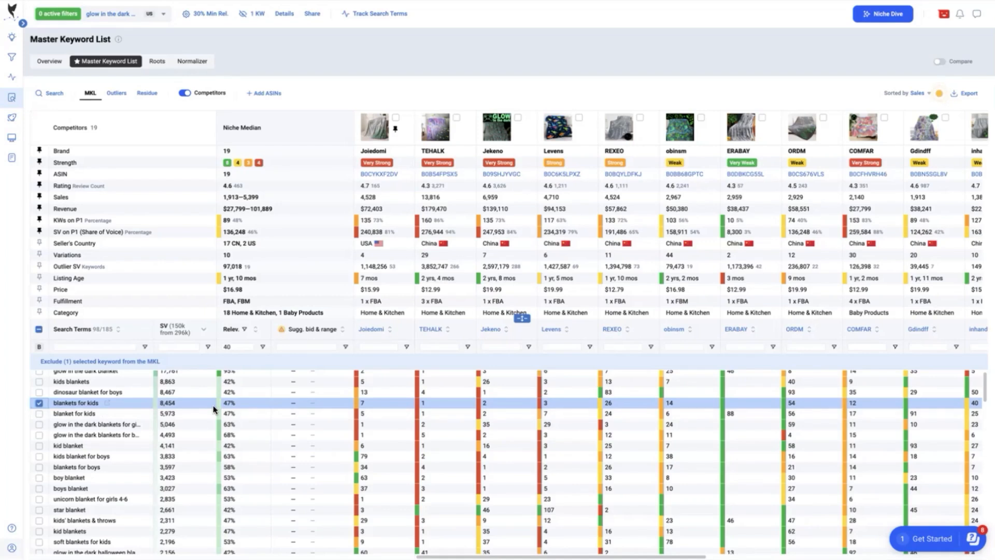
mouse_move(145, 408)
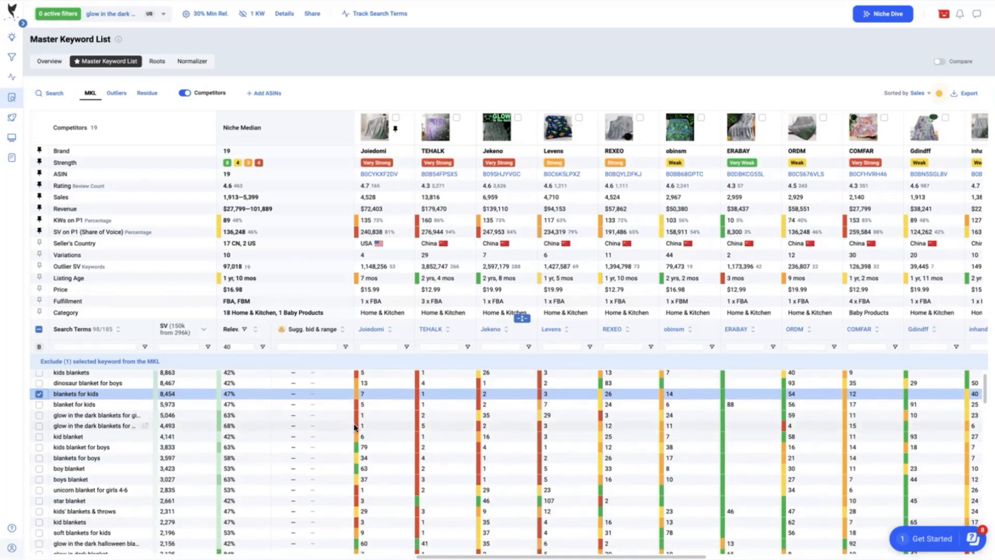
left_click(38, 446)
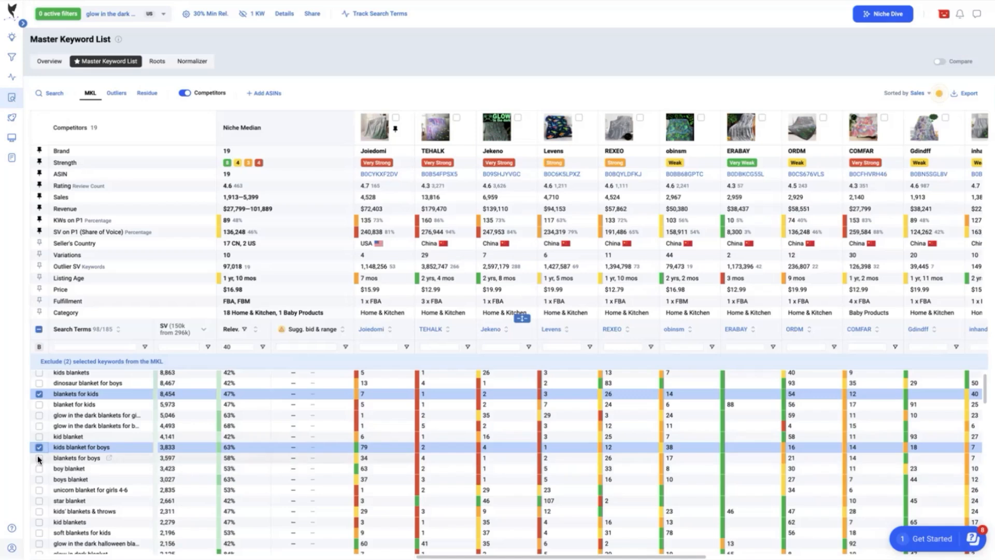
left_click(39, 458)
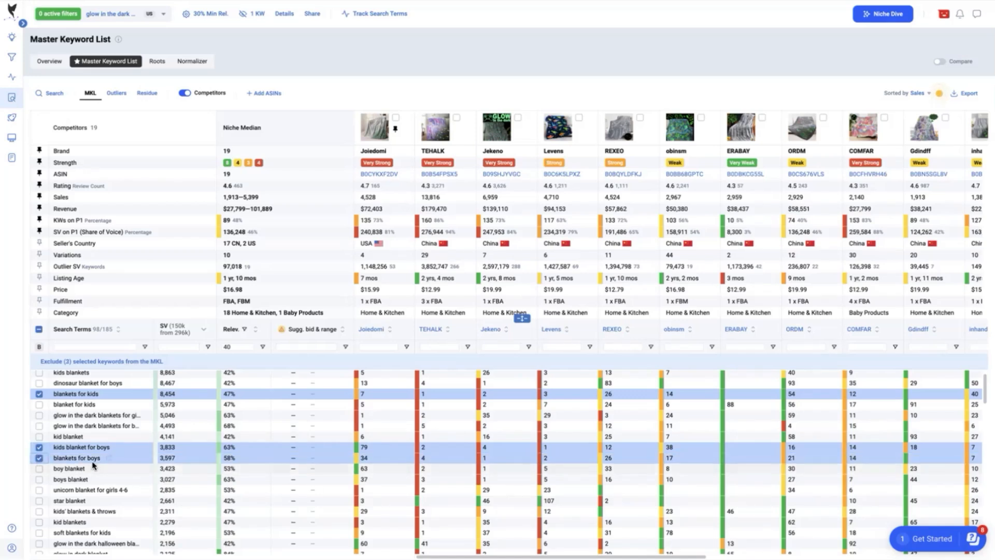
mouse_move(369, 457)
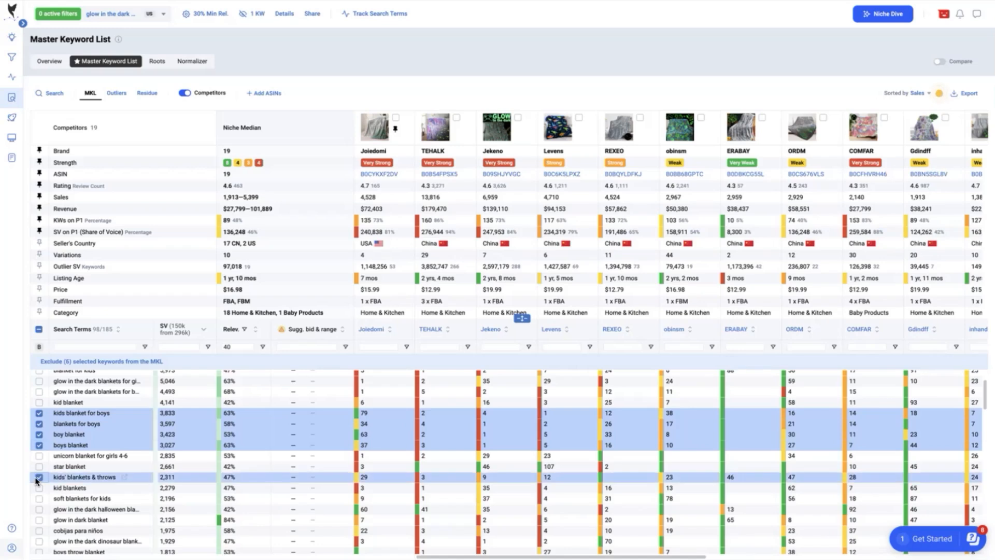
mouse_move(105, 483)
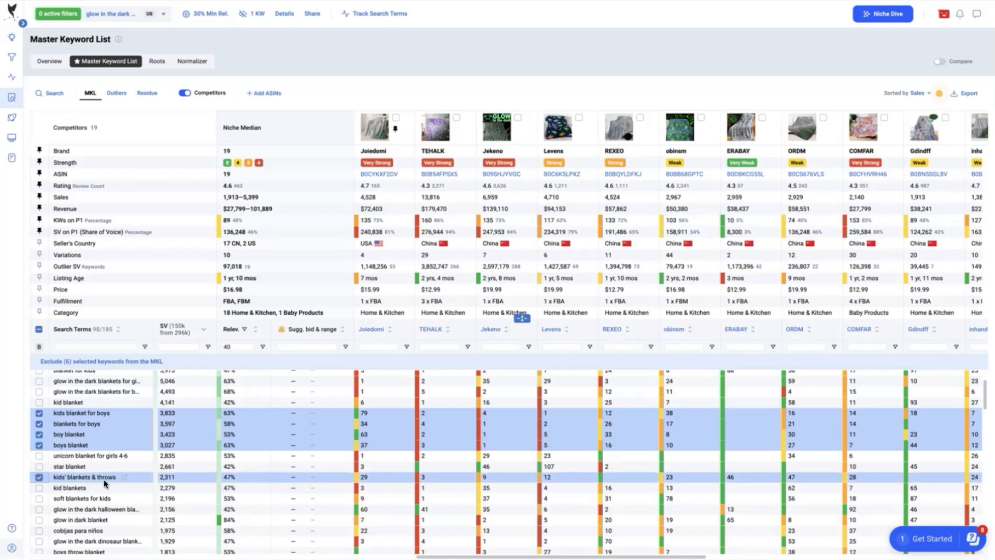
mouse_move(71, 484)
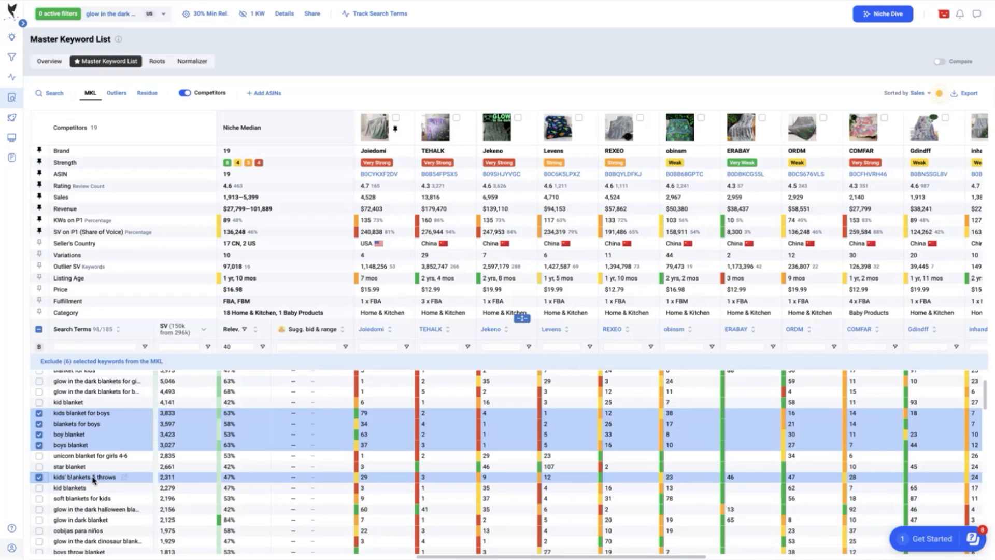
mouse_move(27, 502)
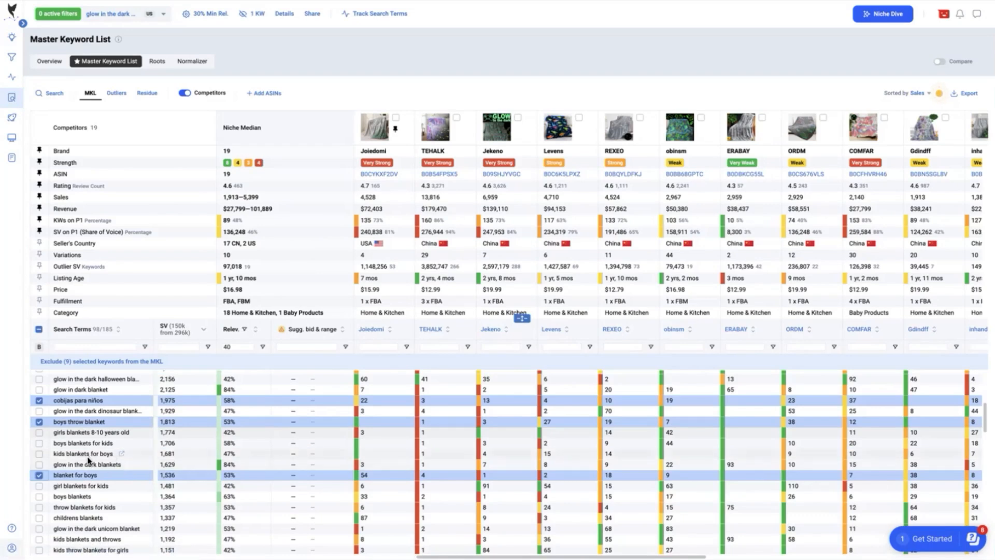
Step: Tick two more ranking-gap keywords, including 'kids blankets for boys'
left_click(40, 453)
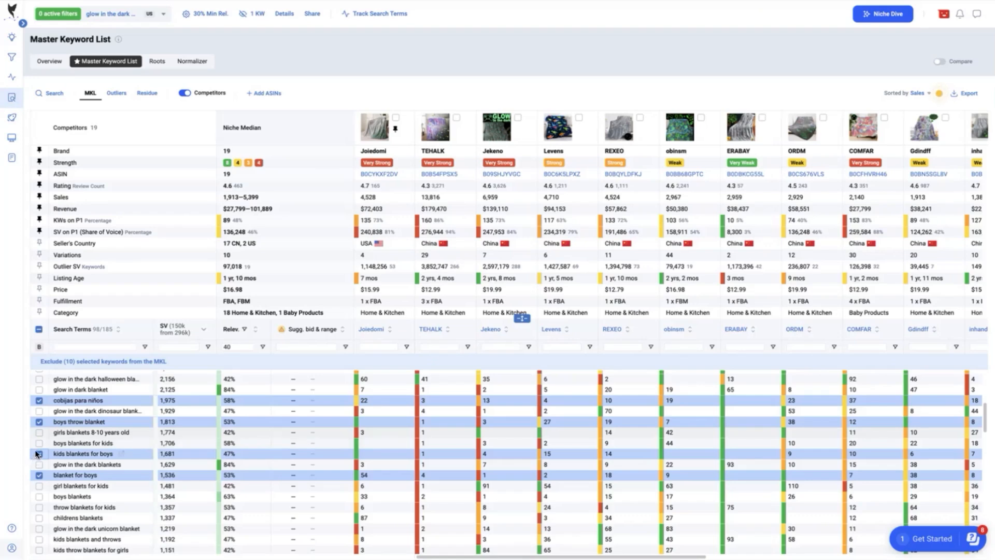
left_click(38, 442)
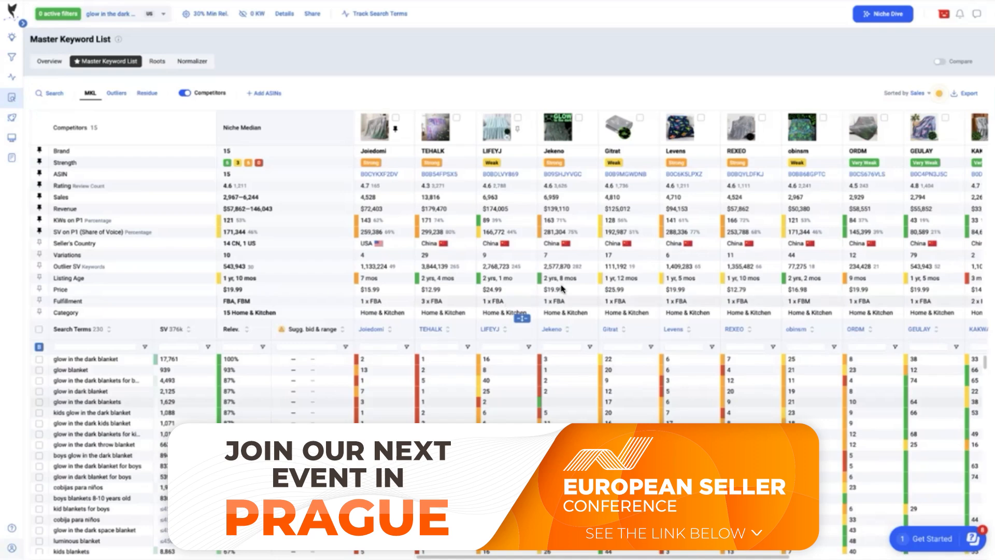
mouse_move(588, 166)
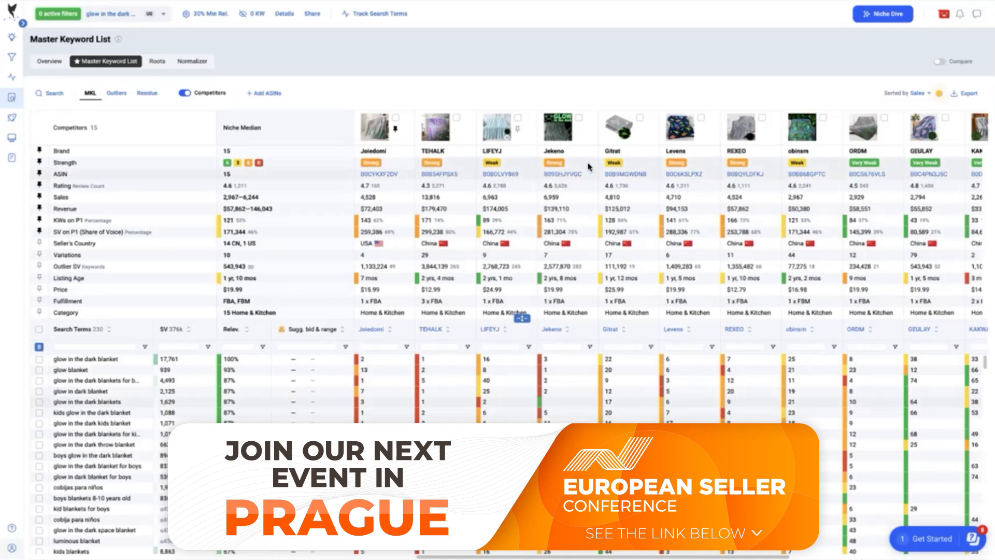
mouse_move(257, 163)
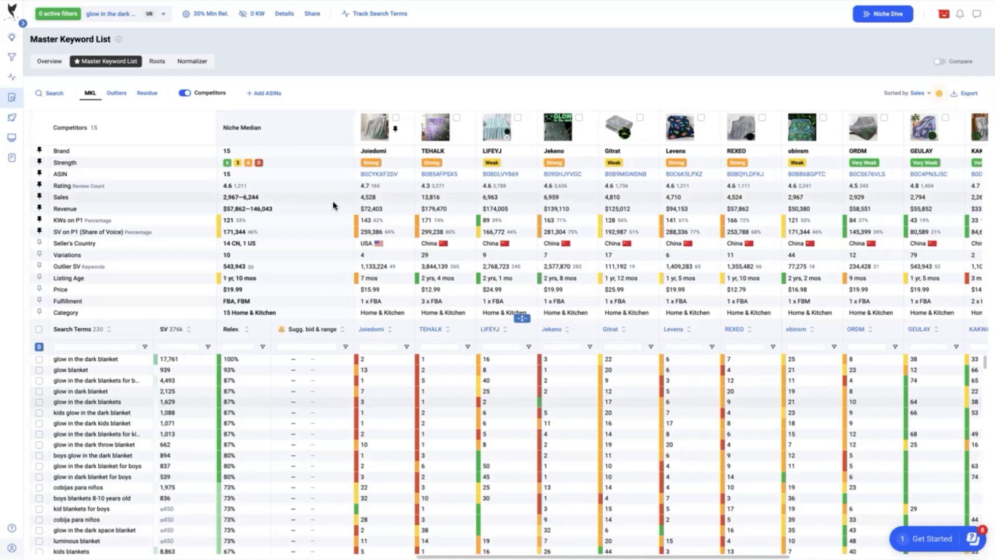
mouse_move(274, 135)
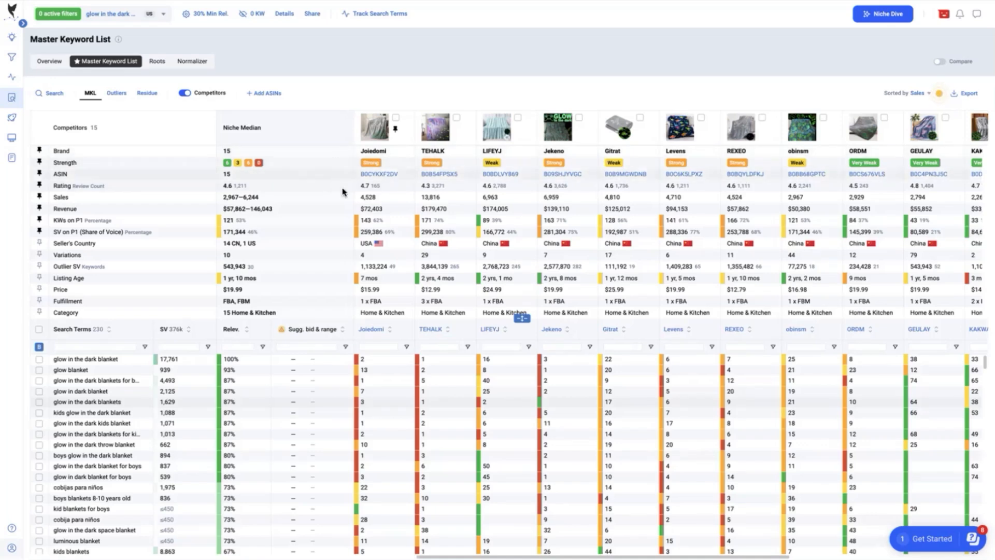
mouse_move(568, 359)
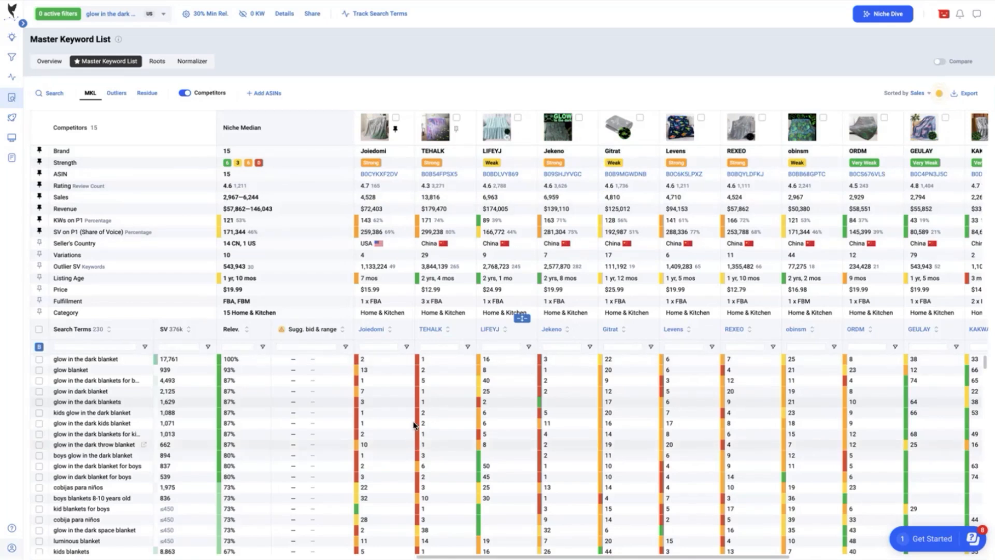
mouse_move(436, 396)
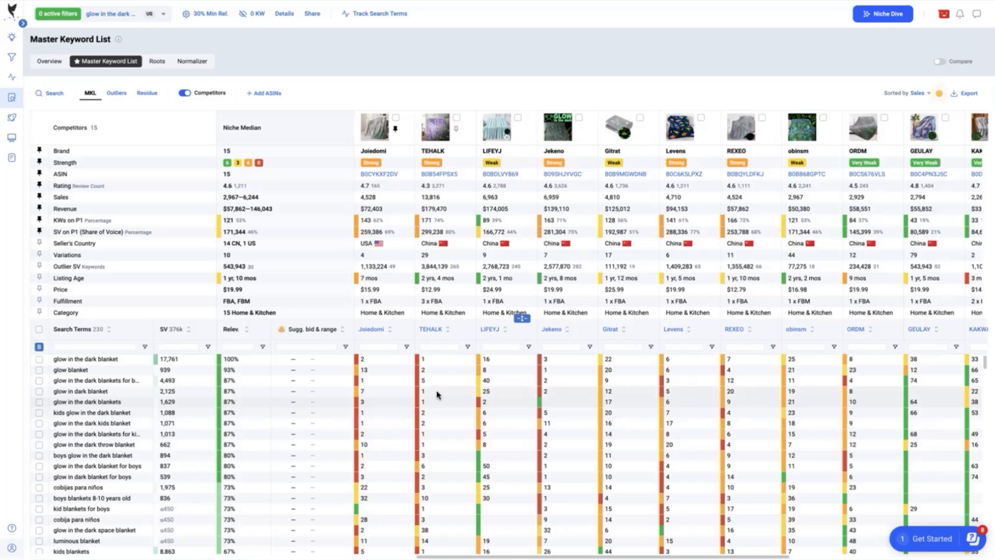
scroll("down", 3)
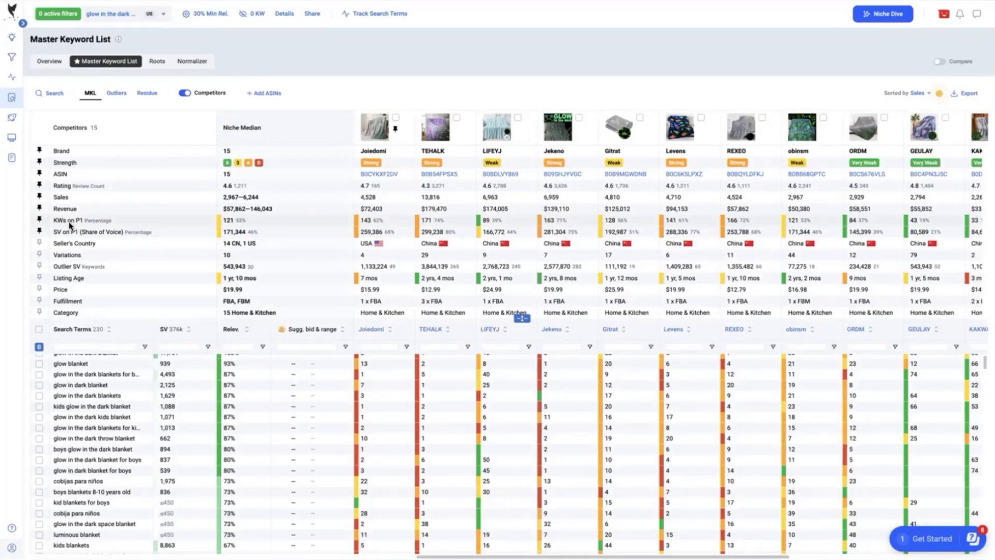
mouse_move(384, 226)
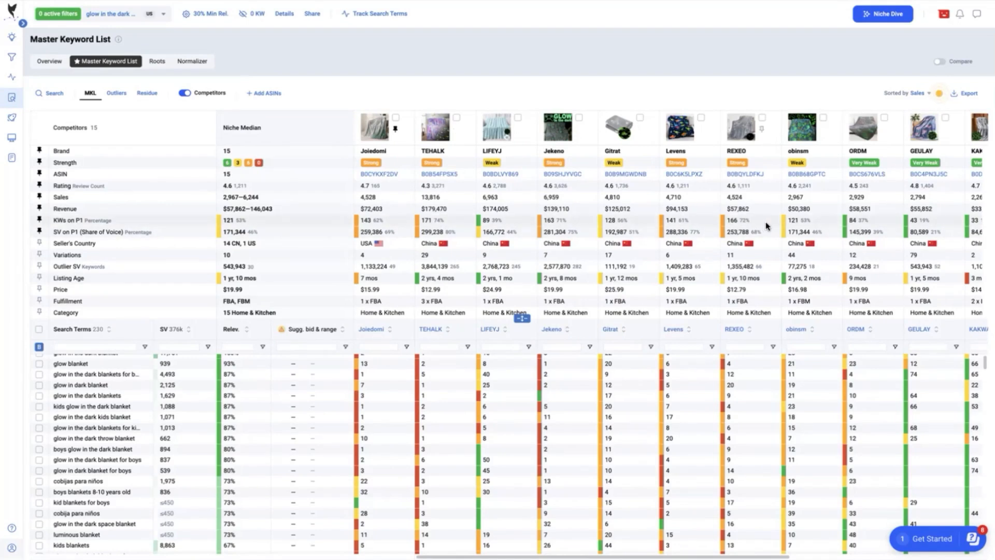
mouse_move(362, 218)
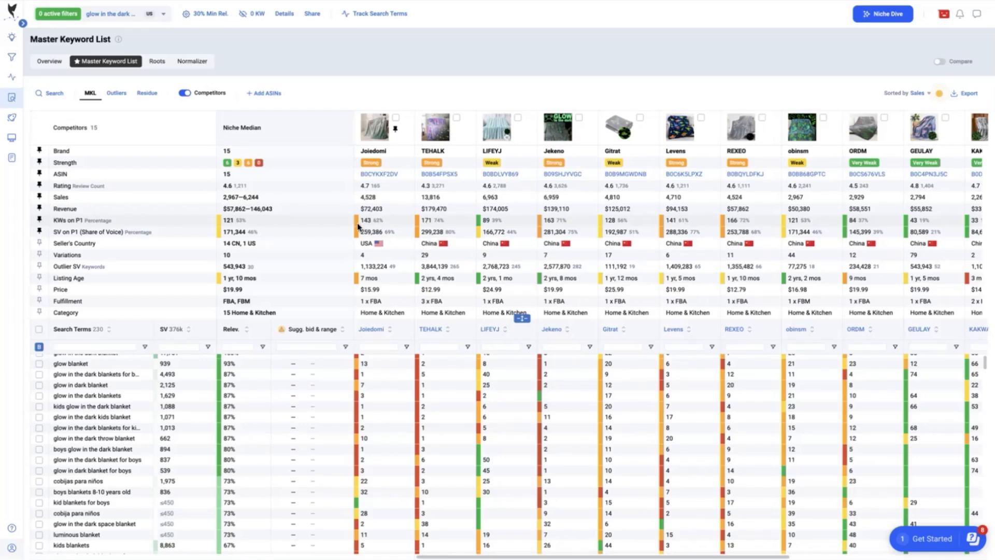
mouse_move(372, 223)
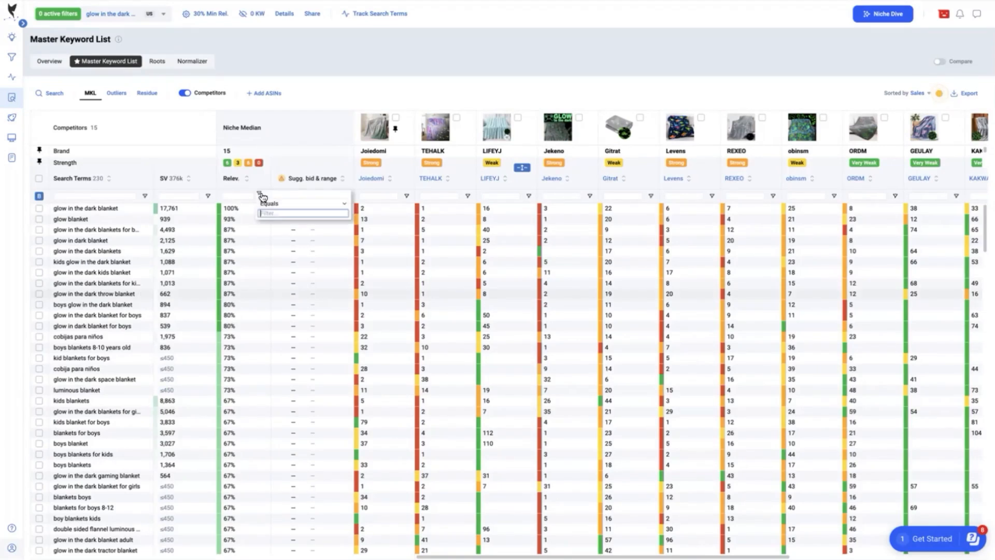
Step: Set relevancy minimum to 40, scroll the results, and type 'ch' in the Search Terms filter
type("40")
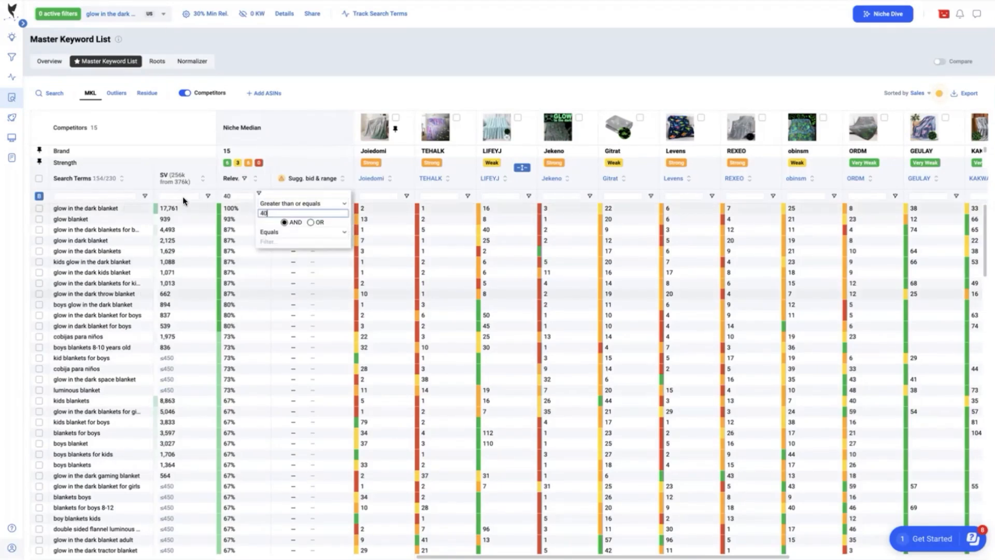
mouse_move(9, 241)
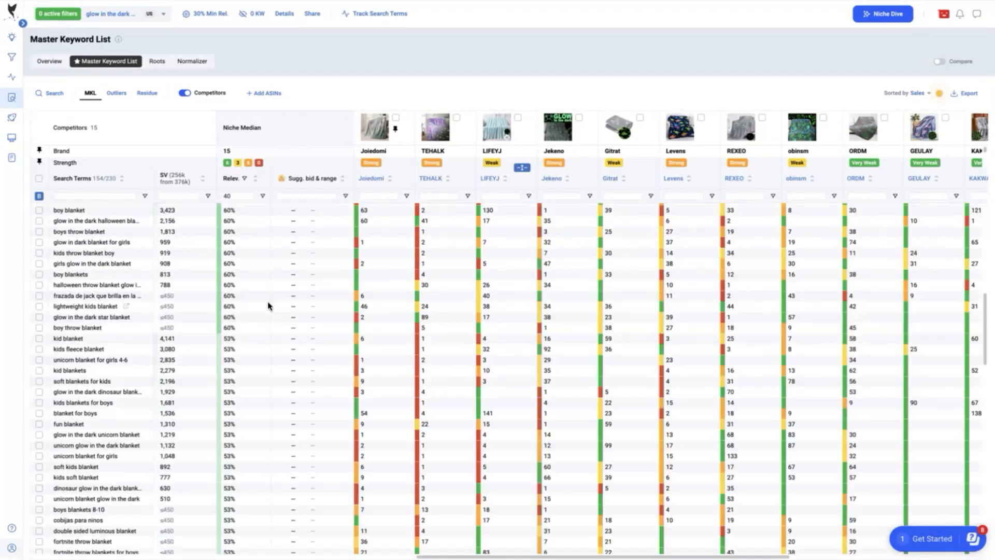
scroll("down", 3)
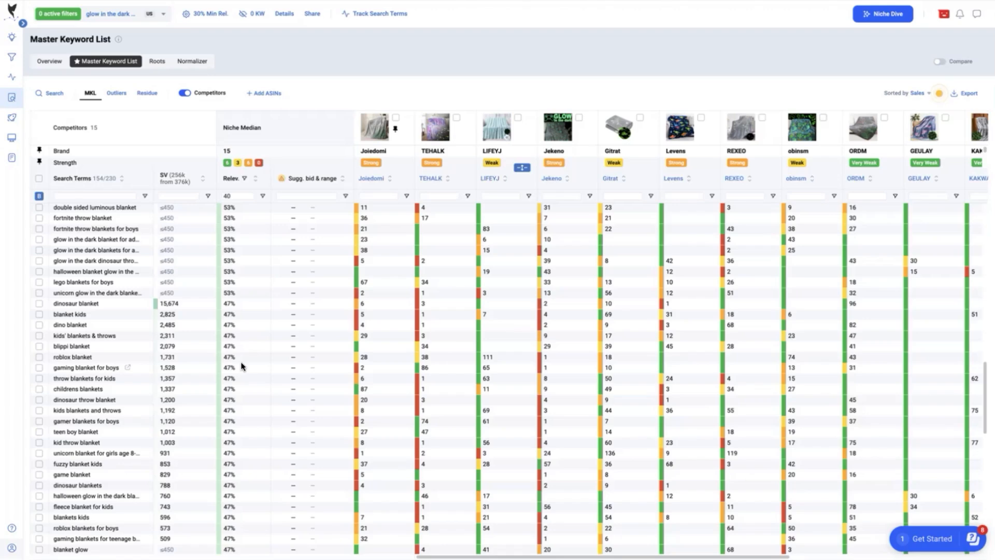
scroll("down", 3)
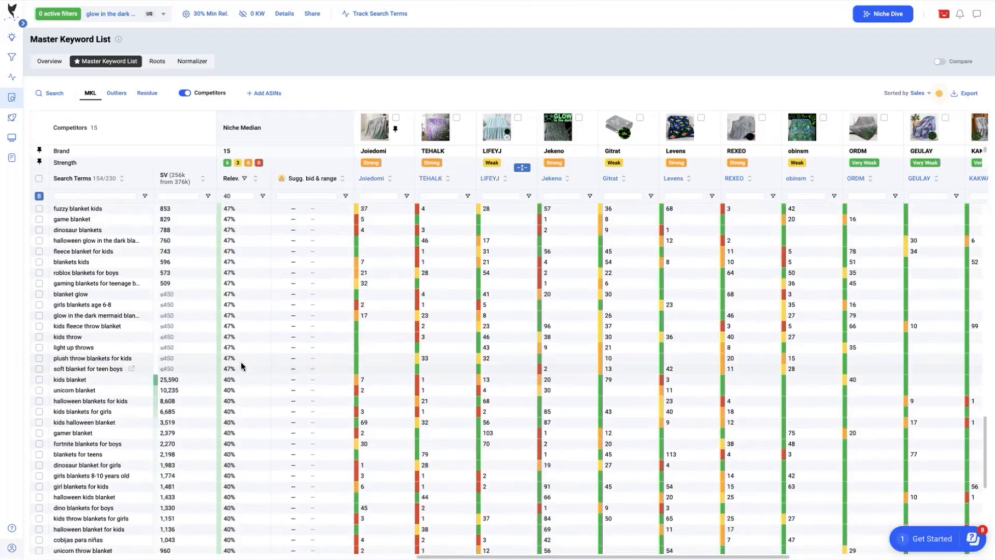
scroll("down", 3)
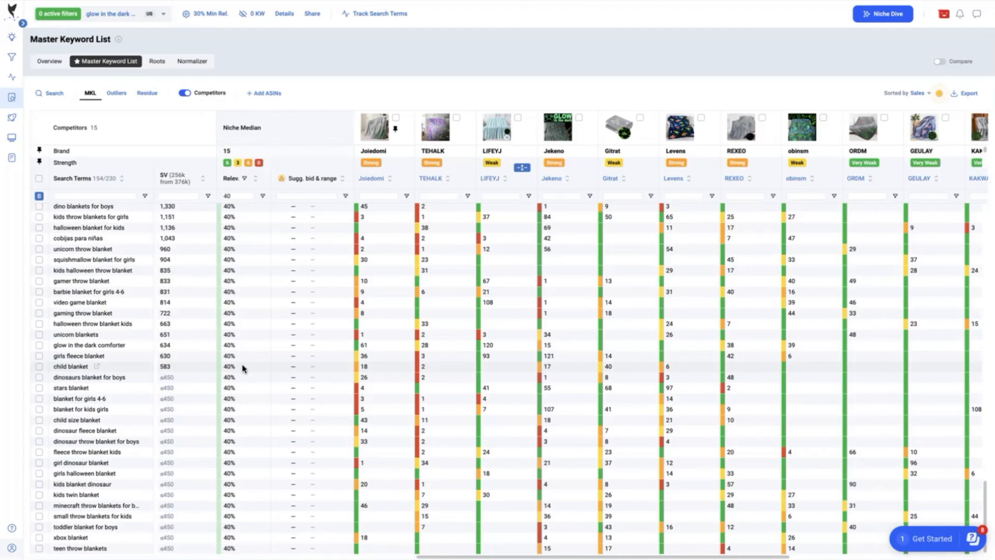
left_click(142, 195)
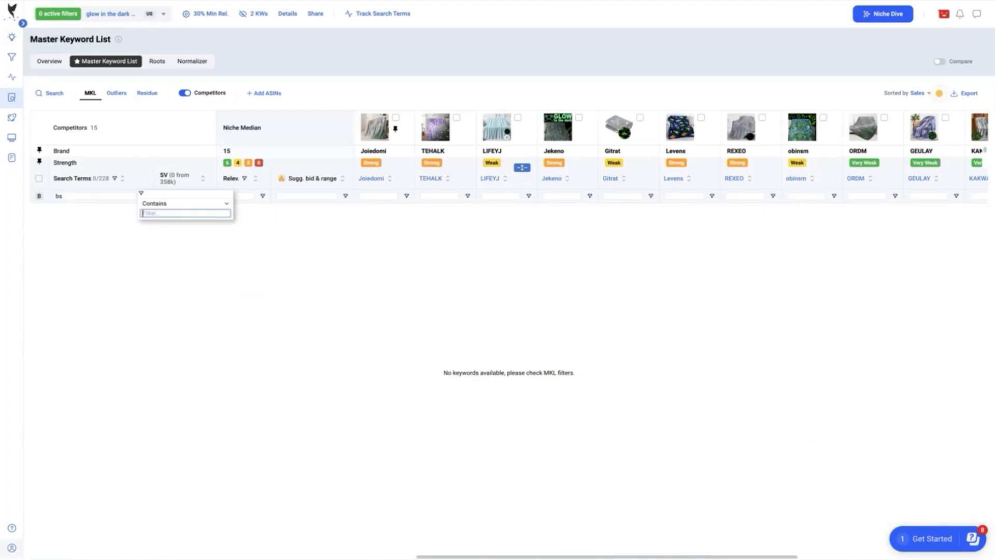
type("ch")
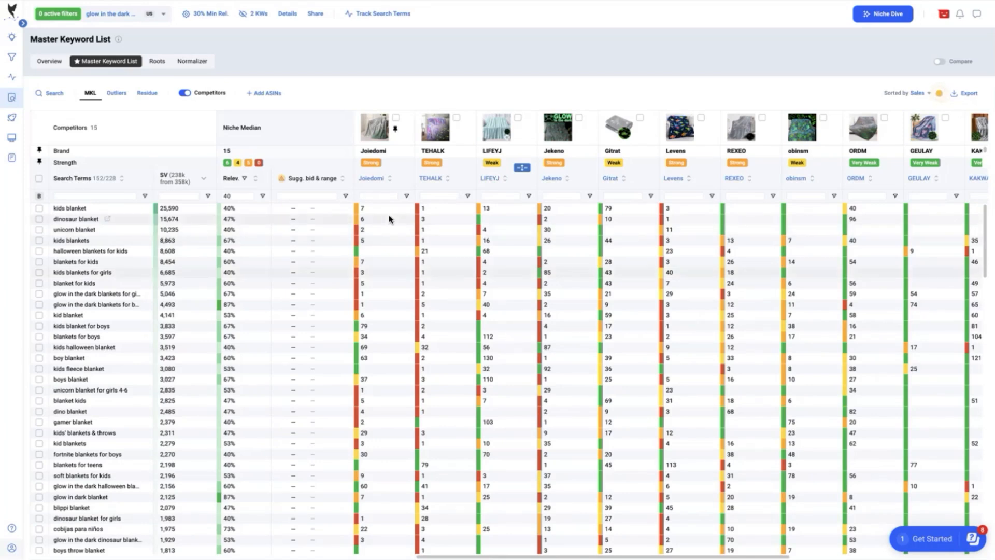
mouse_move(108, 225)
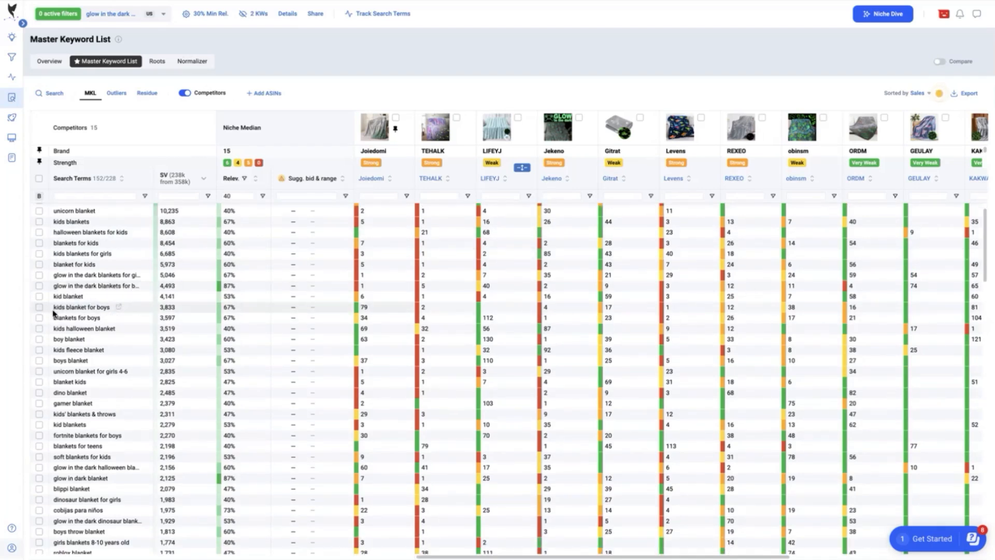
mouse_move(41, 312)
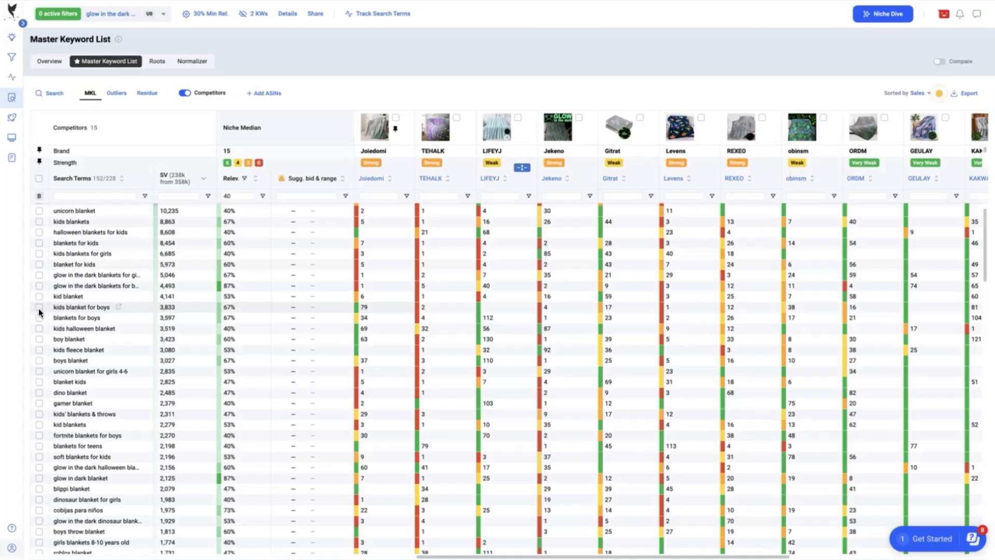
Step: Tick the checkbox for 'kids blanket for boys' in the keyword list
left_click(39, 307)
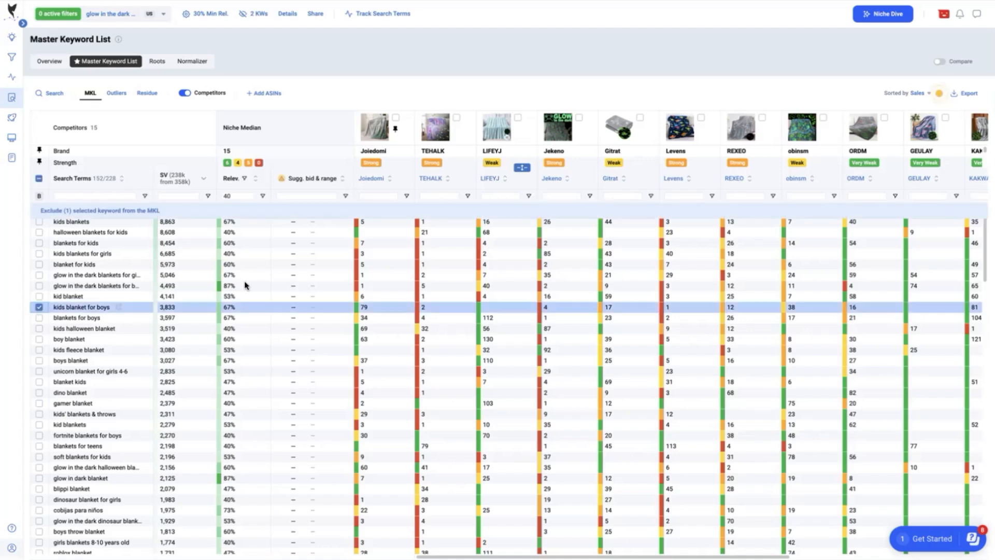
mouse_move(224, 314)
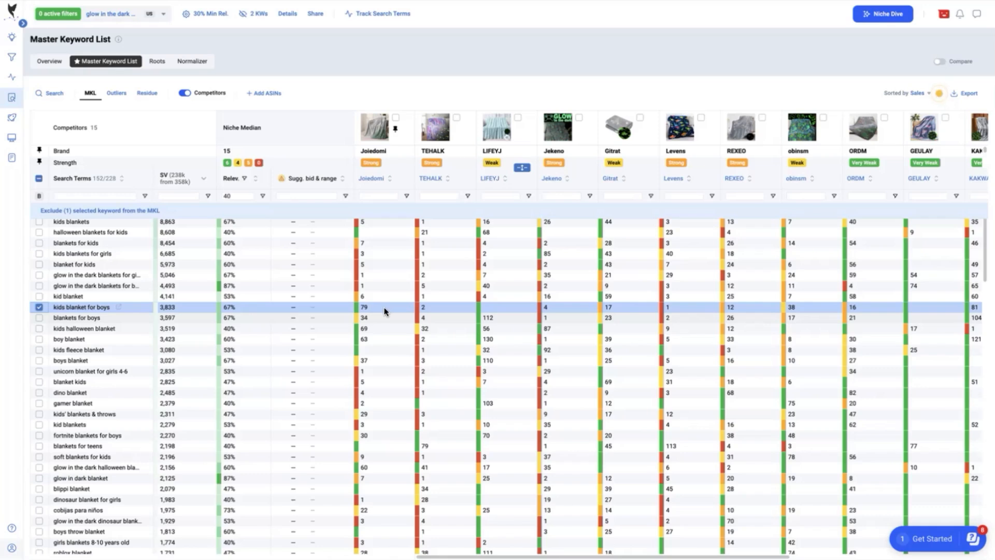
mouse_move(240, 313)
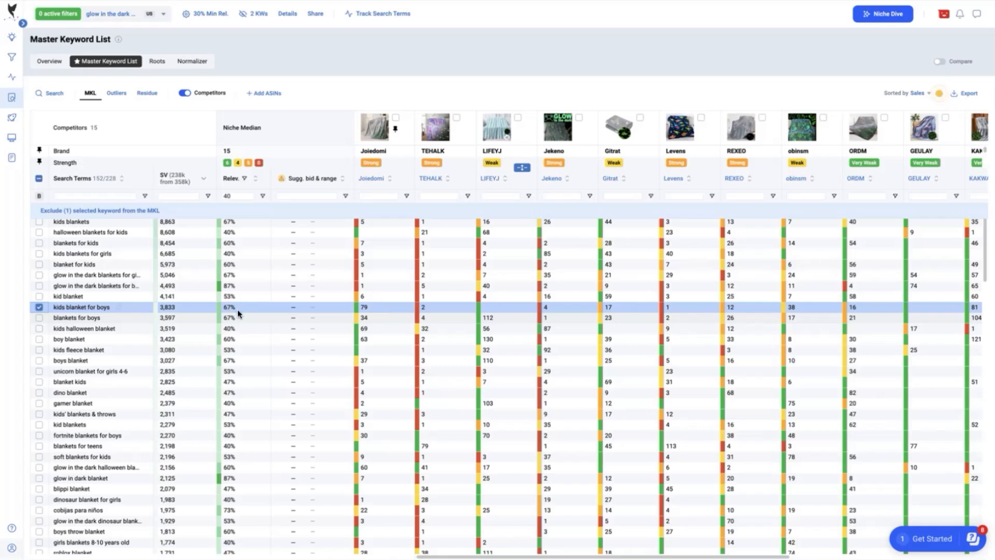
mouse_move(230, 310)
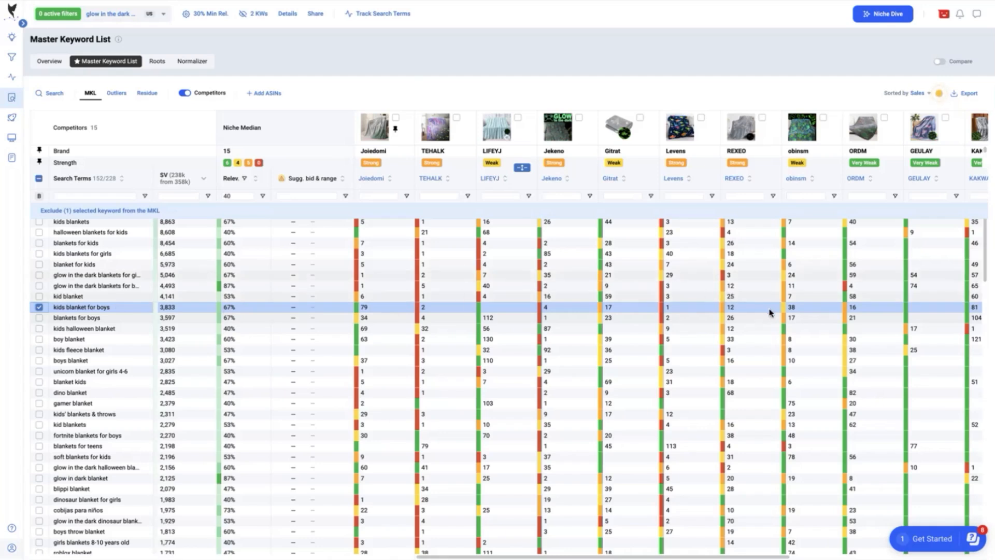
mouse_move(823, 311)
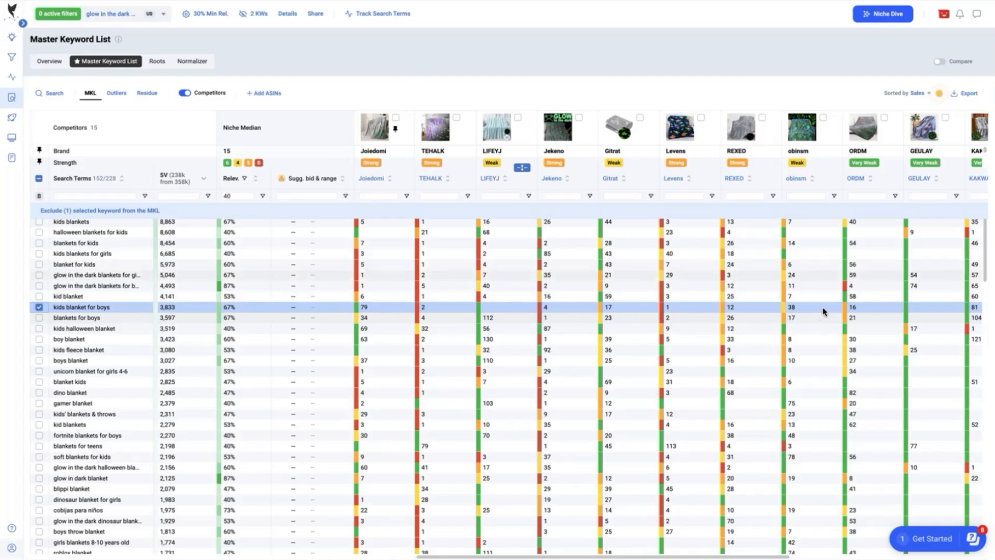
mouse_move(816, 310)
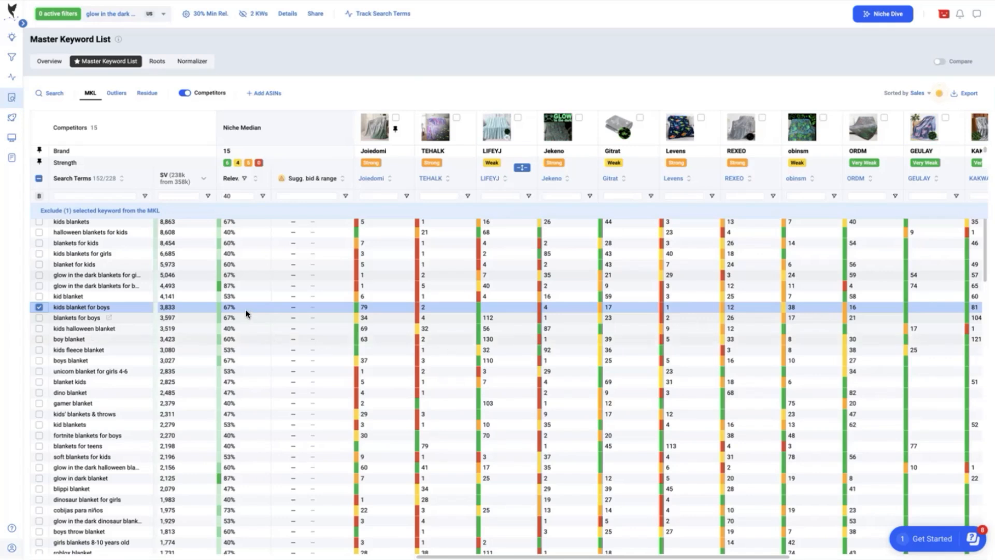
mouse_move(544, 319)
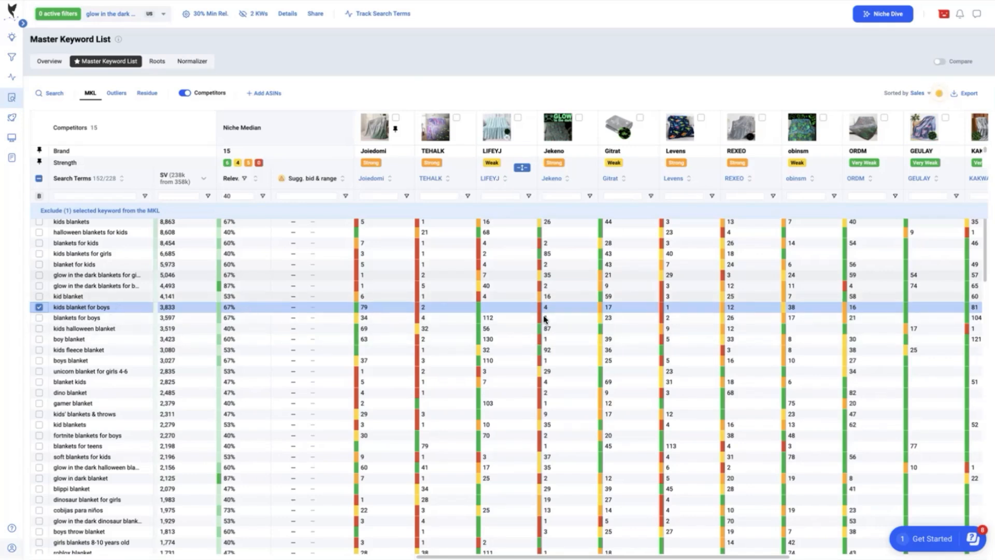
mouse_move(89, 308)
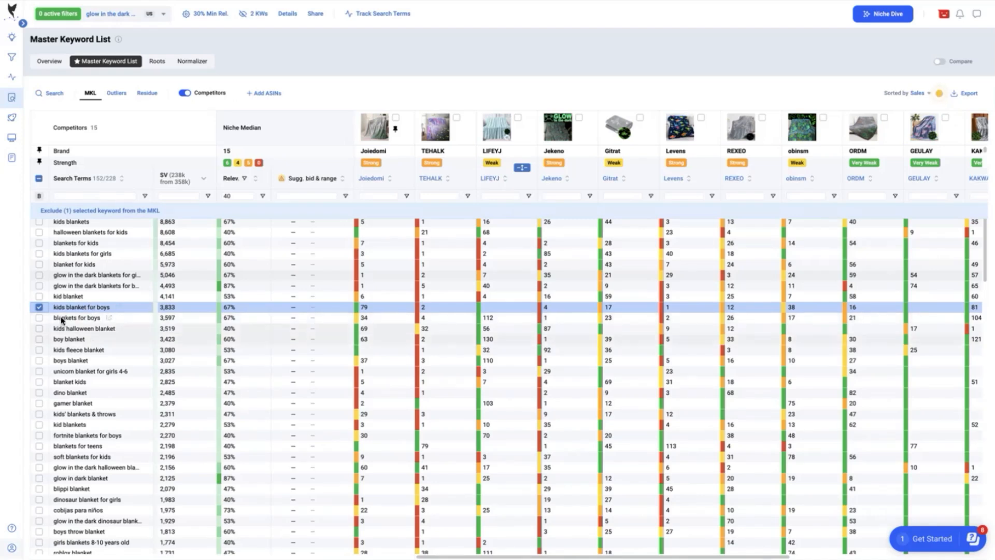
Step: Add 'blankets for boys' to the selection and export the chosen keywords as CSV
left_click(39, 362)
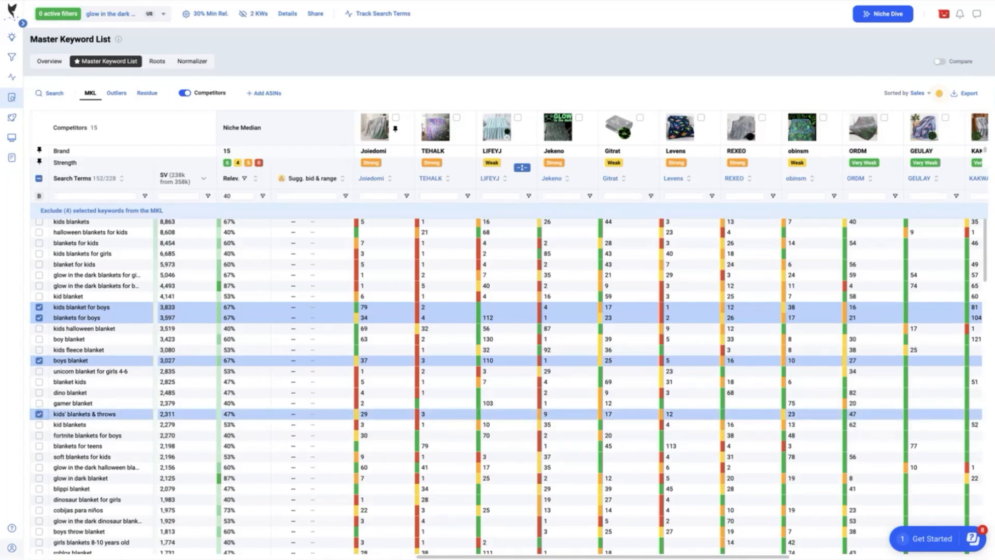
left_click(967, 93)
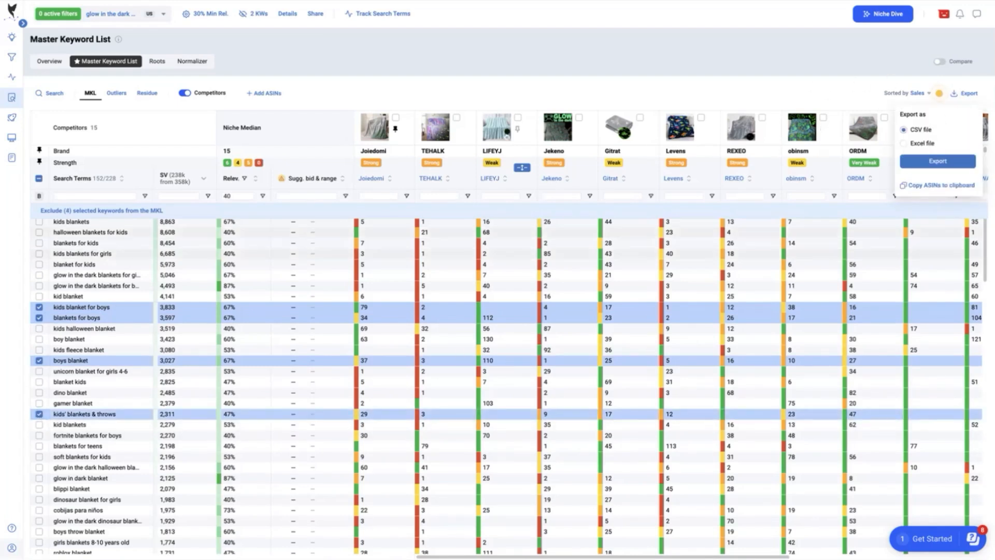
left_click(11, 37)
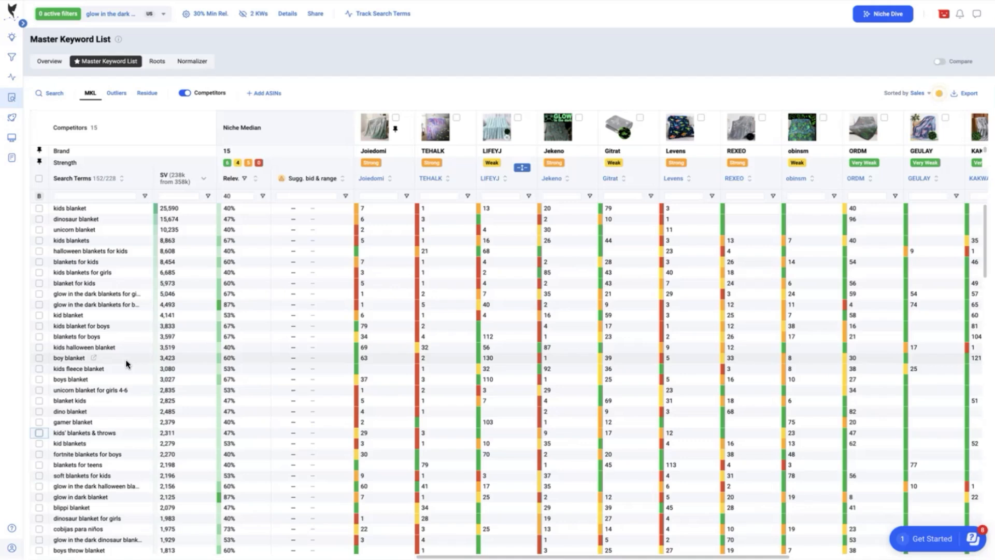
scroll("down", 3)
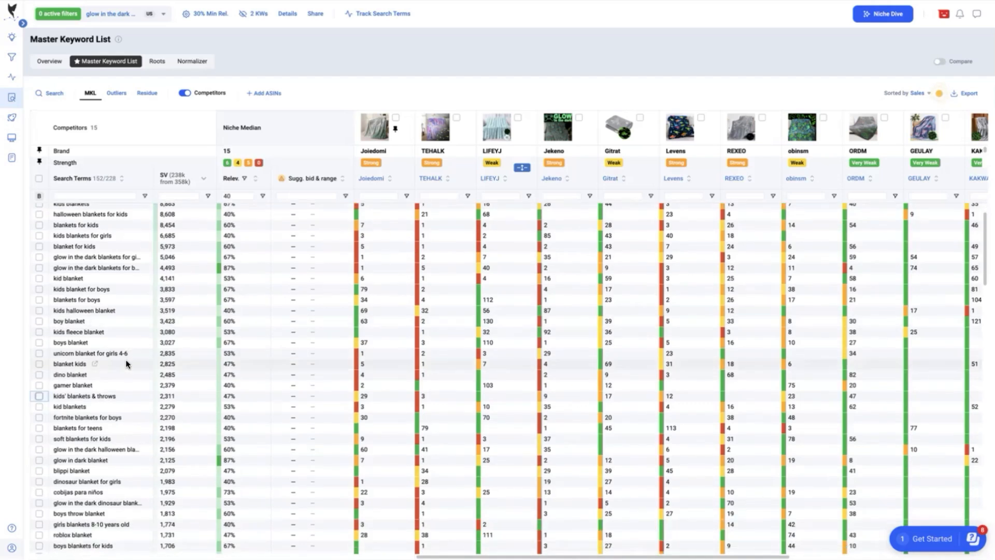
scroll("down", 3)
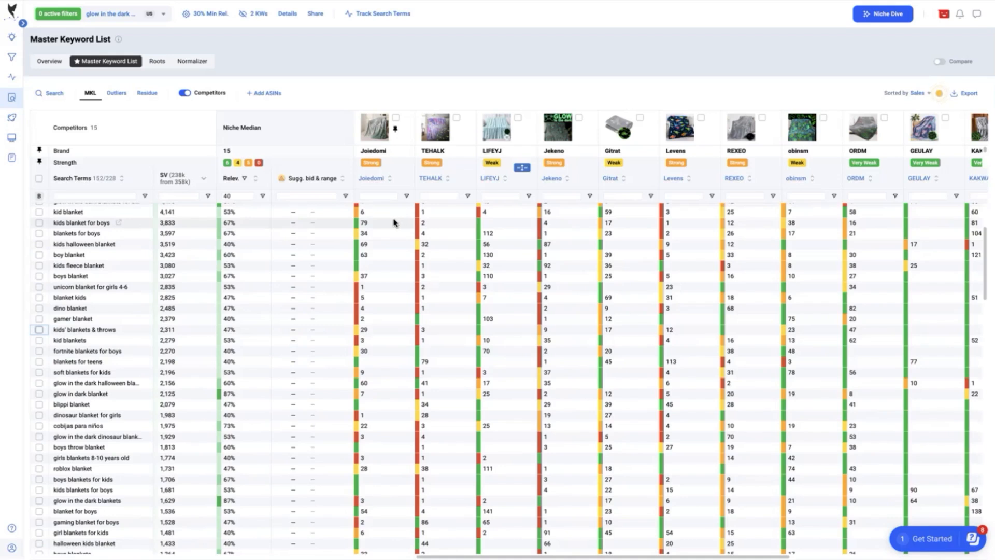
mouse_move(312, 227)
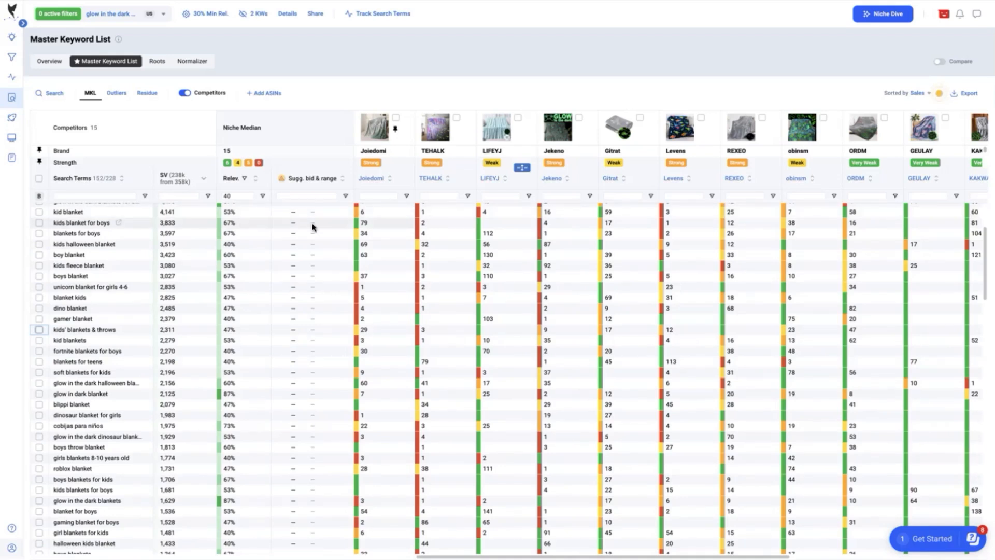
mouse_move(200, 234)
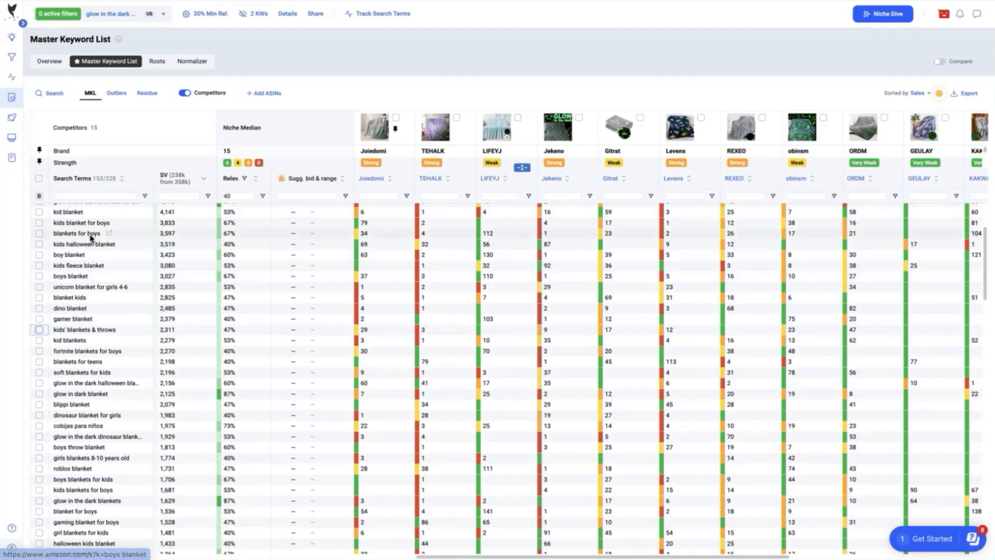
mouse_move(85, 265)
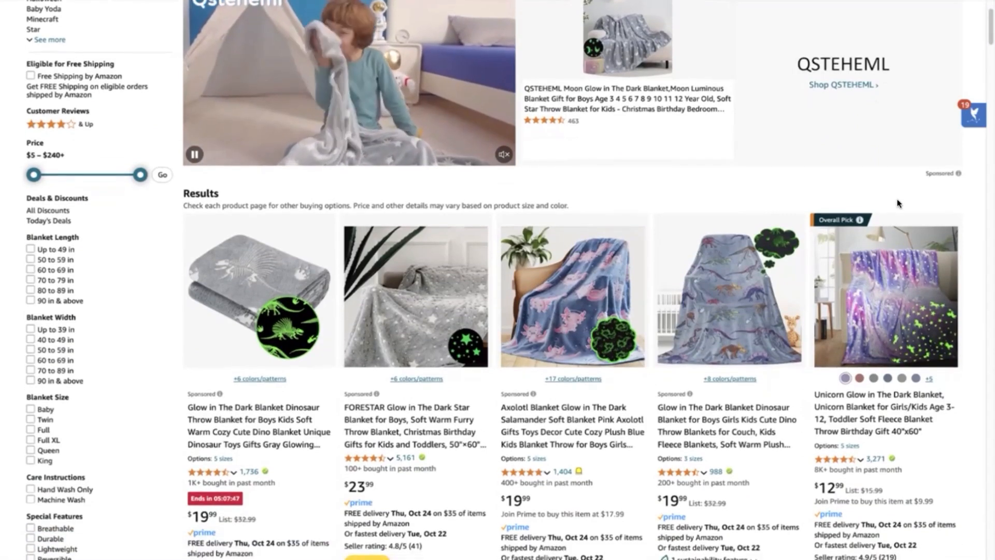
Step: Scroll the Amazon results and filter to the Kids' Throw Blankets department
scroll("down", 3)
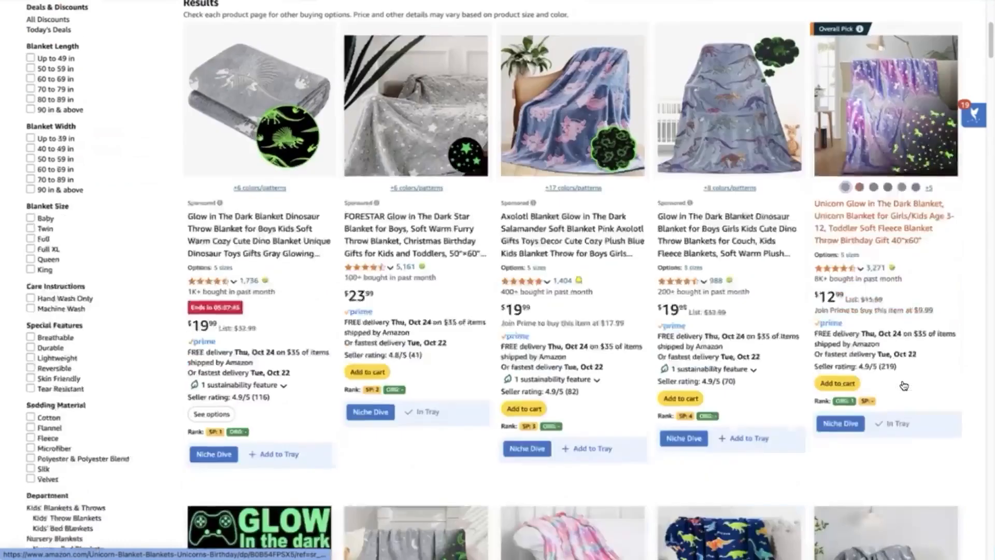
scroll("down", 3)
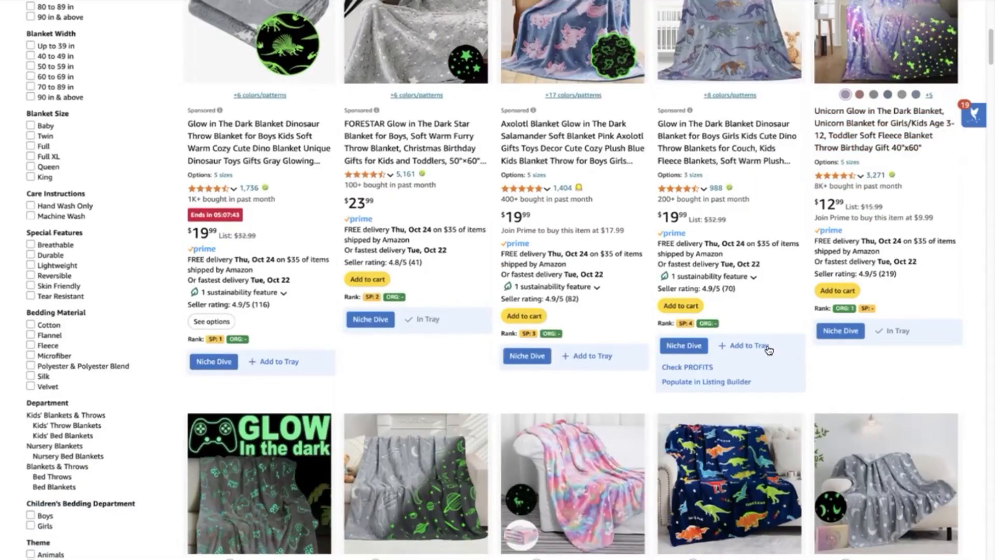
mouse_move(746, 345)
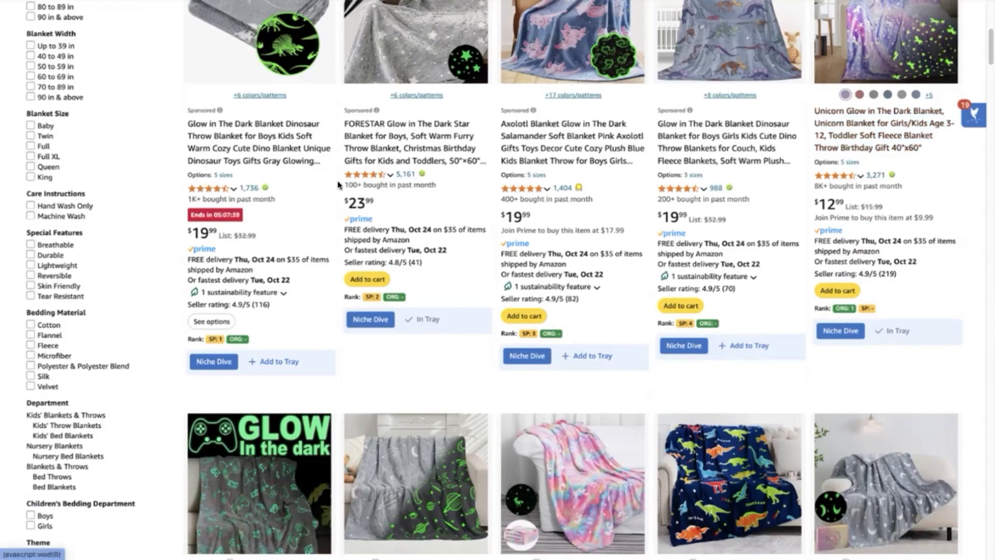
scroll("down", 3)
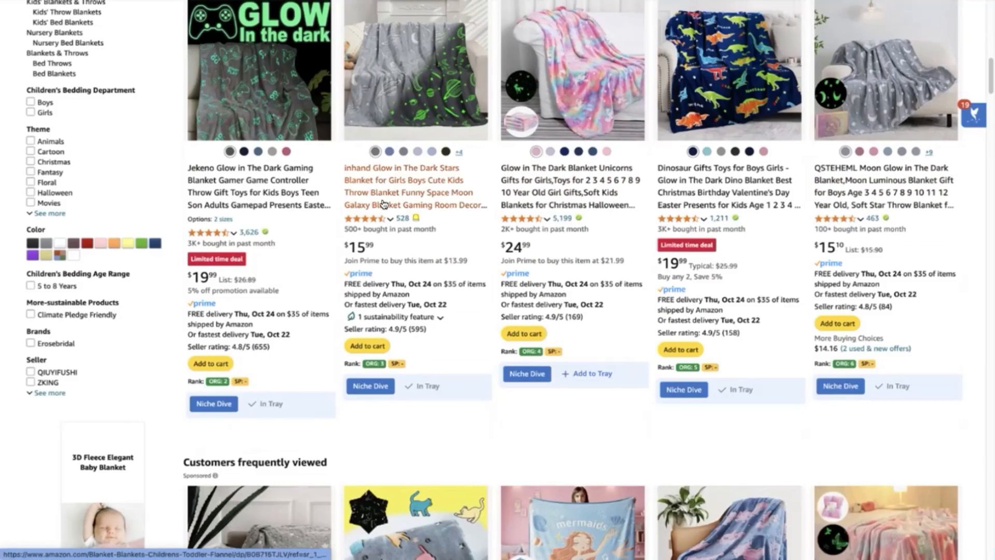
mouse_move(396, 204)
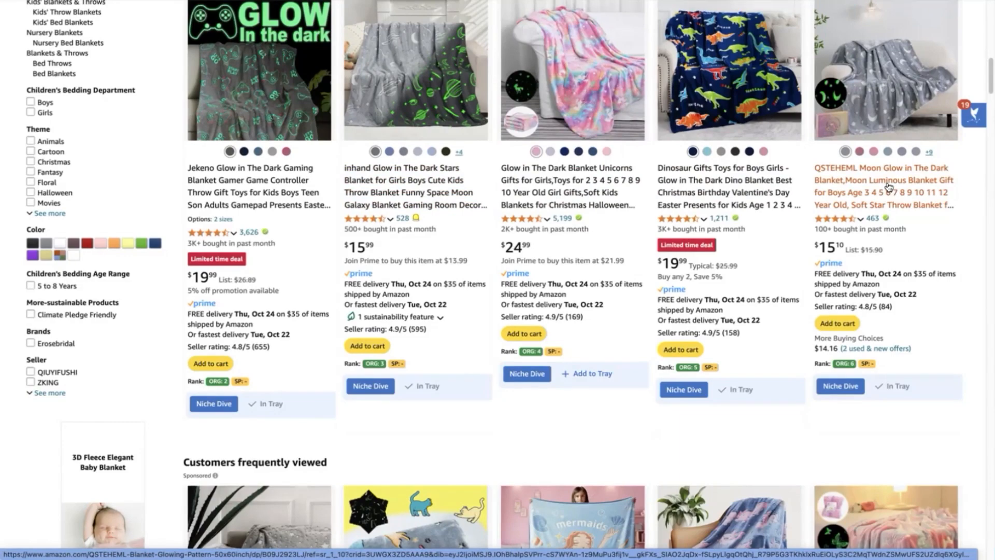
scroll("down", 3)
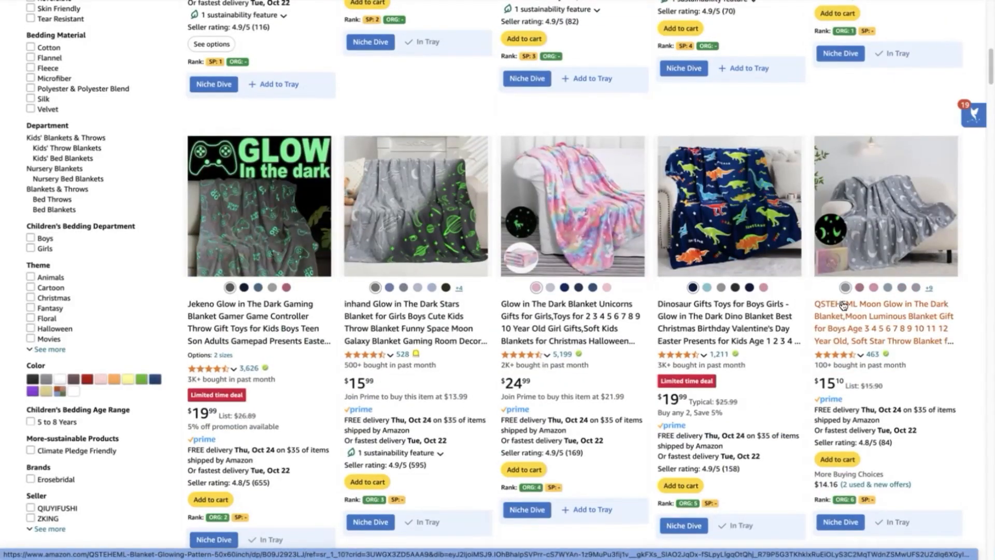
scroll("down", 3)
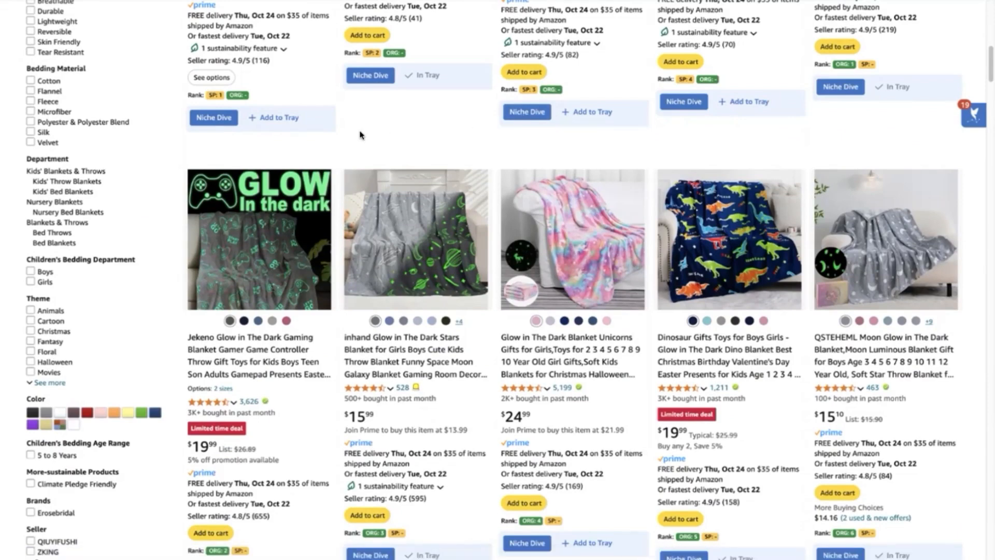
mouse_move(141, 195)
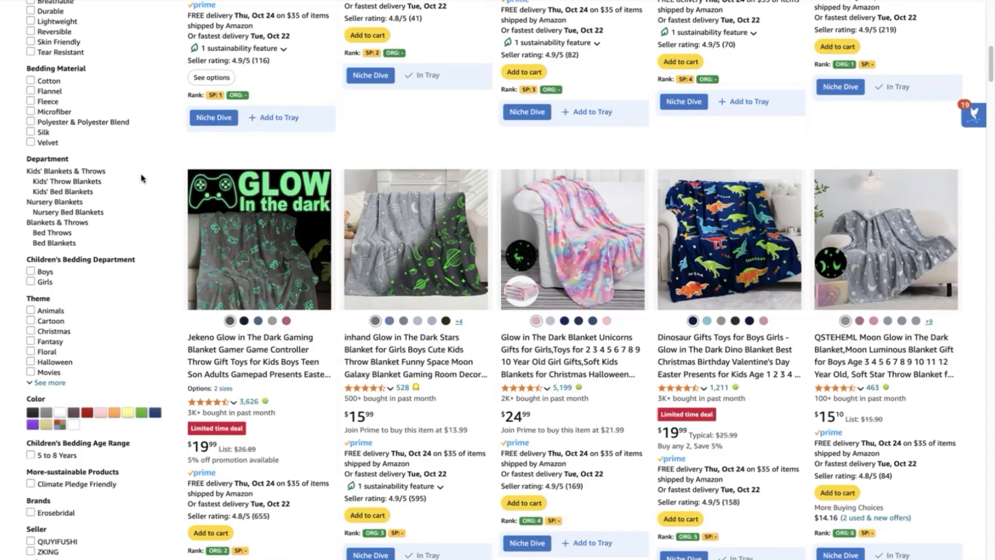
left_click(213, 121)
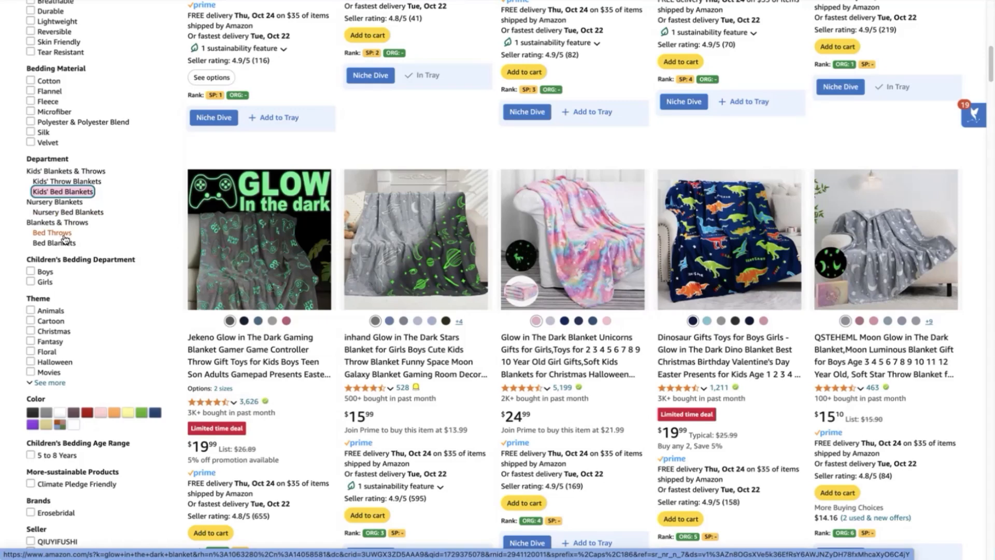
mouse_move(54, 234)
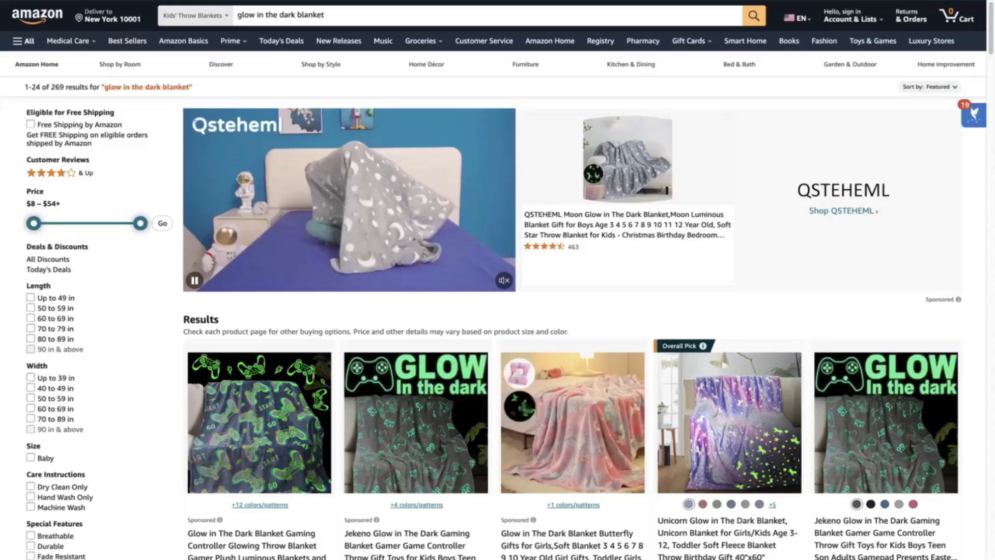
scroll("down", 3)
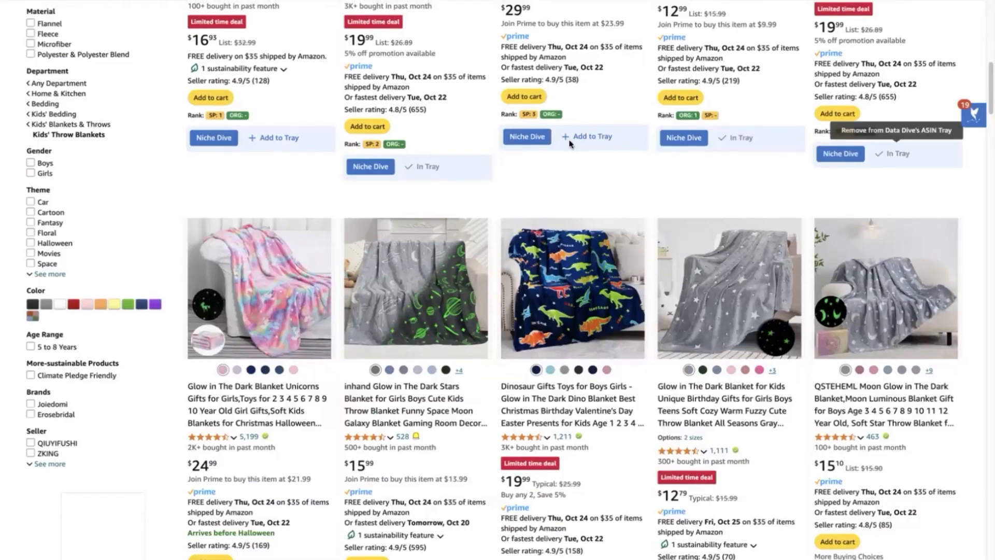
scroll("down", 3)
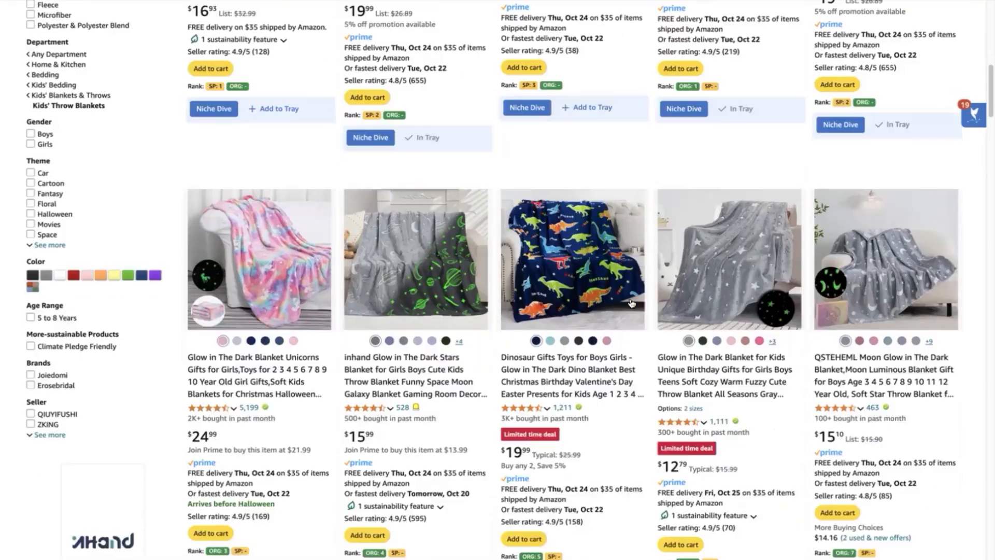
scroll("down", 3)
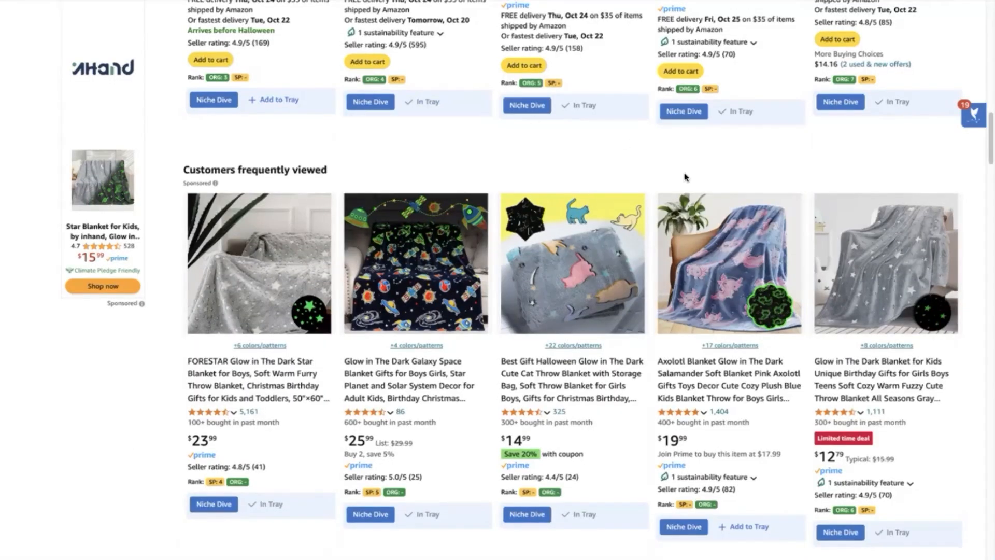
scroll("down", 3)
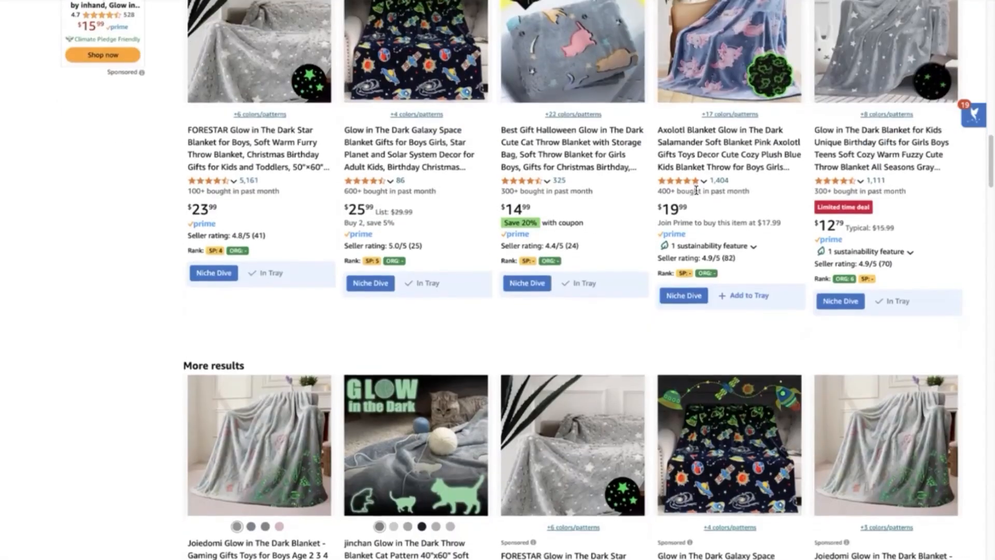
scroll("down", 3)
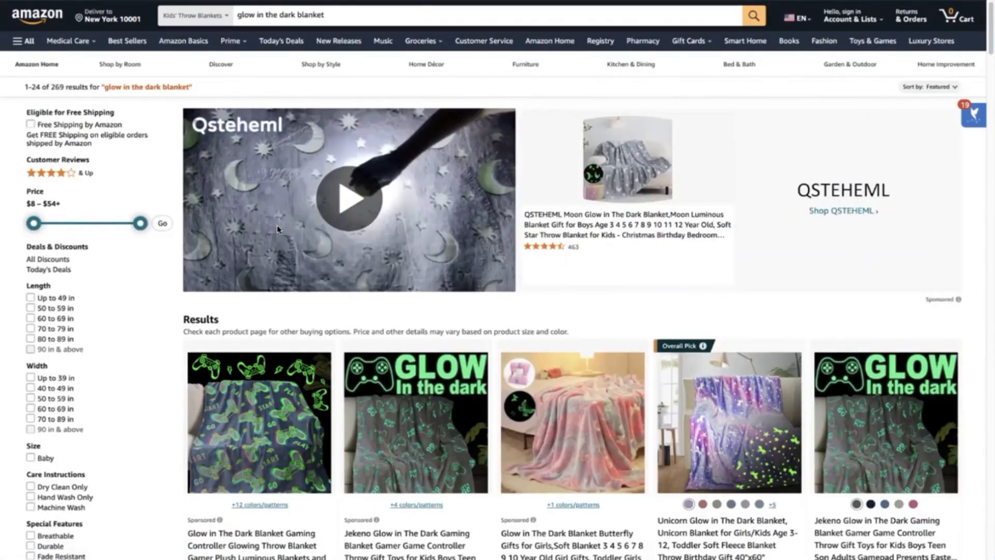
scroll("down", 3)
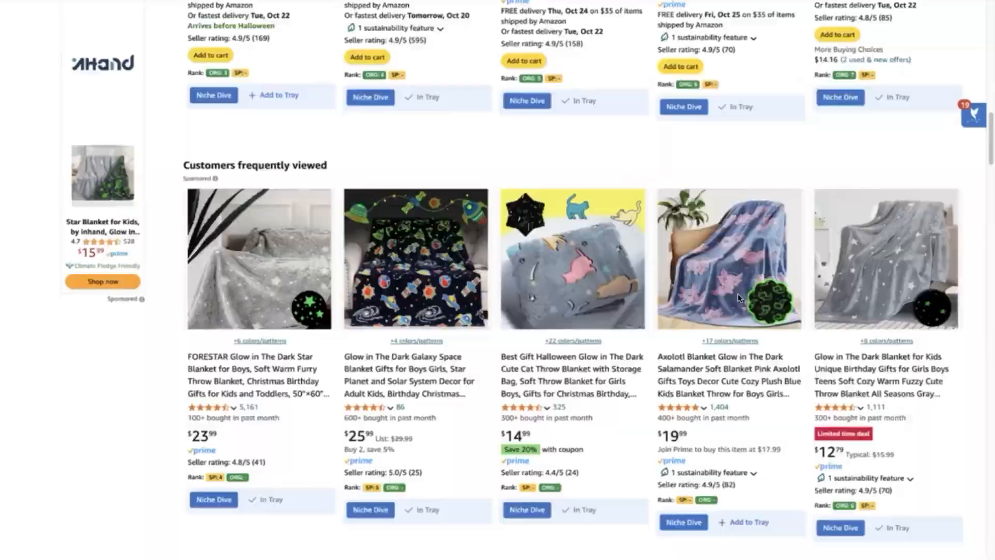
scroll("down", 3)
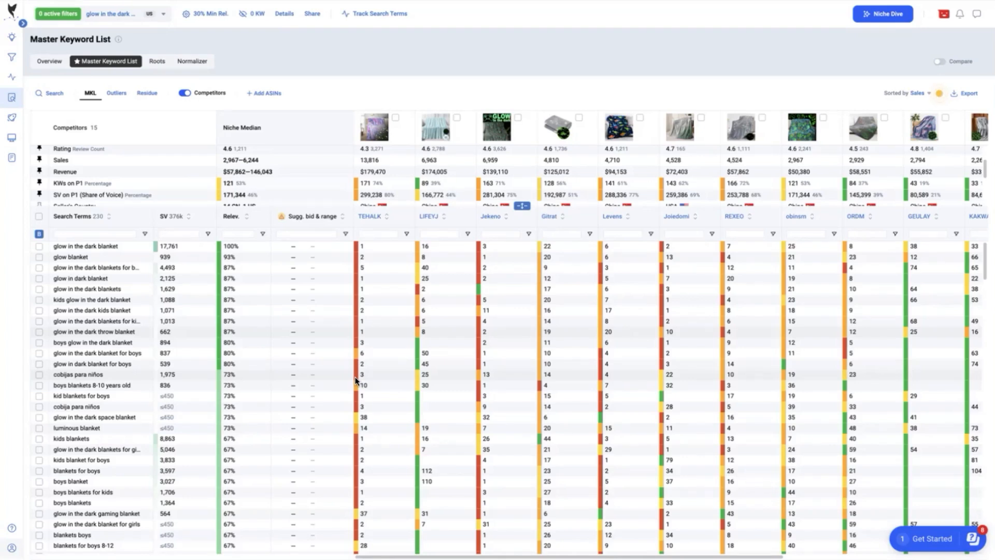
mouse_move(311, 268)
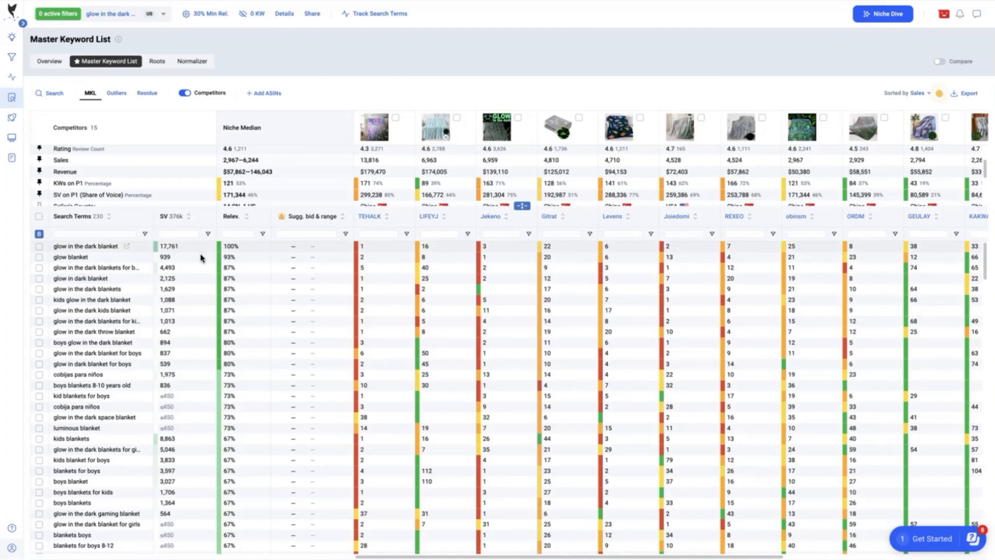
mouse_move(201, 273)
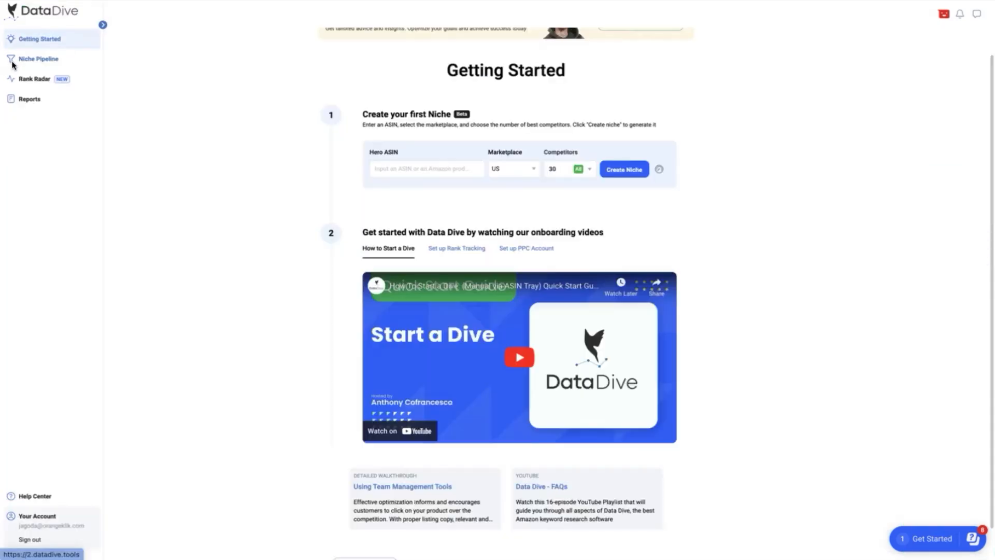
Step: Go to the Niche Pipeline from the Getting Started sidebar
left_click(101, 25)
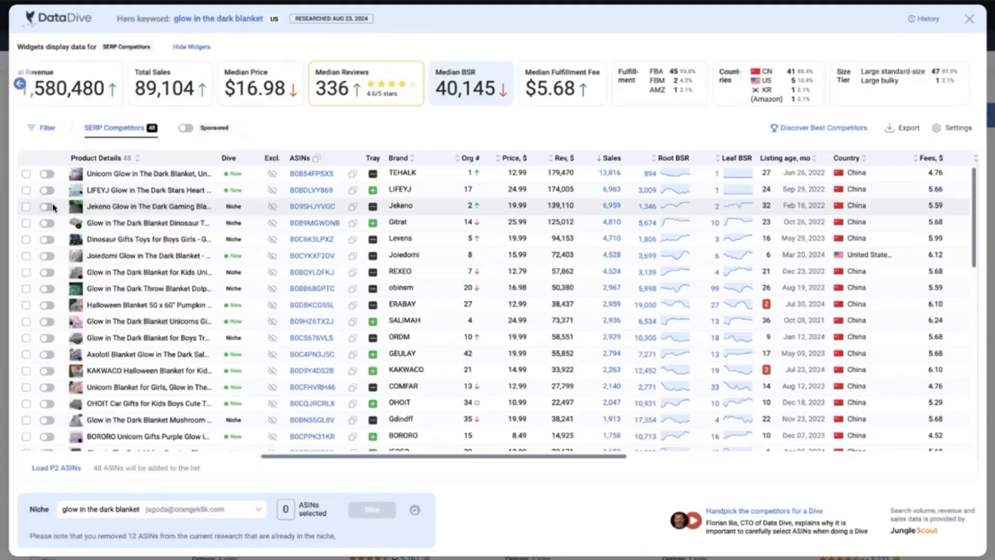
Step: Select the Jekeno gaming blanket and run the dive with the two chosen ASINs
left_click(47, 206)
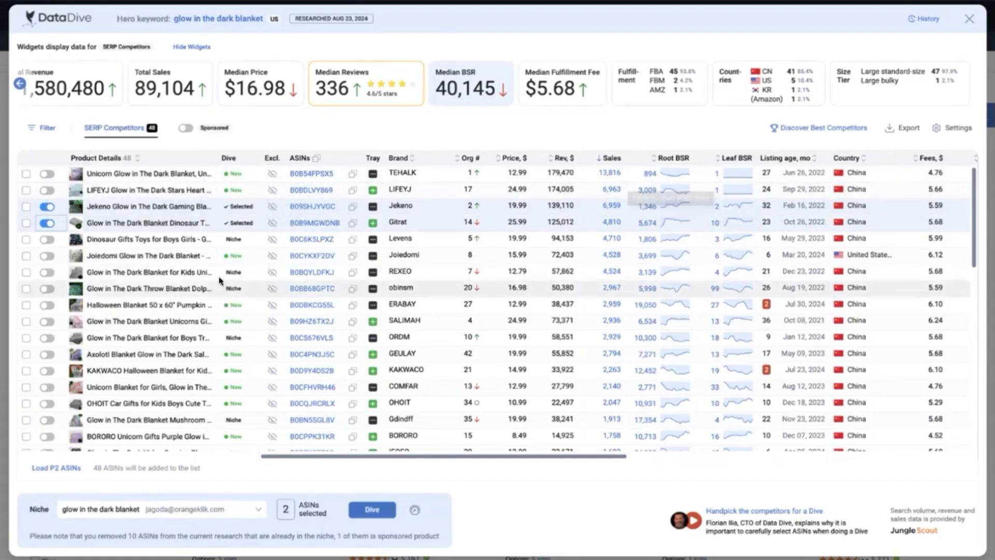
left_click(372, 509)
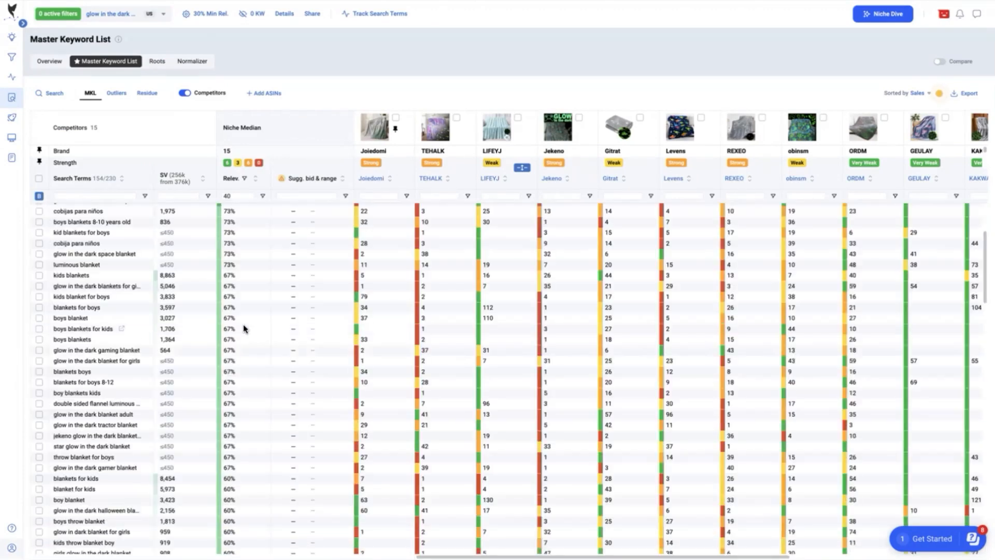
mouse_move(633, 274)
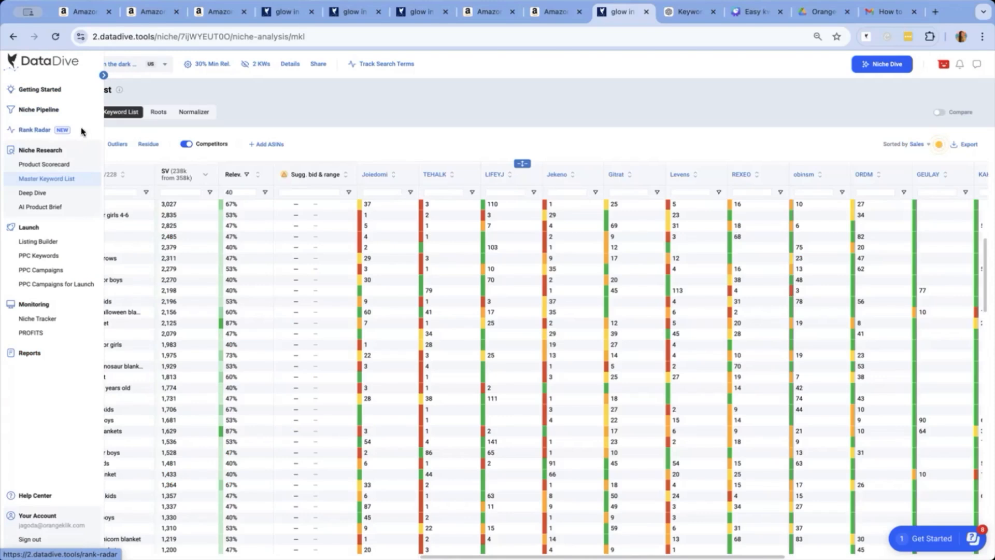
mouse_move(56, 166)
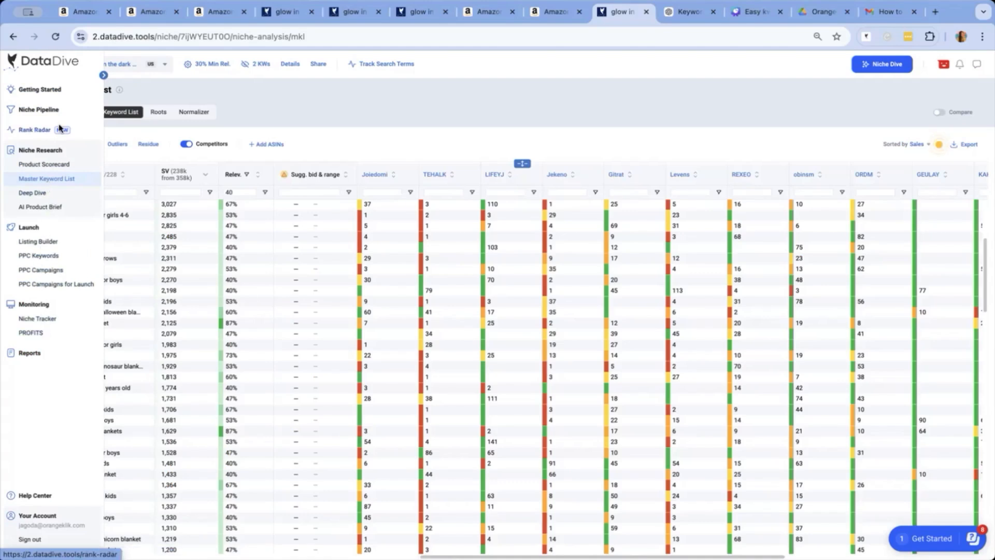
left_click(103, 74)
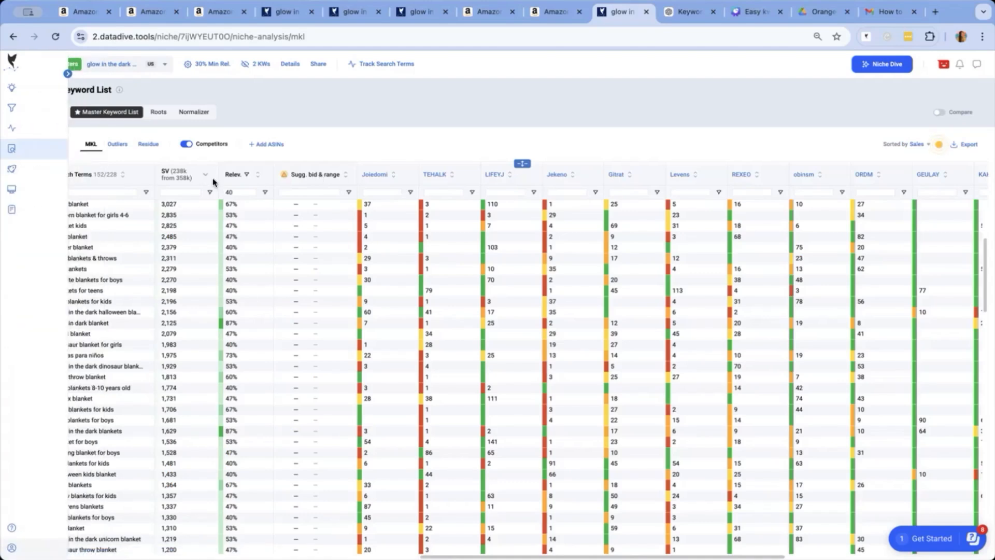